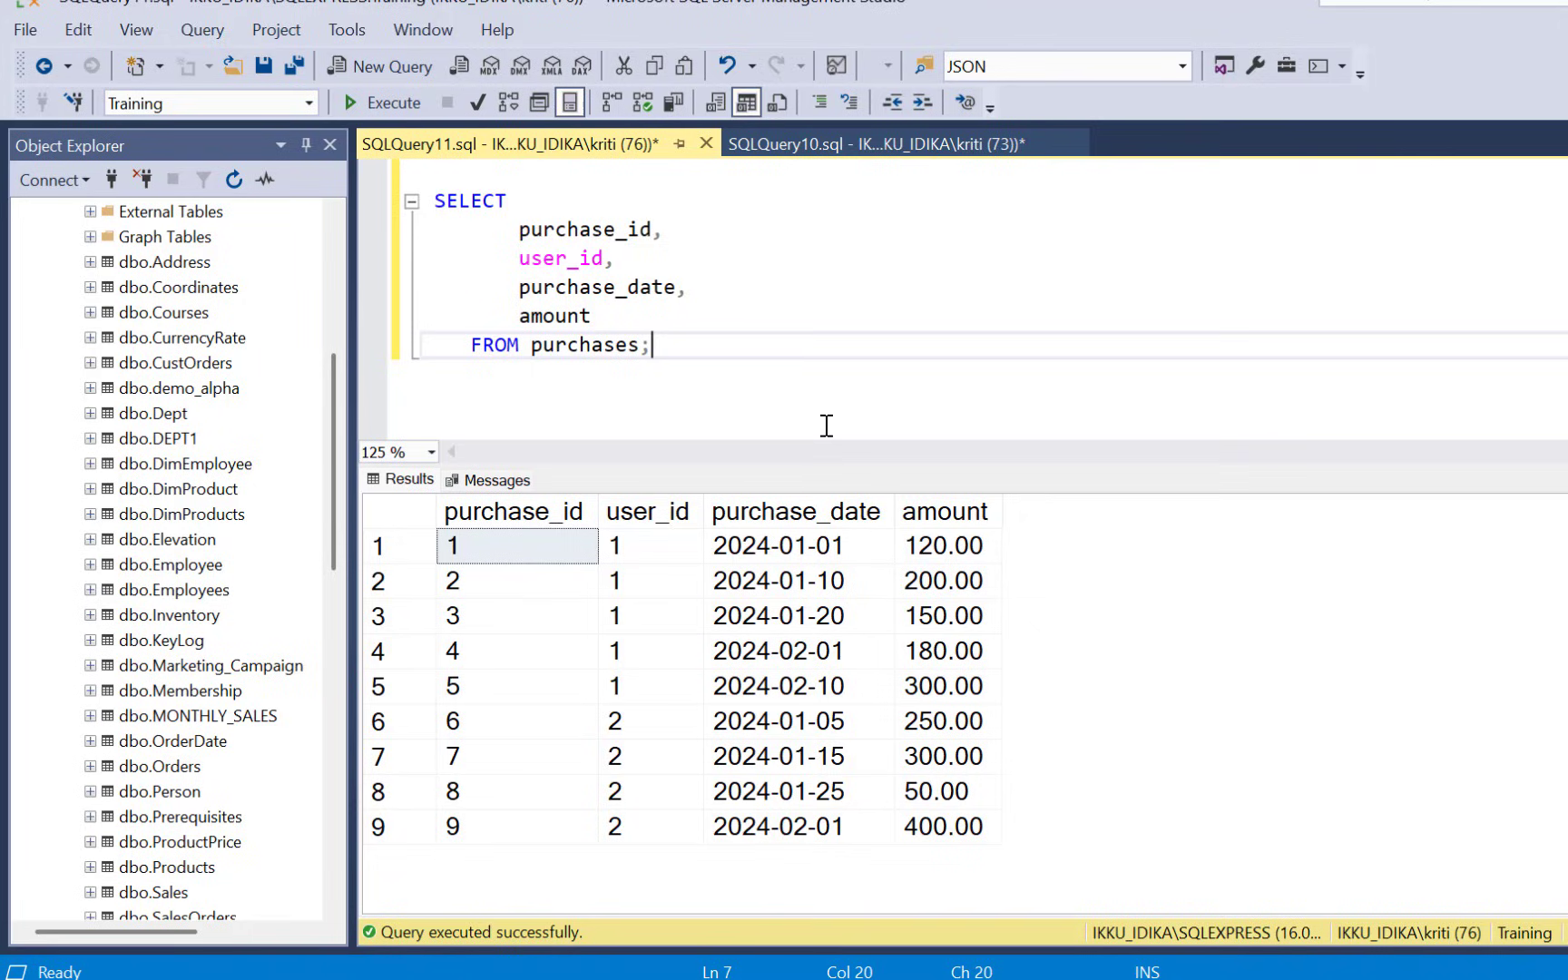
pyautogui.moveTo(675, 697)
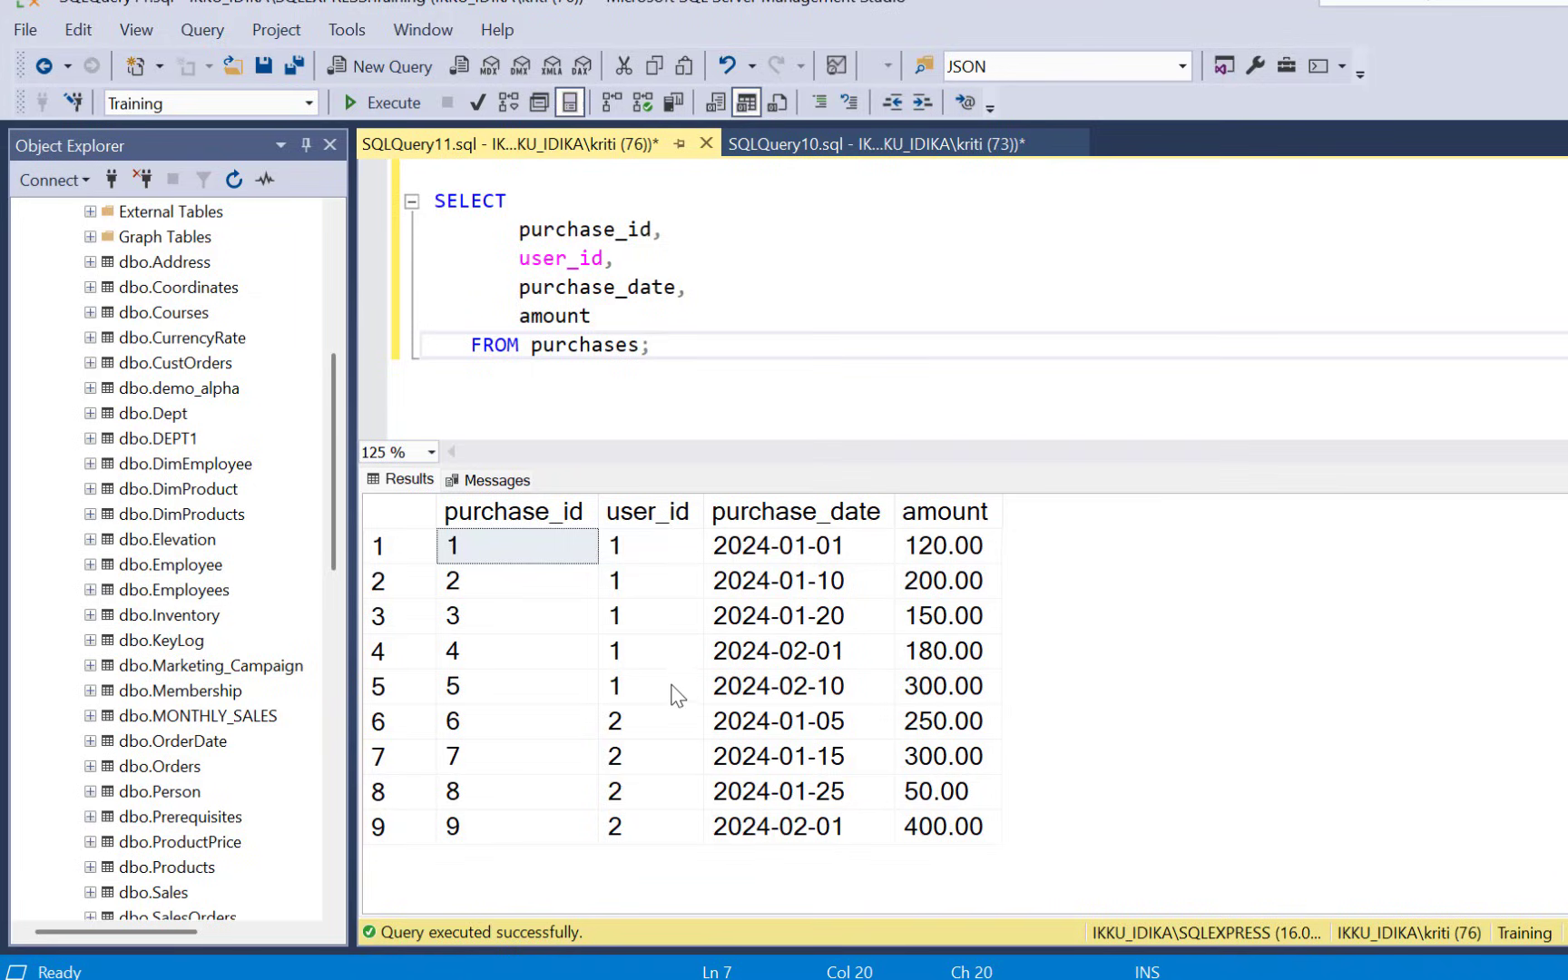
pyautogui.moveTo(978, 682)
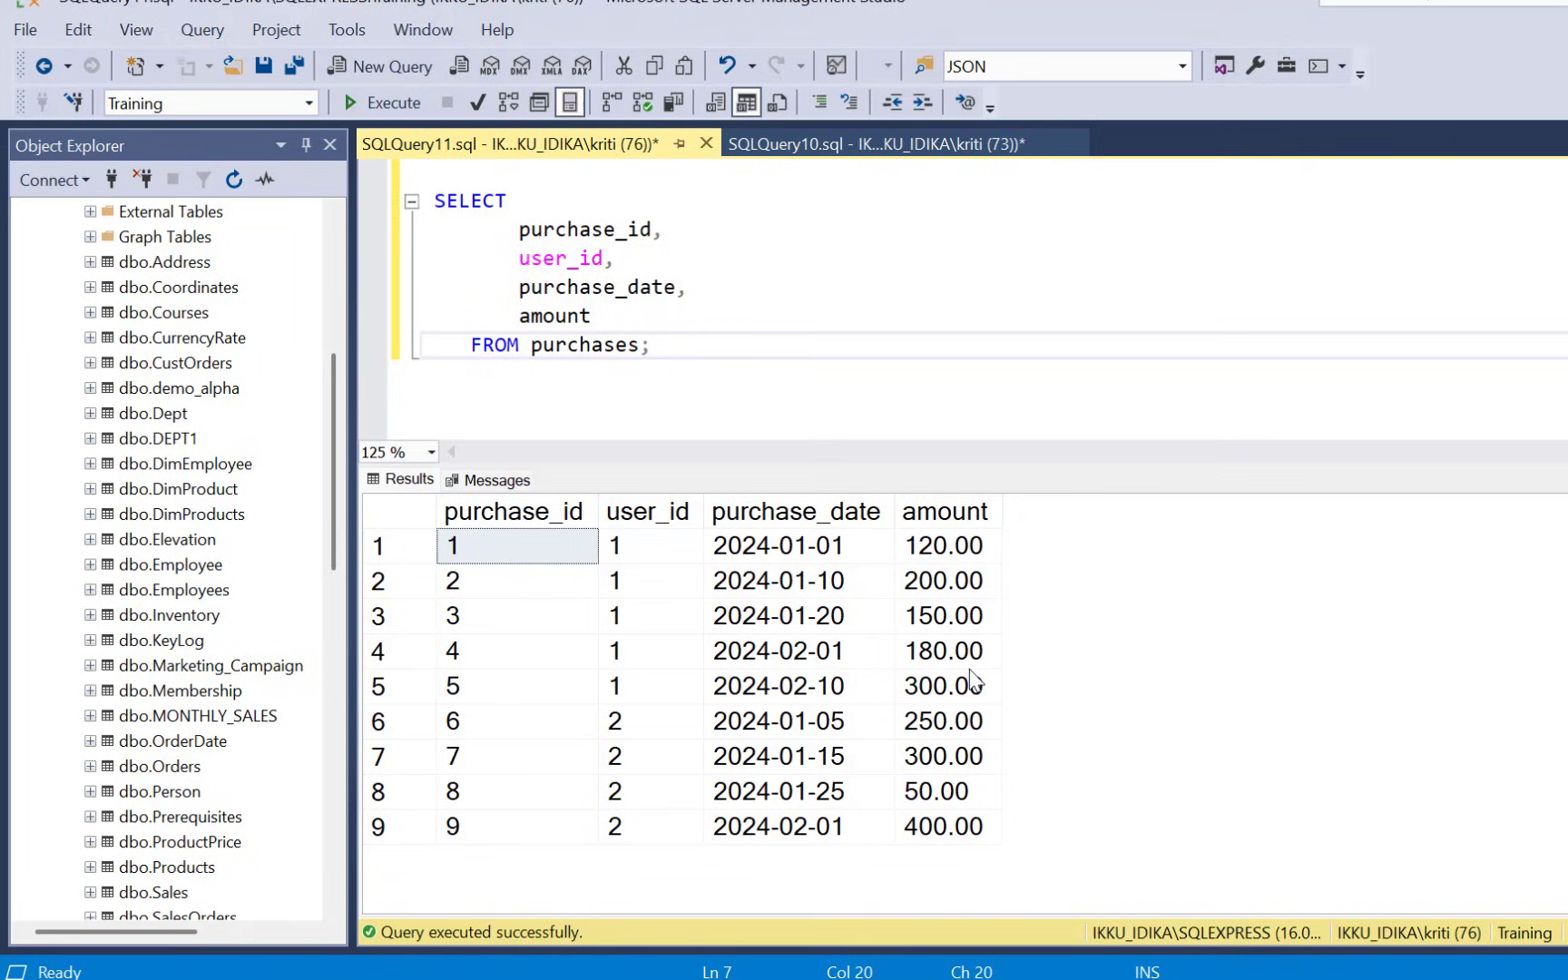
# - Add a comma after 'amount' to start a new select-list column
pyautogui.write(',')
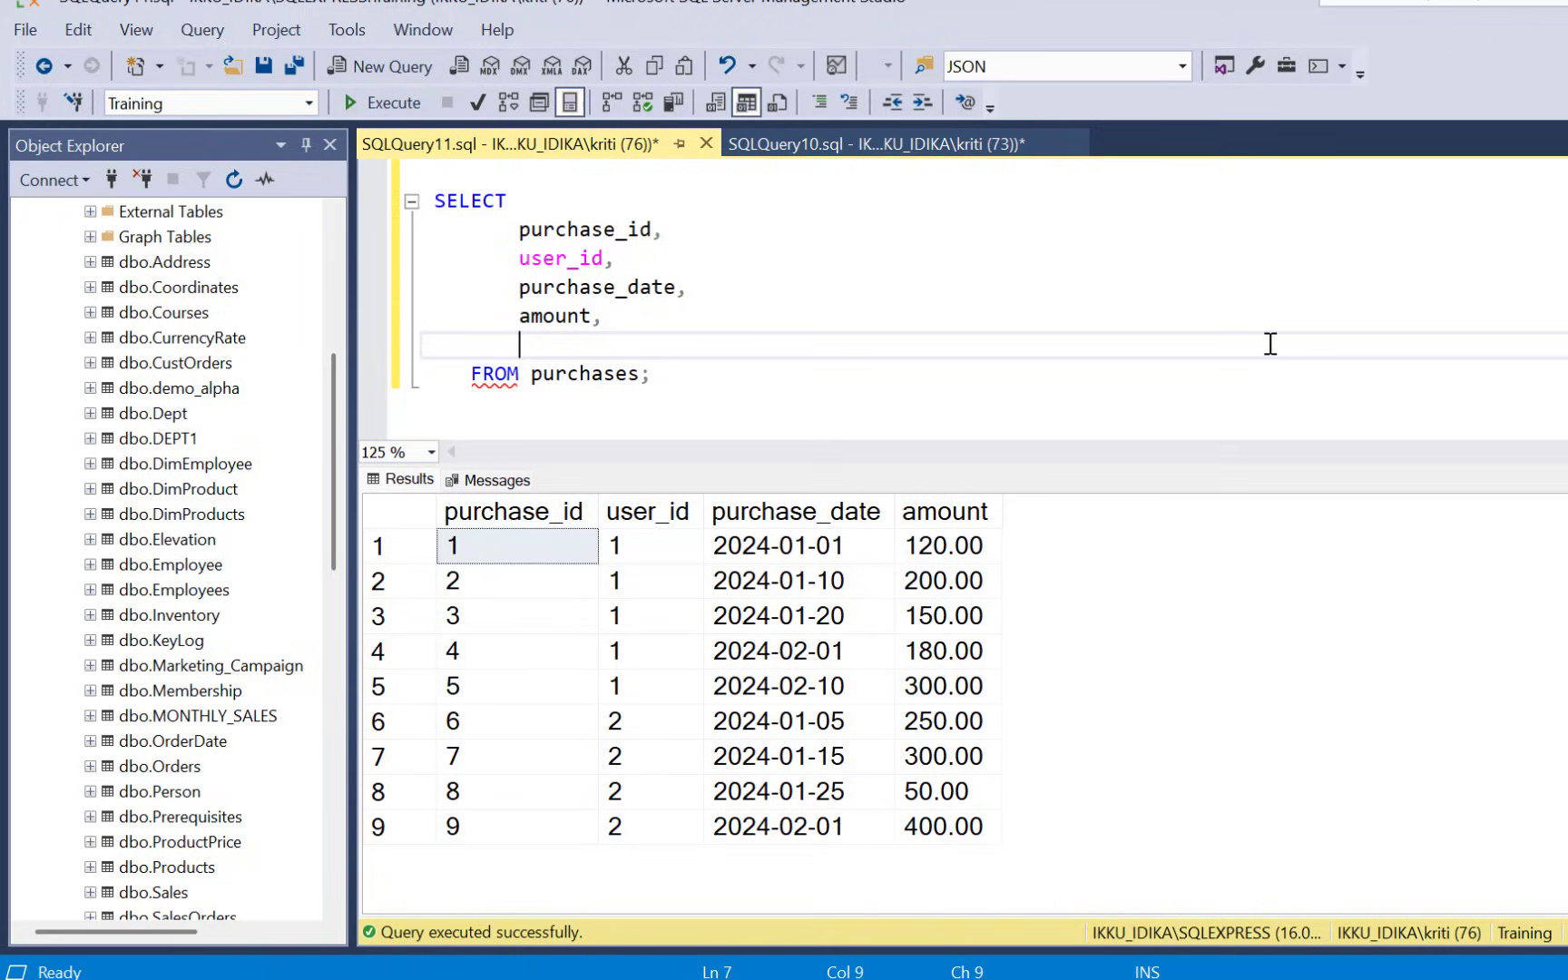
# - Write SUM(amount) OVER (PARTITION BY user_id ... as the running-total expression
pyautogui.write('SUM')
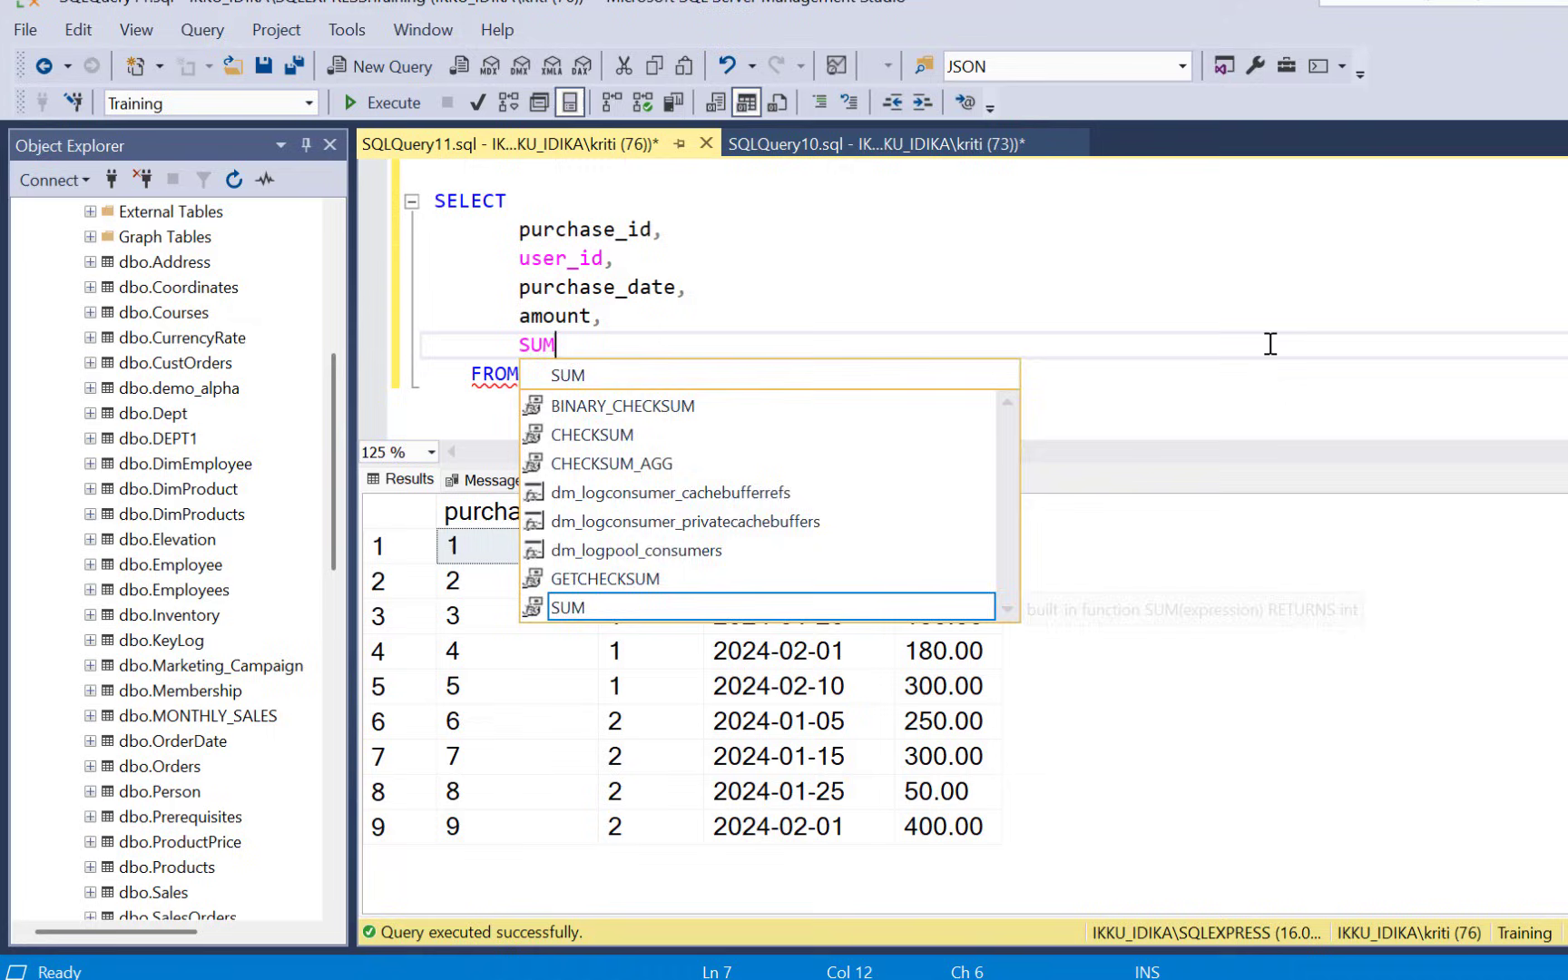
pyautogui.write('(amoun')
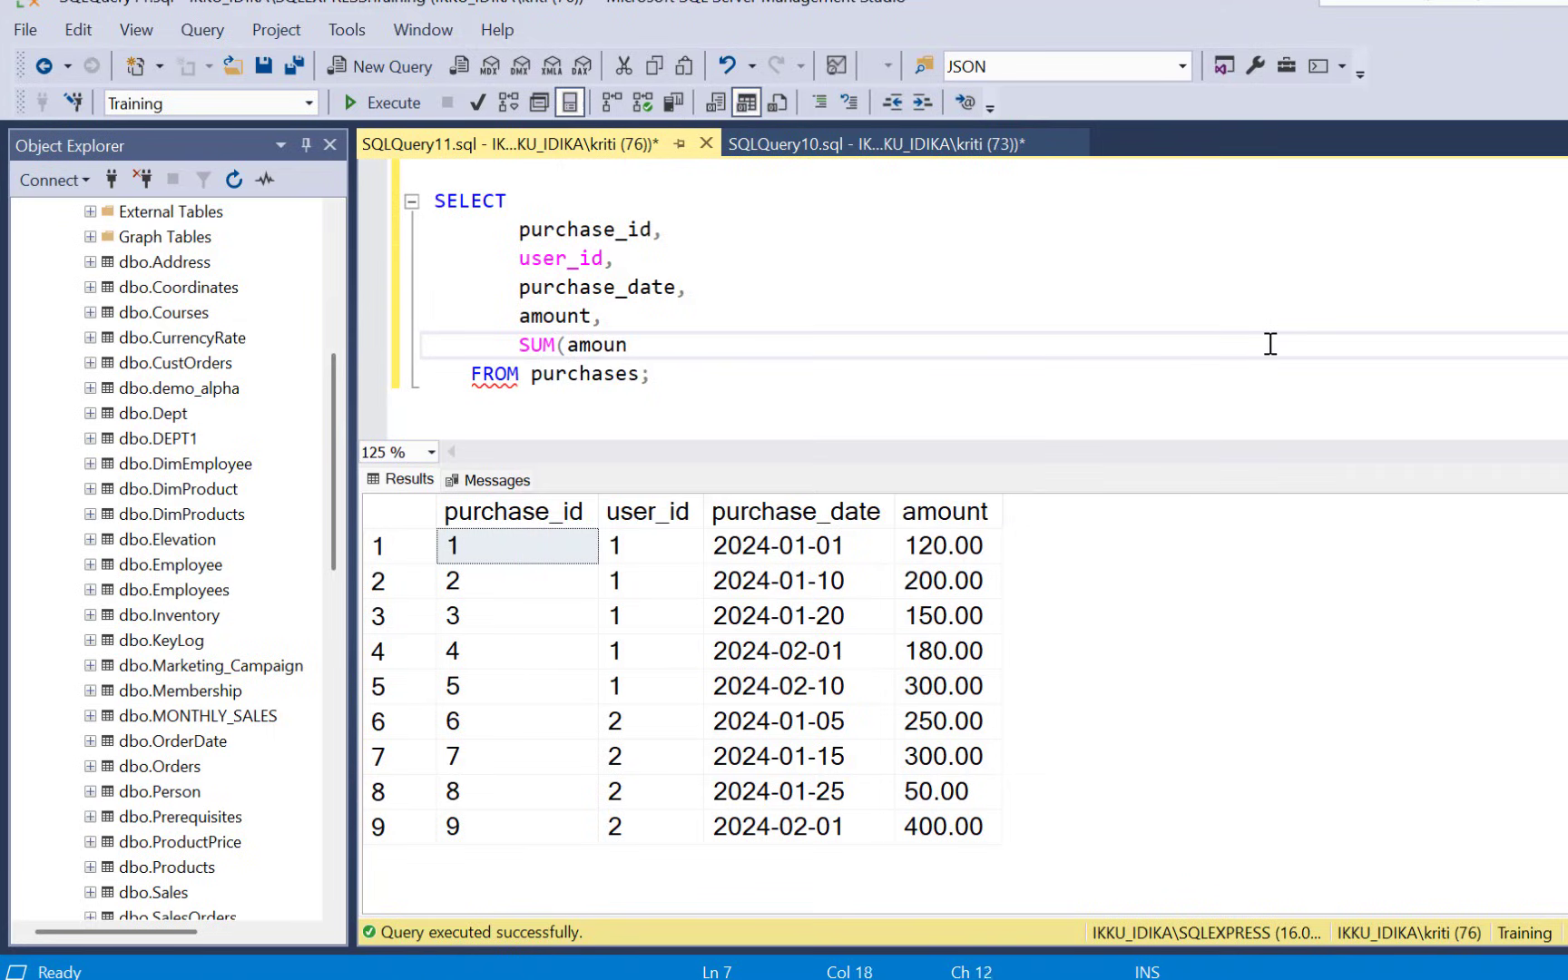
pyautogui.write('t) O')
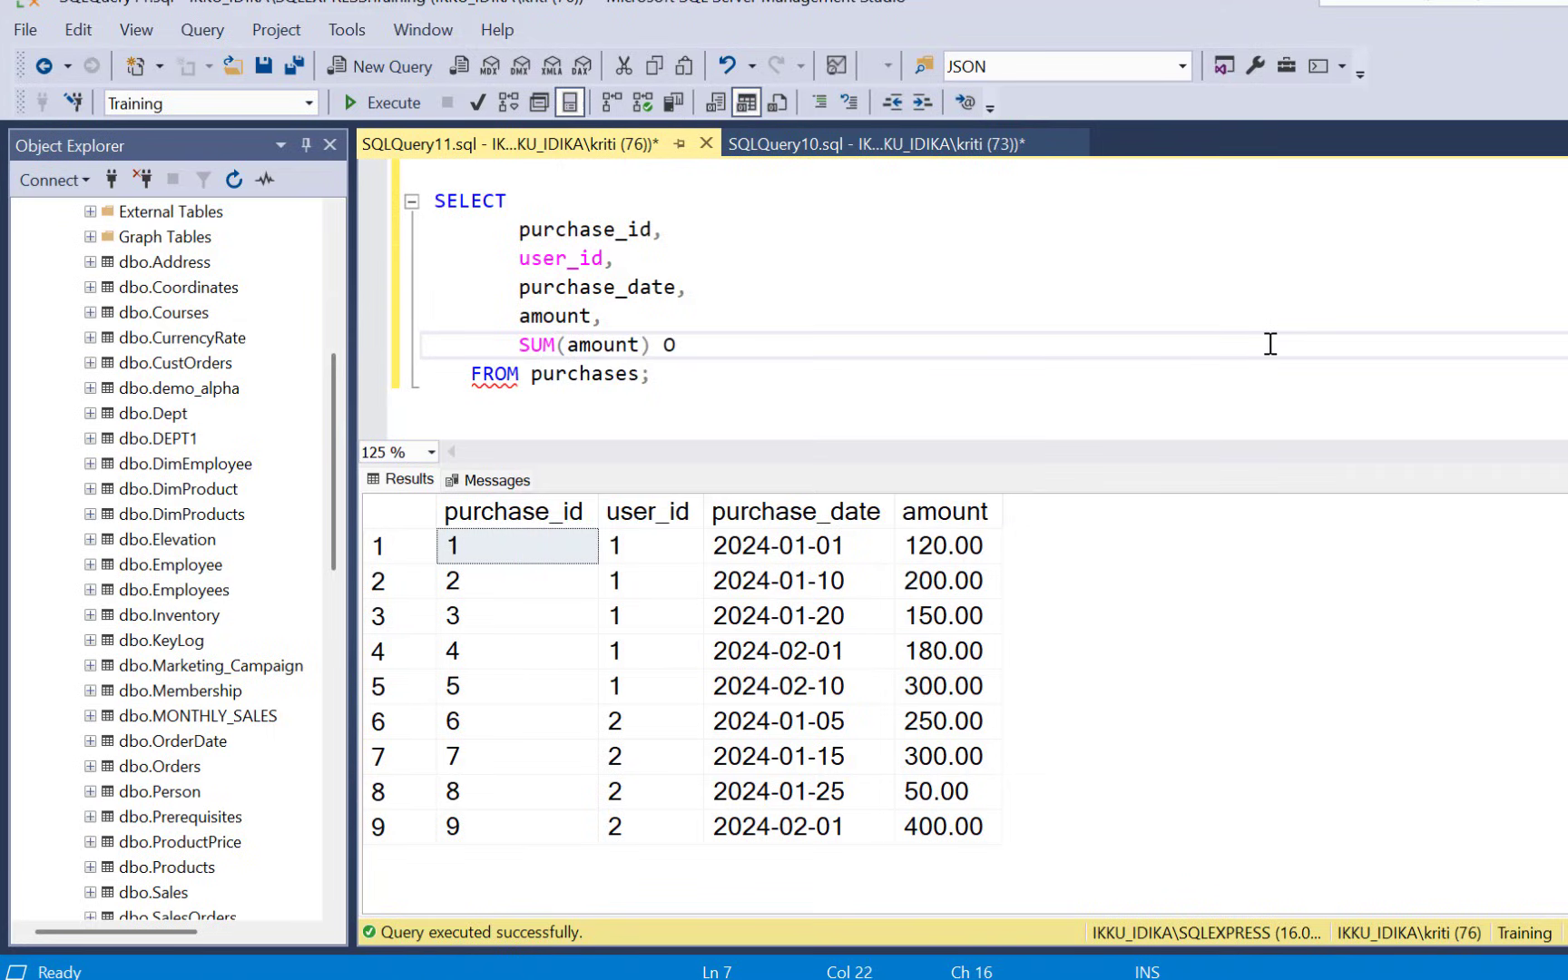
pyautogui.write('VER (')
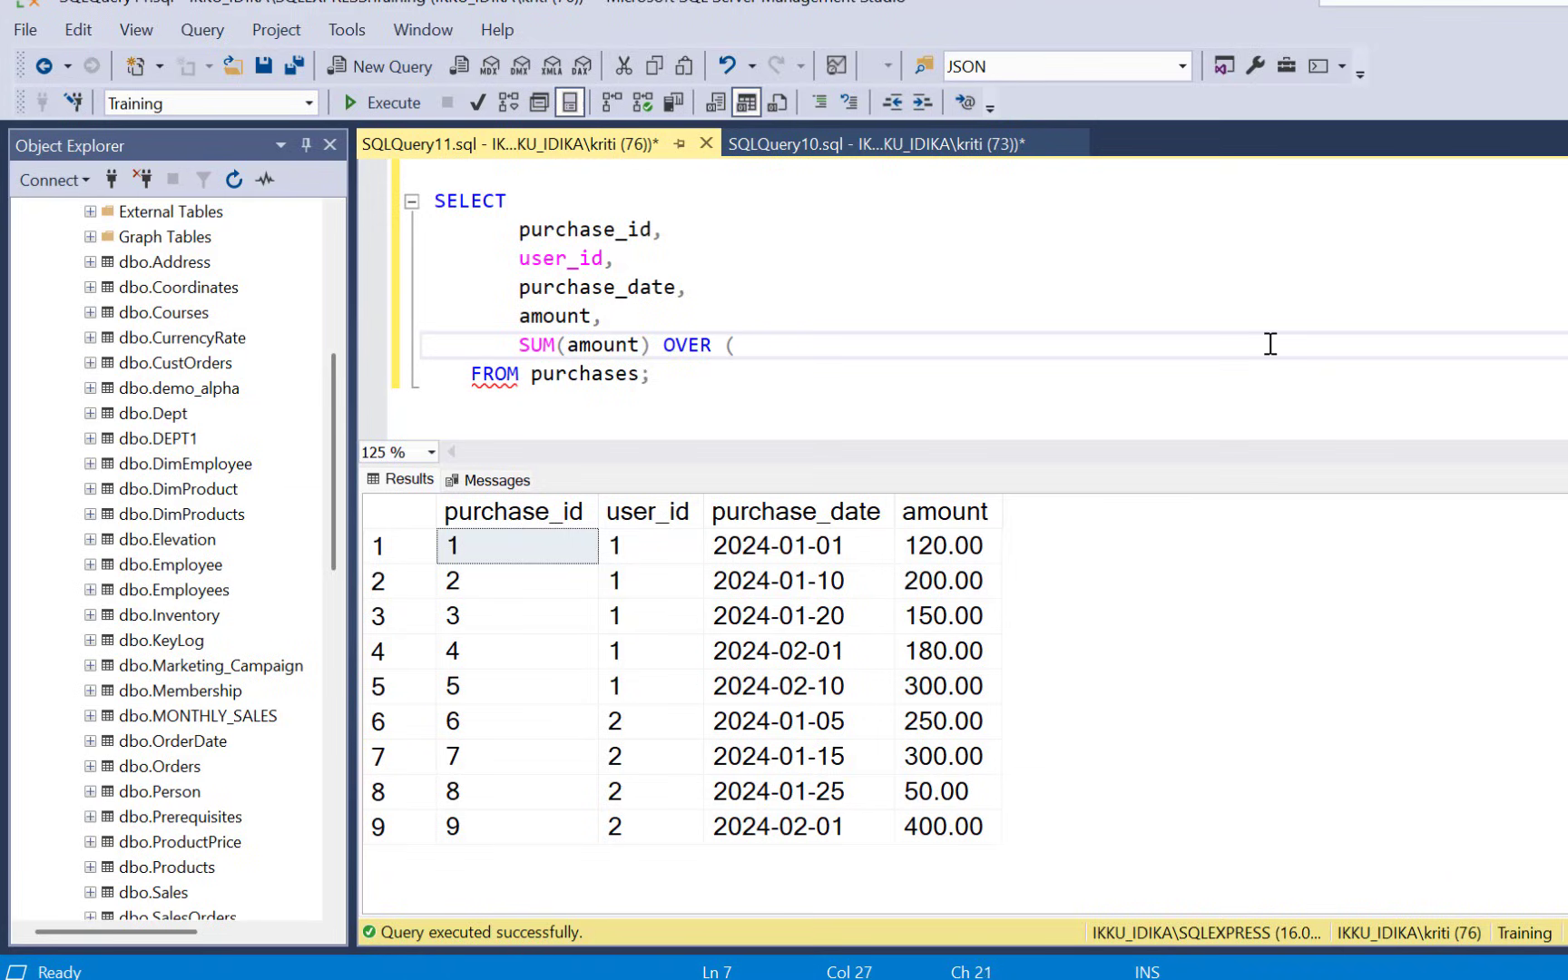
pyautogui.write('Part')
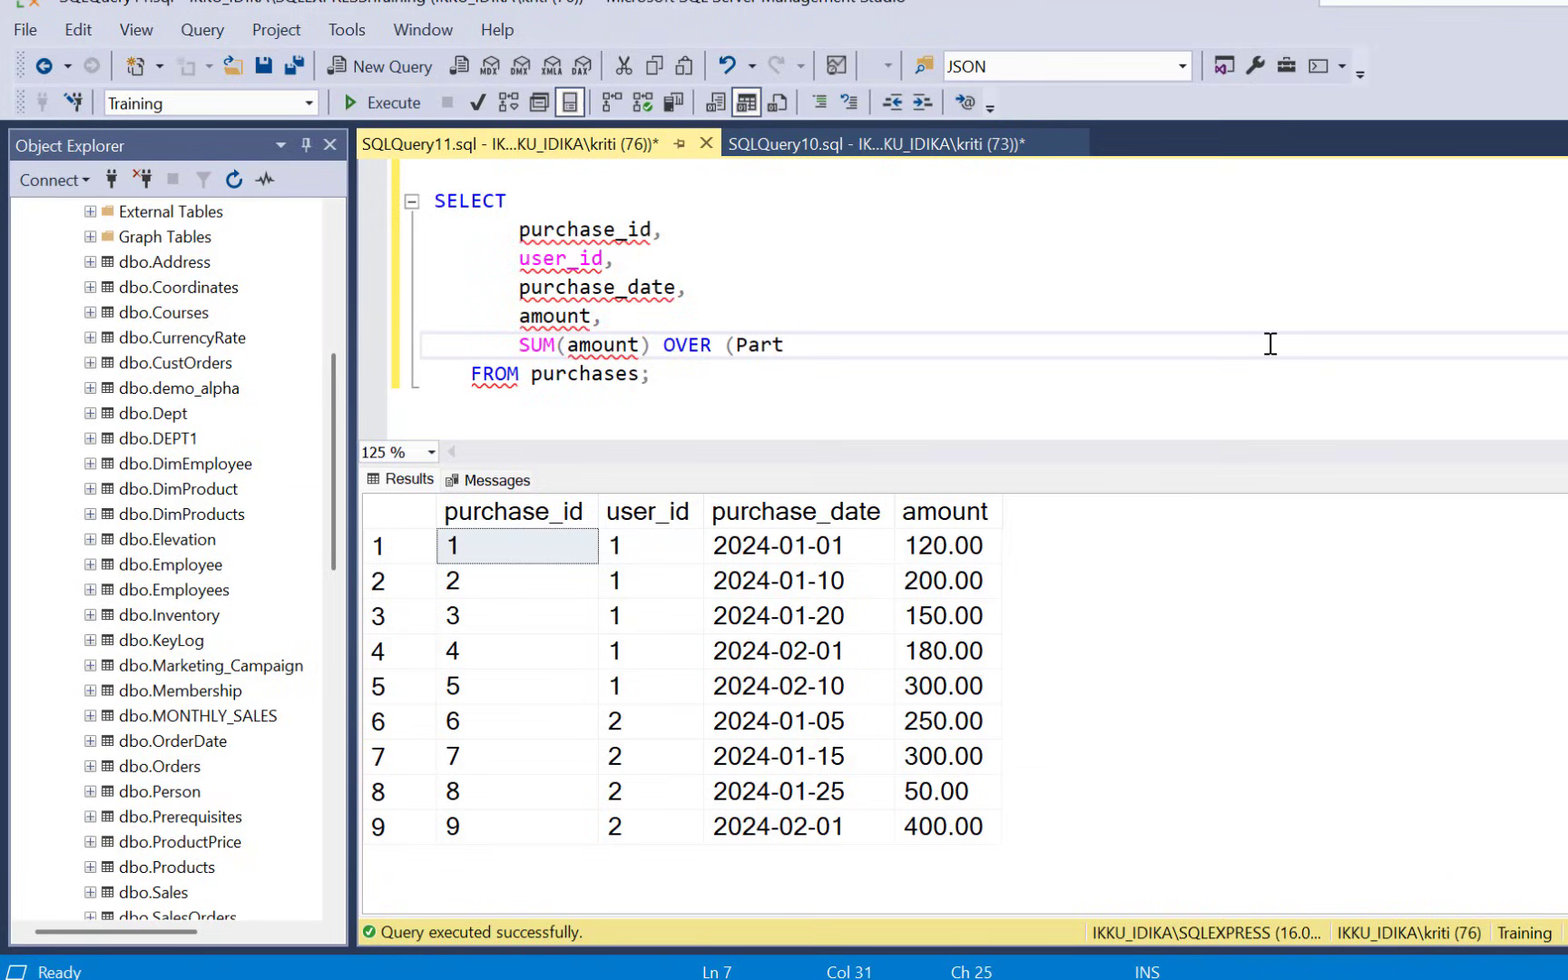
pyautogui.write('ition by')
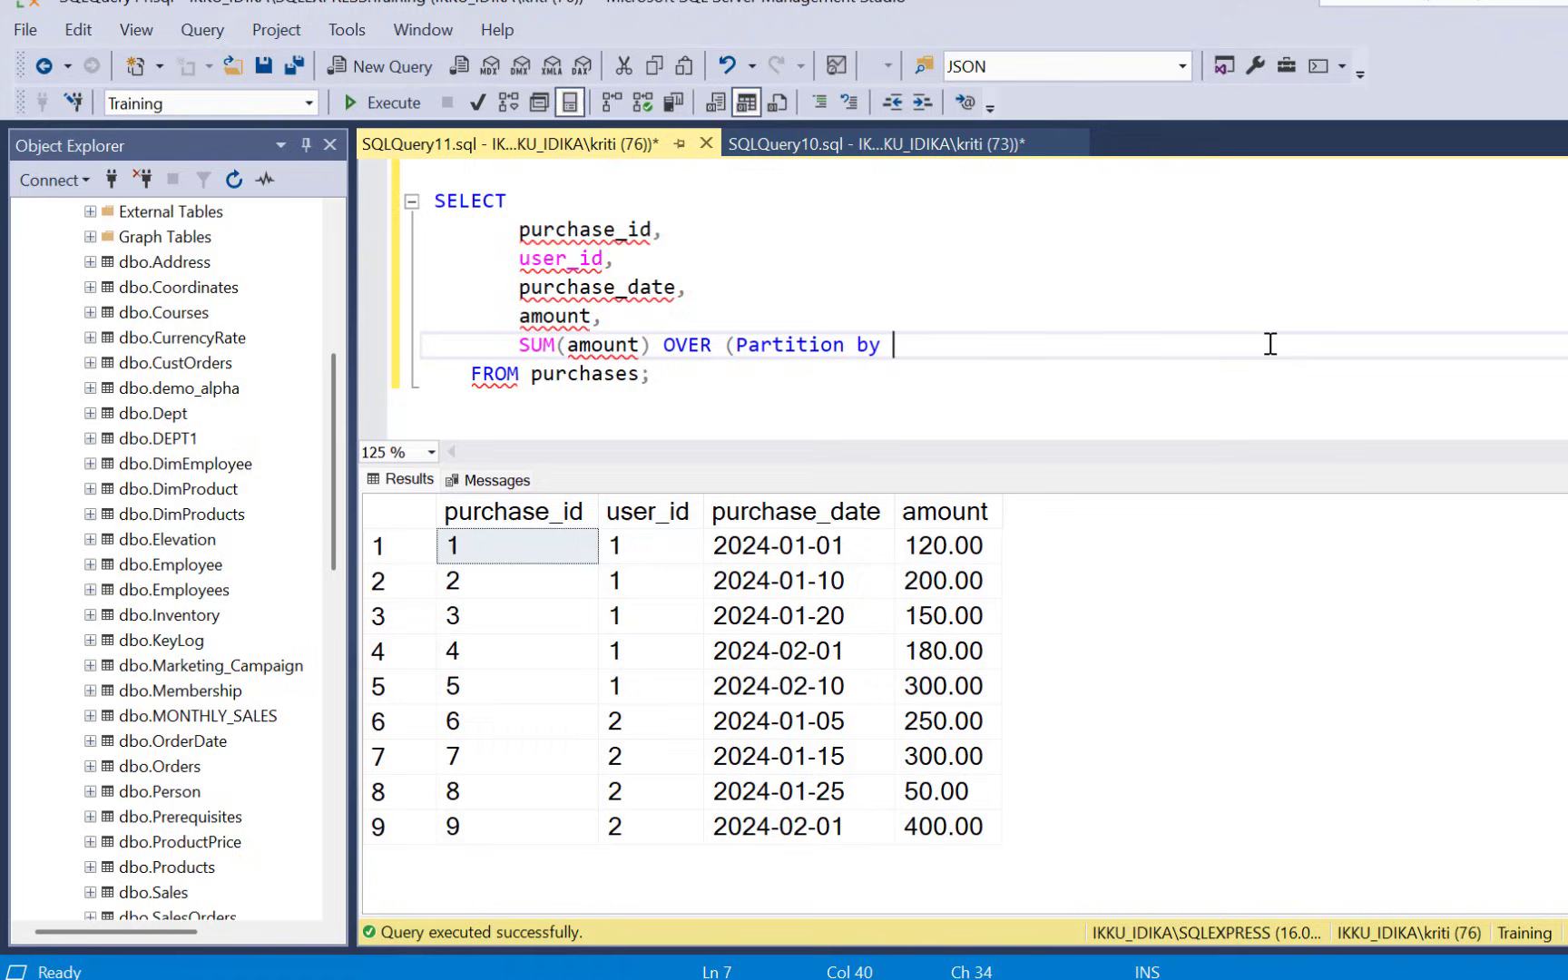
pyautogui.write('user_id OR')
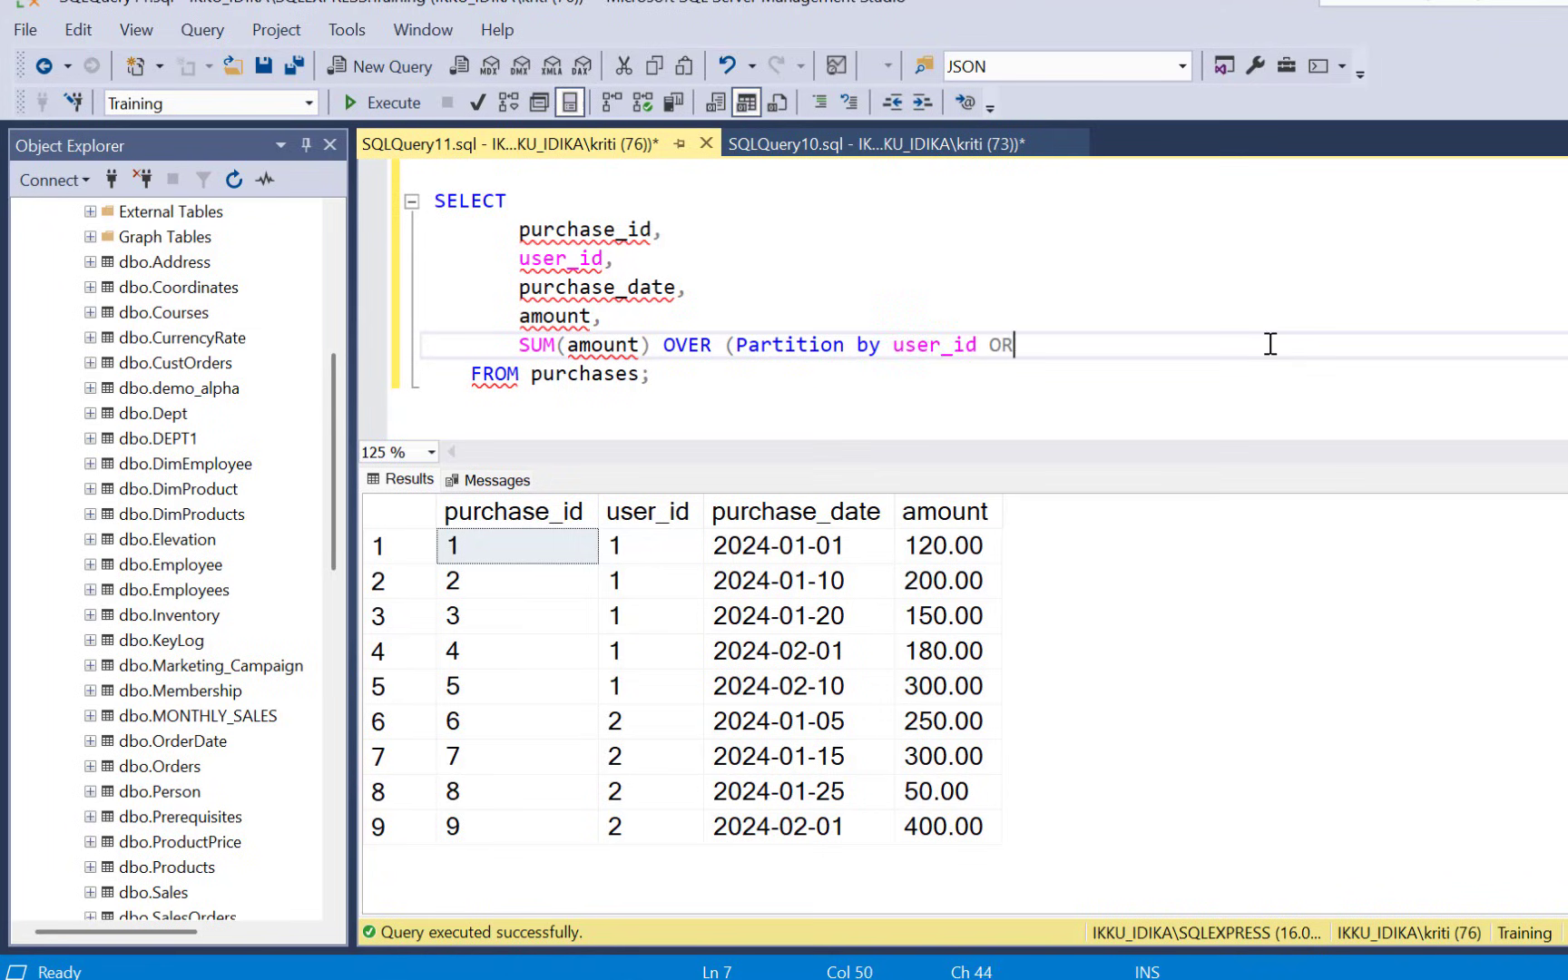
# - Finish with ORDER BY purchase_date) AS running_total and execute the query
pyautogui.write('DER BY')
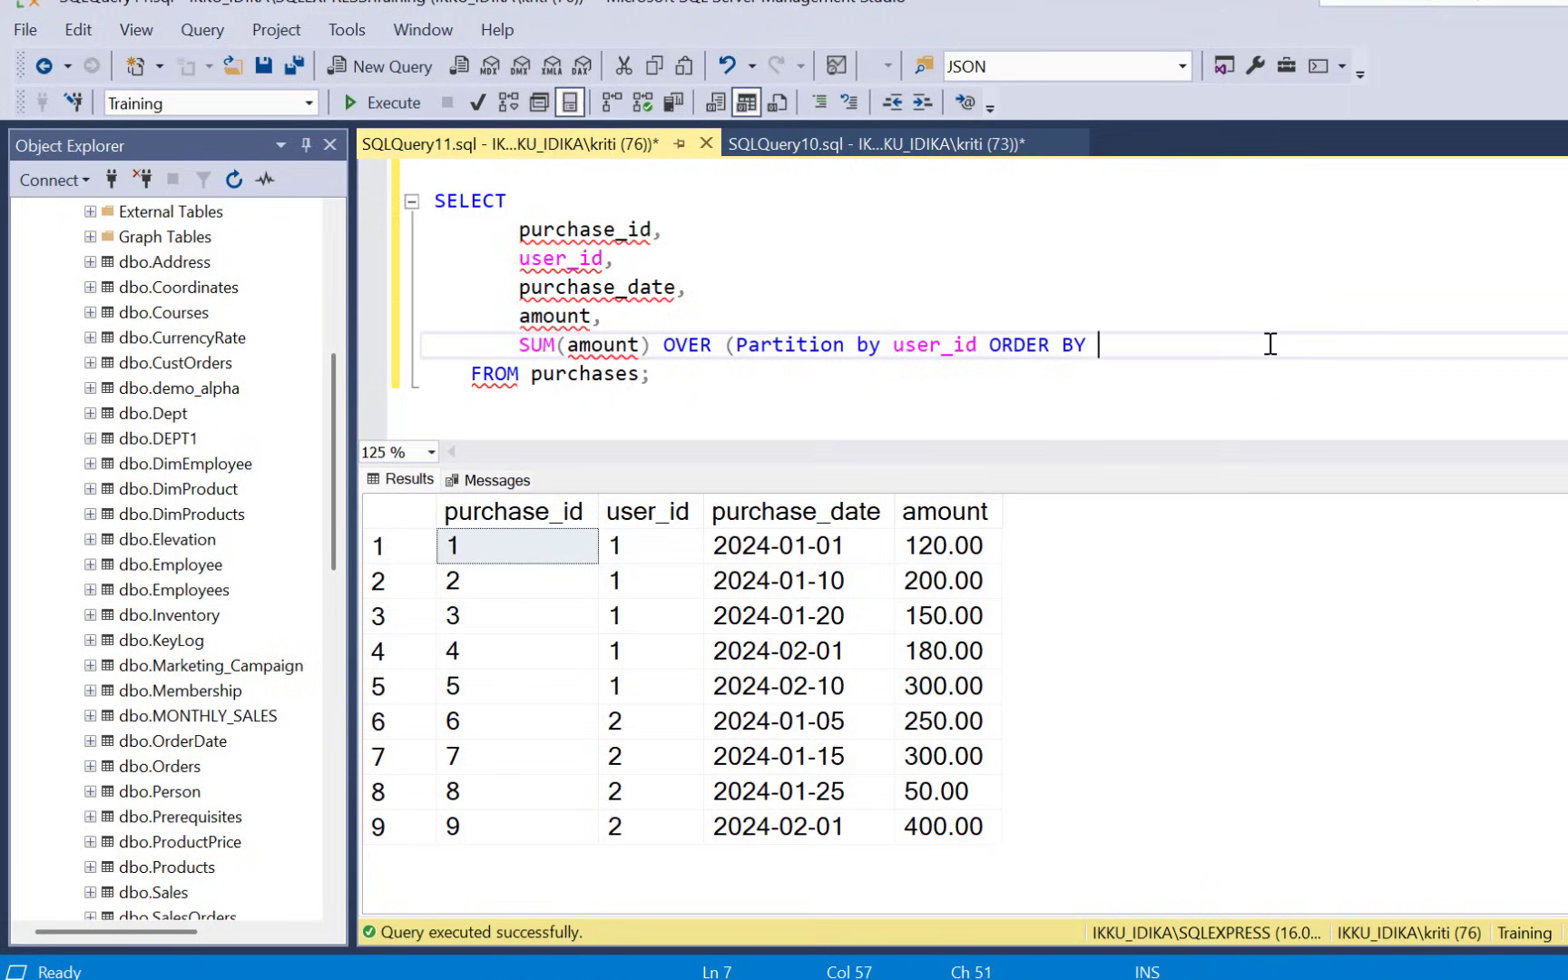
pyautogui.write('purch')
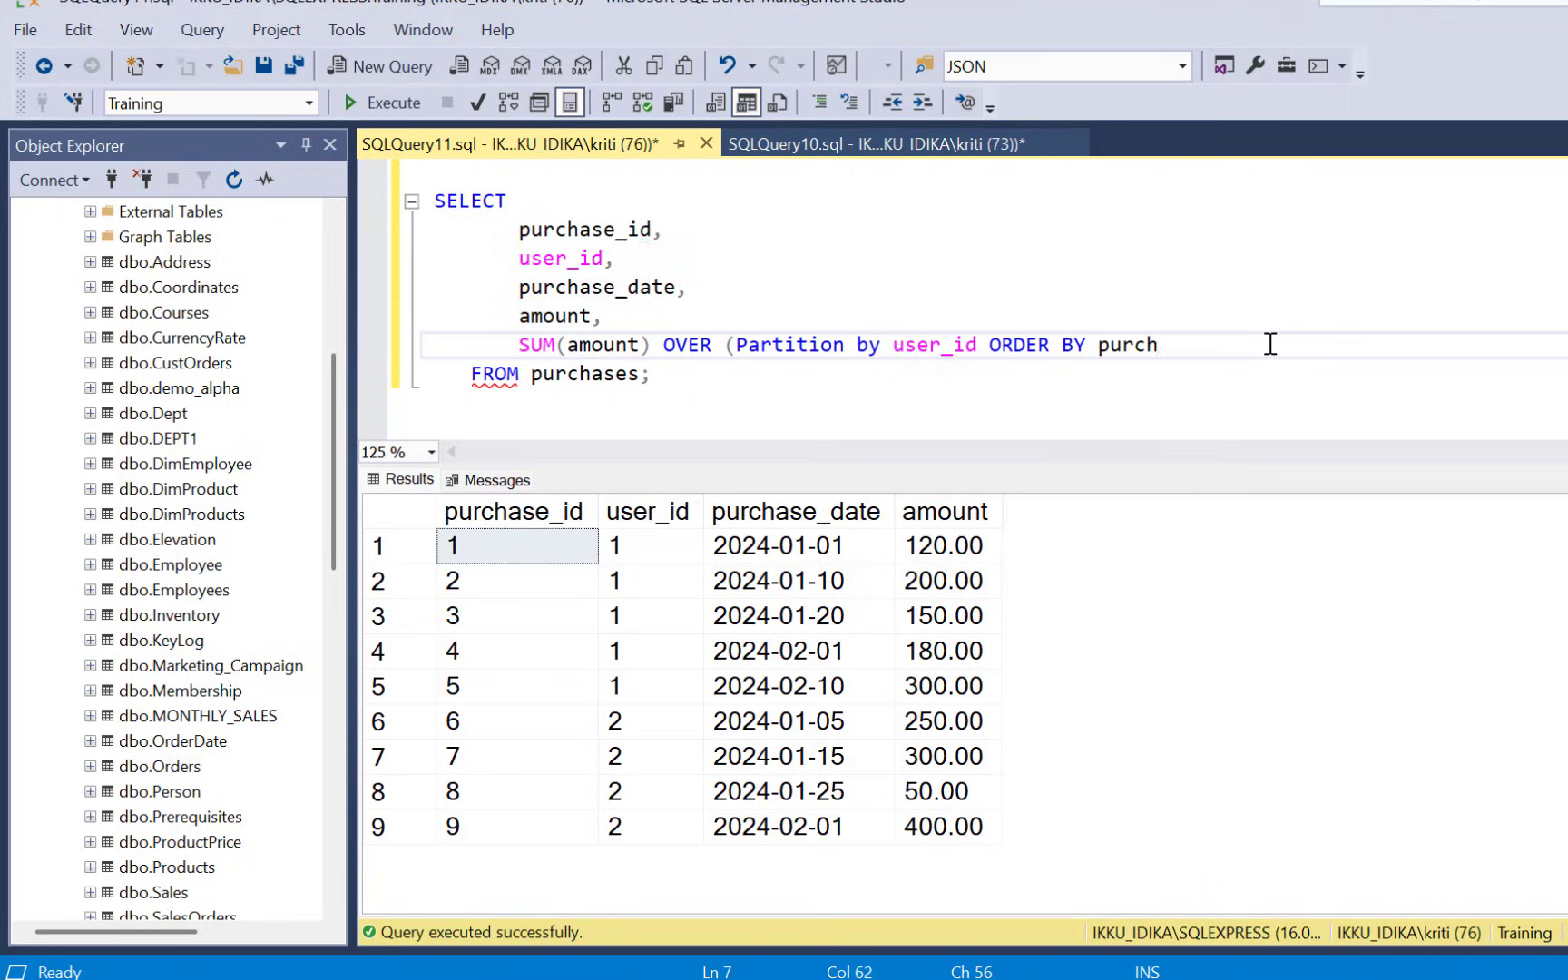
pyautogui.write('ase_date')
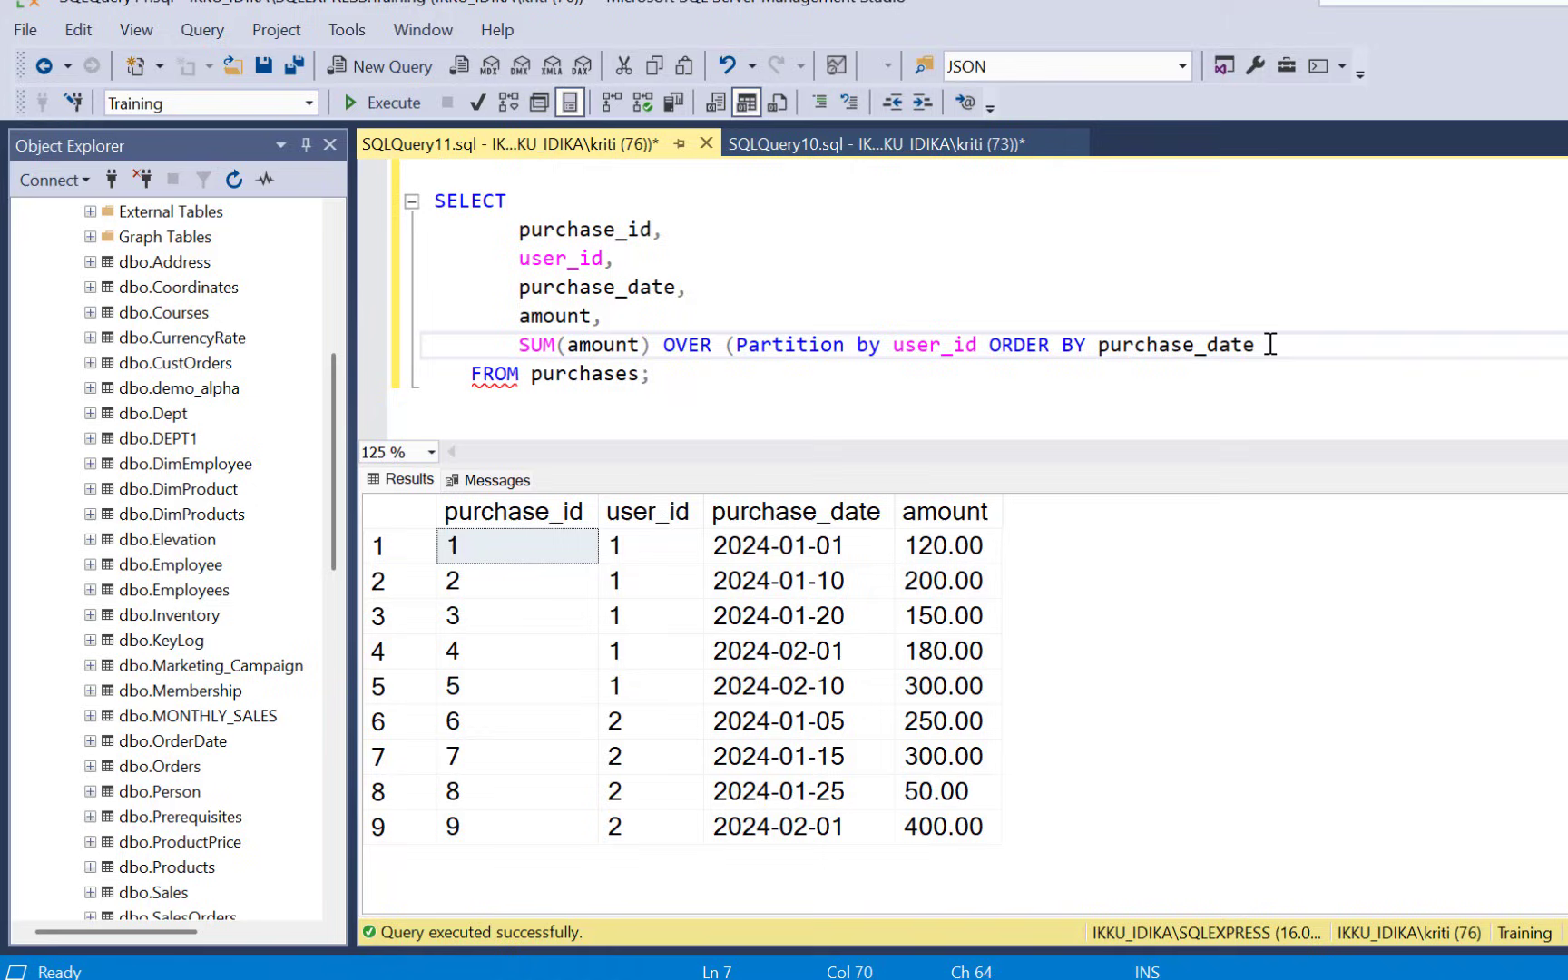
pyautogui.write(')')
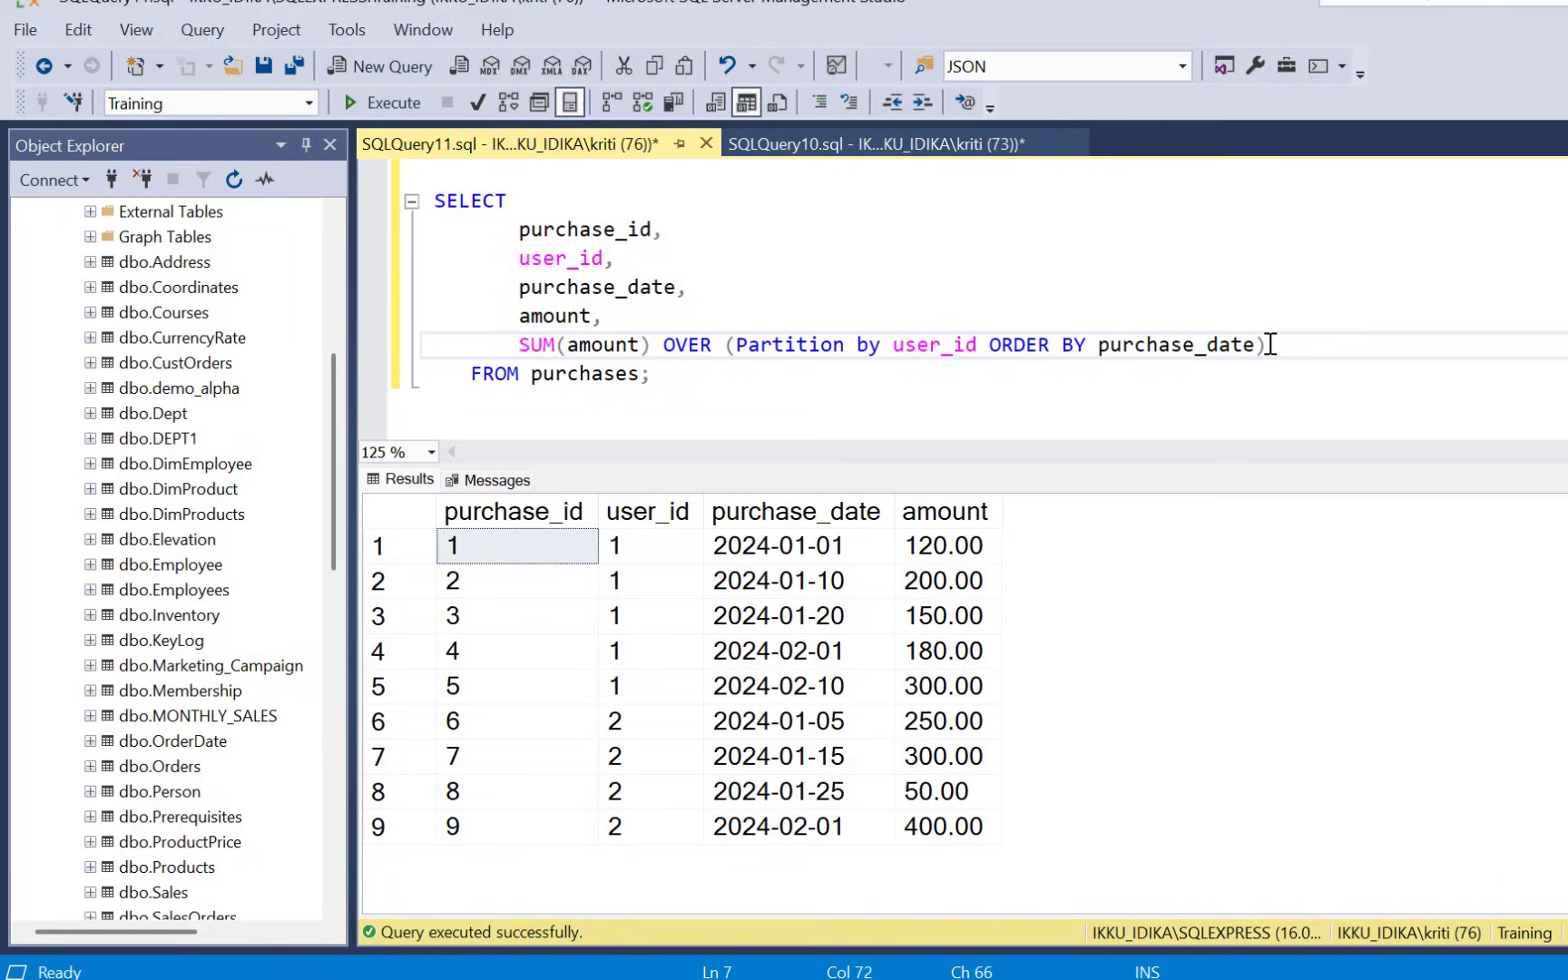
pyautogui.write('as running_to')
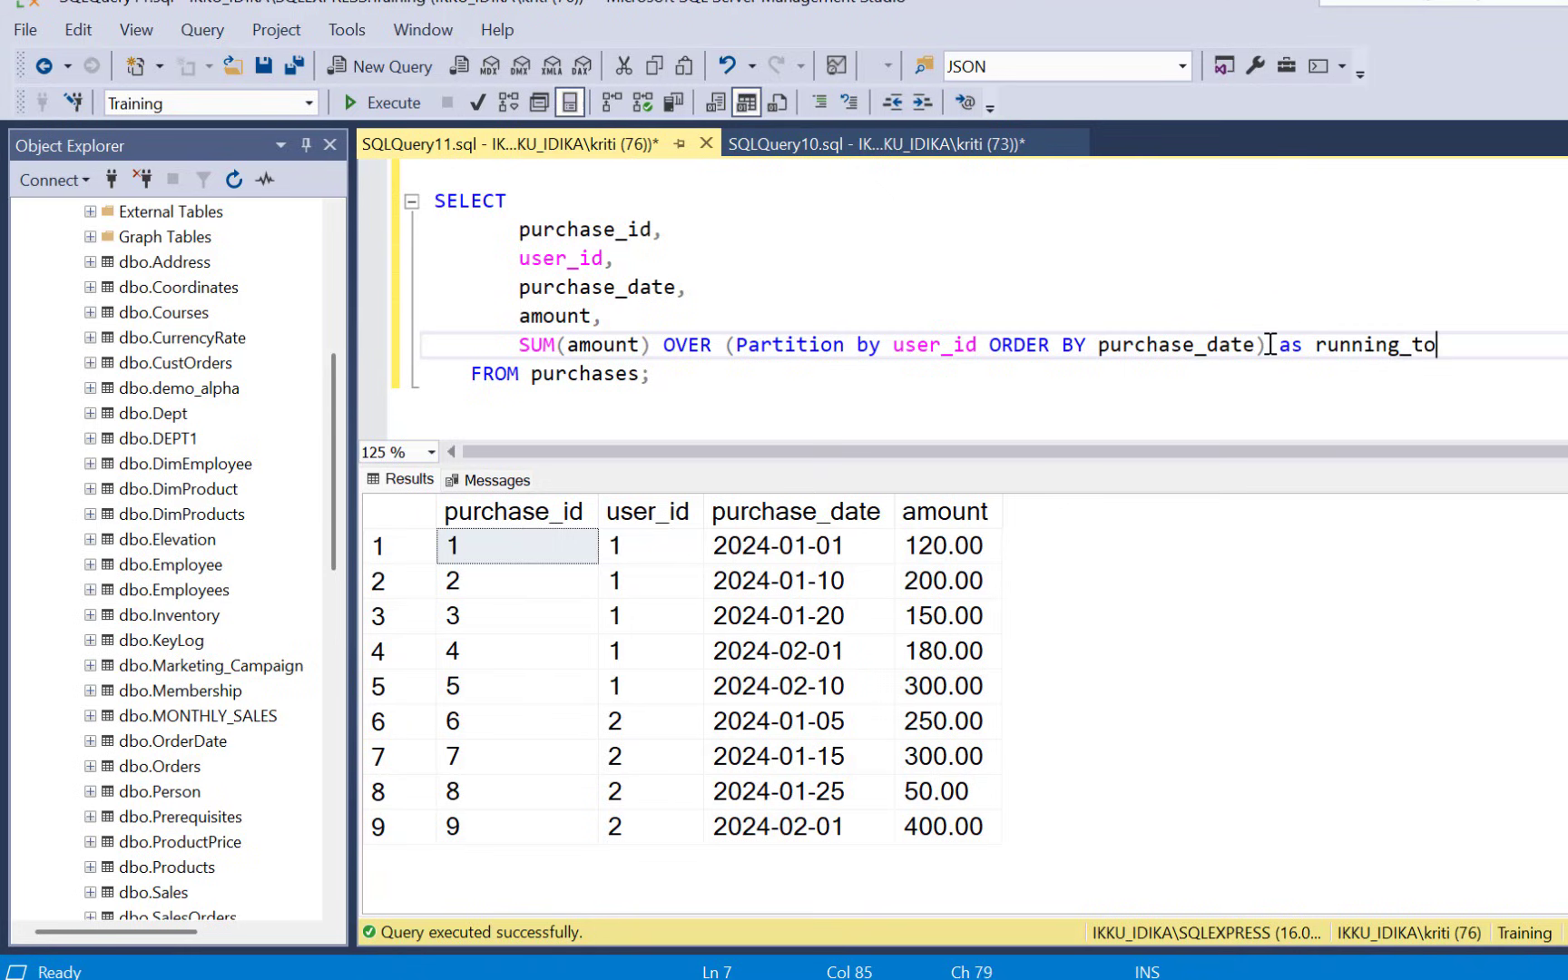
pyautogui.write('tal')
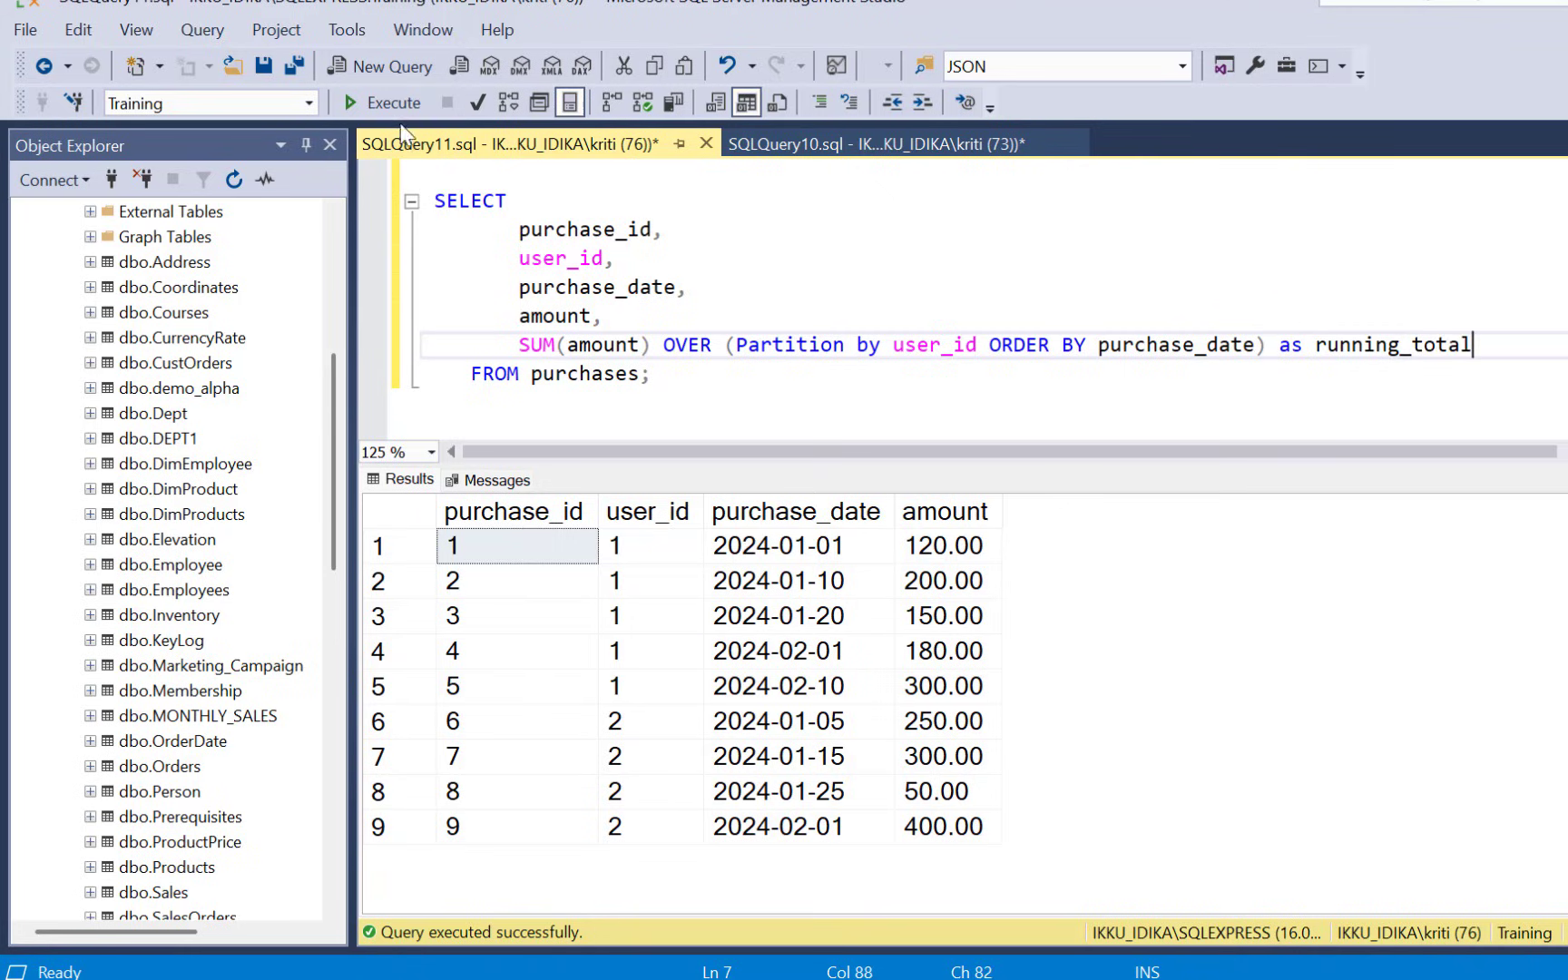
pyautogui.click(350, 102)
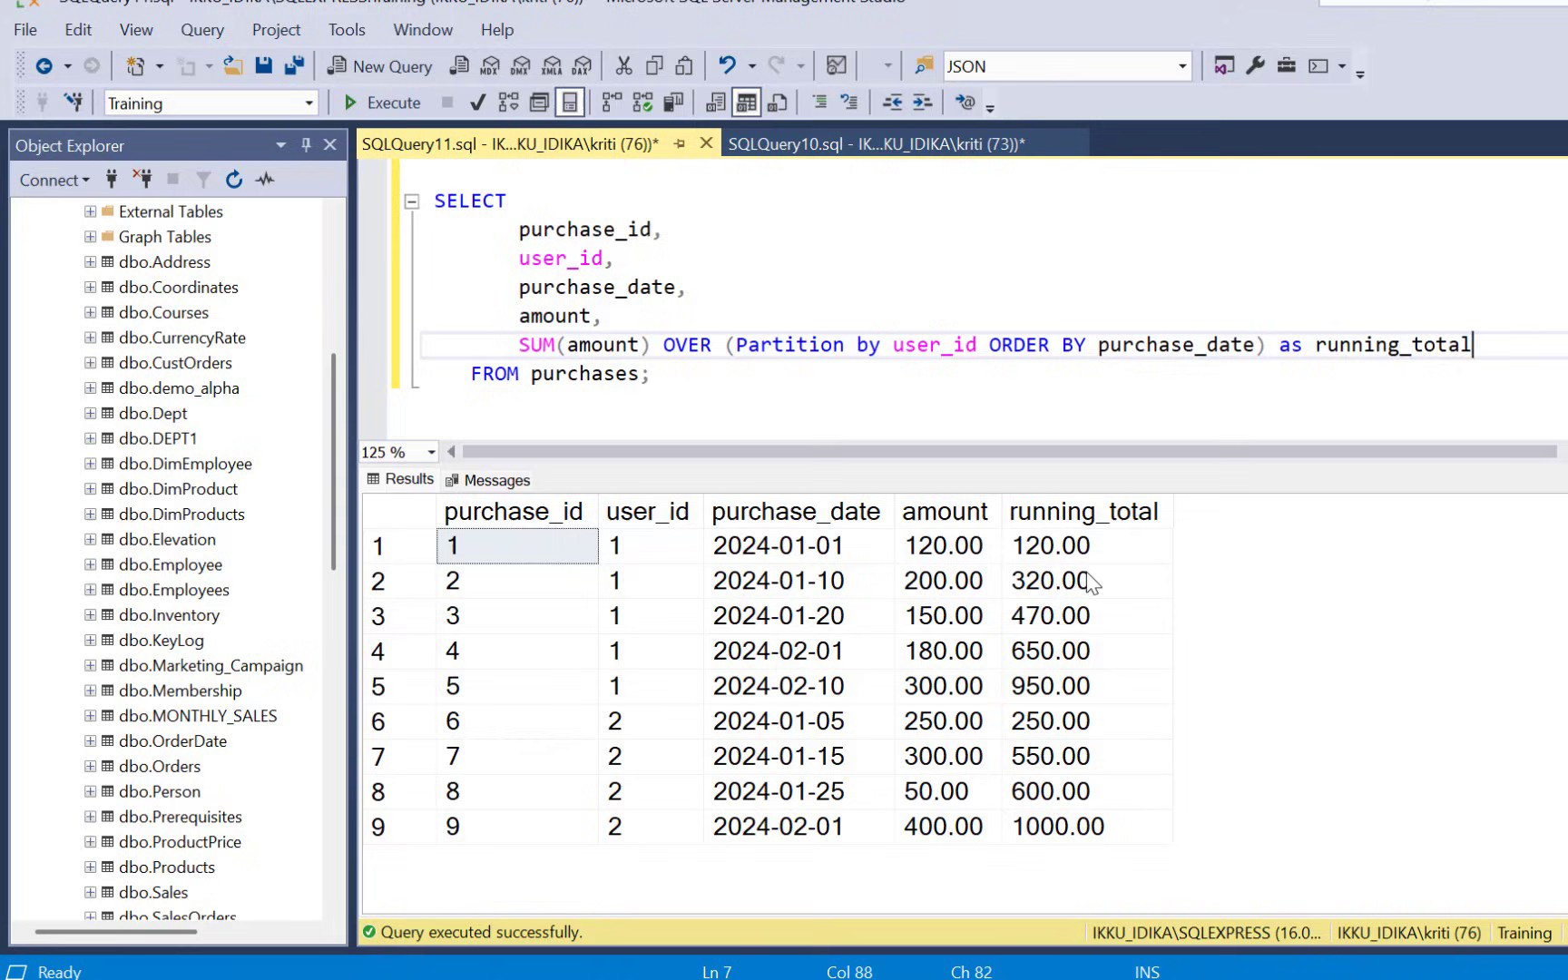
pyautogui.moveTo(693, 626)
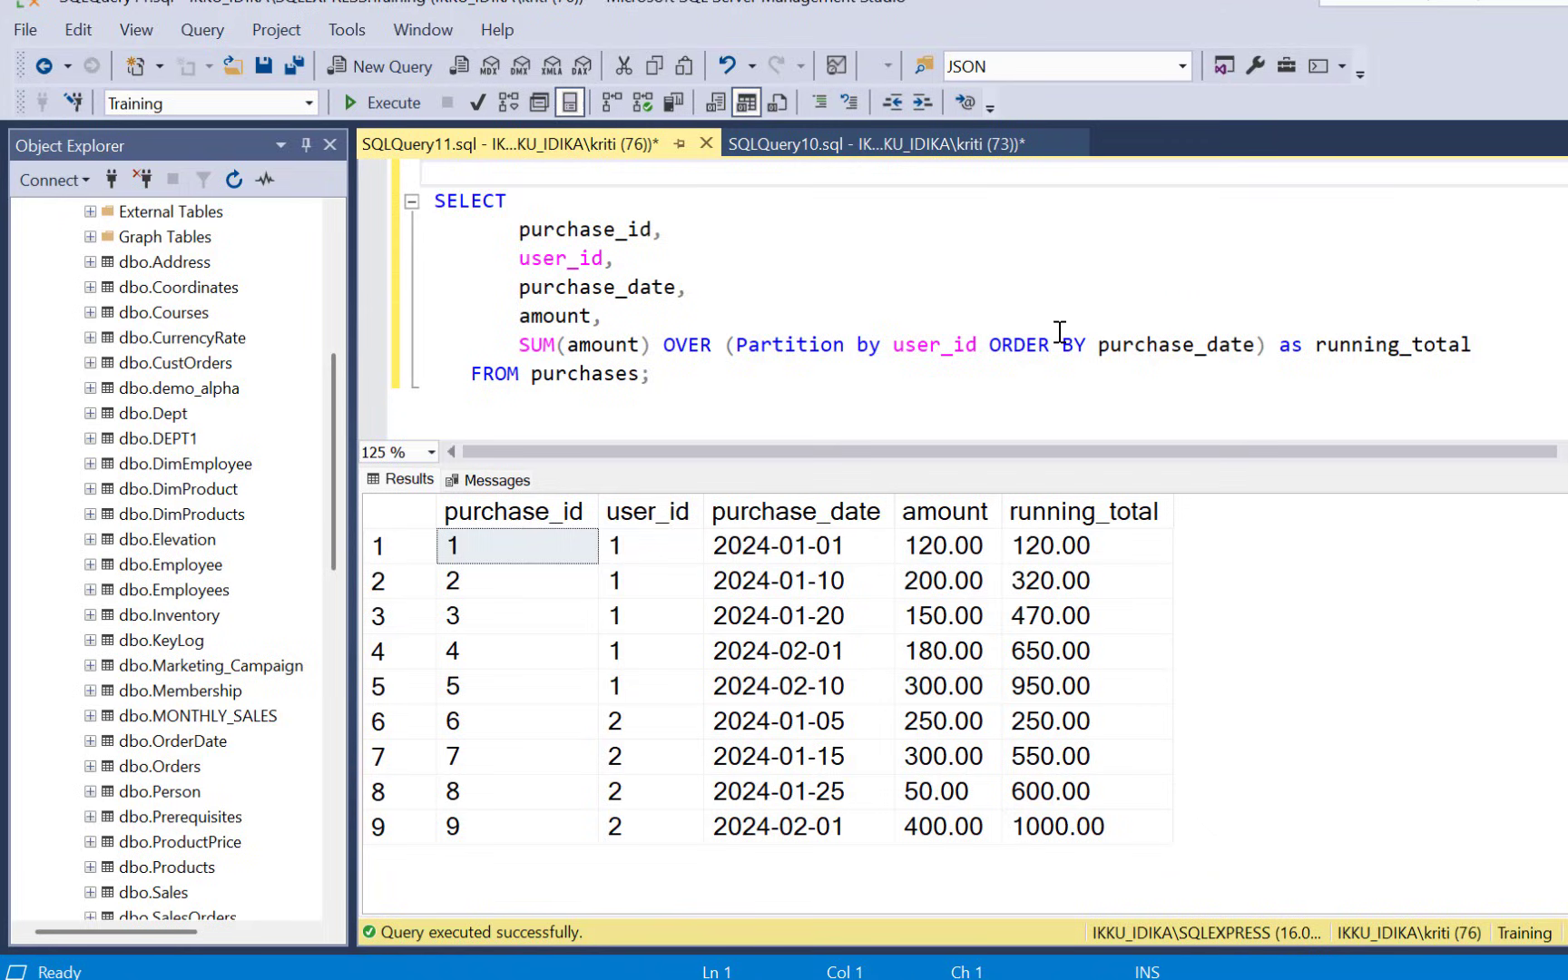
# - Wrap the query as CTE_TOTAL and select everything from it
pyautogui.write('With CTE')
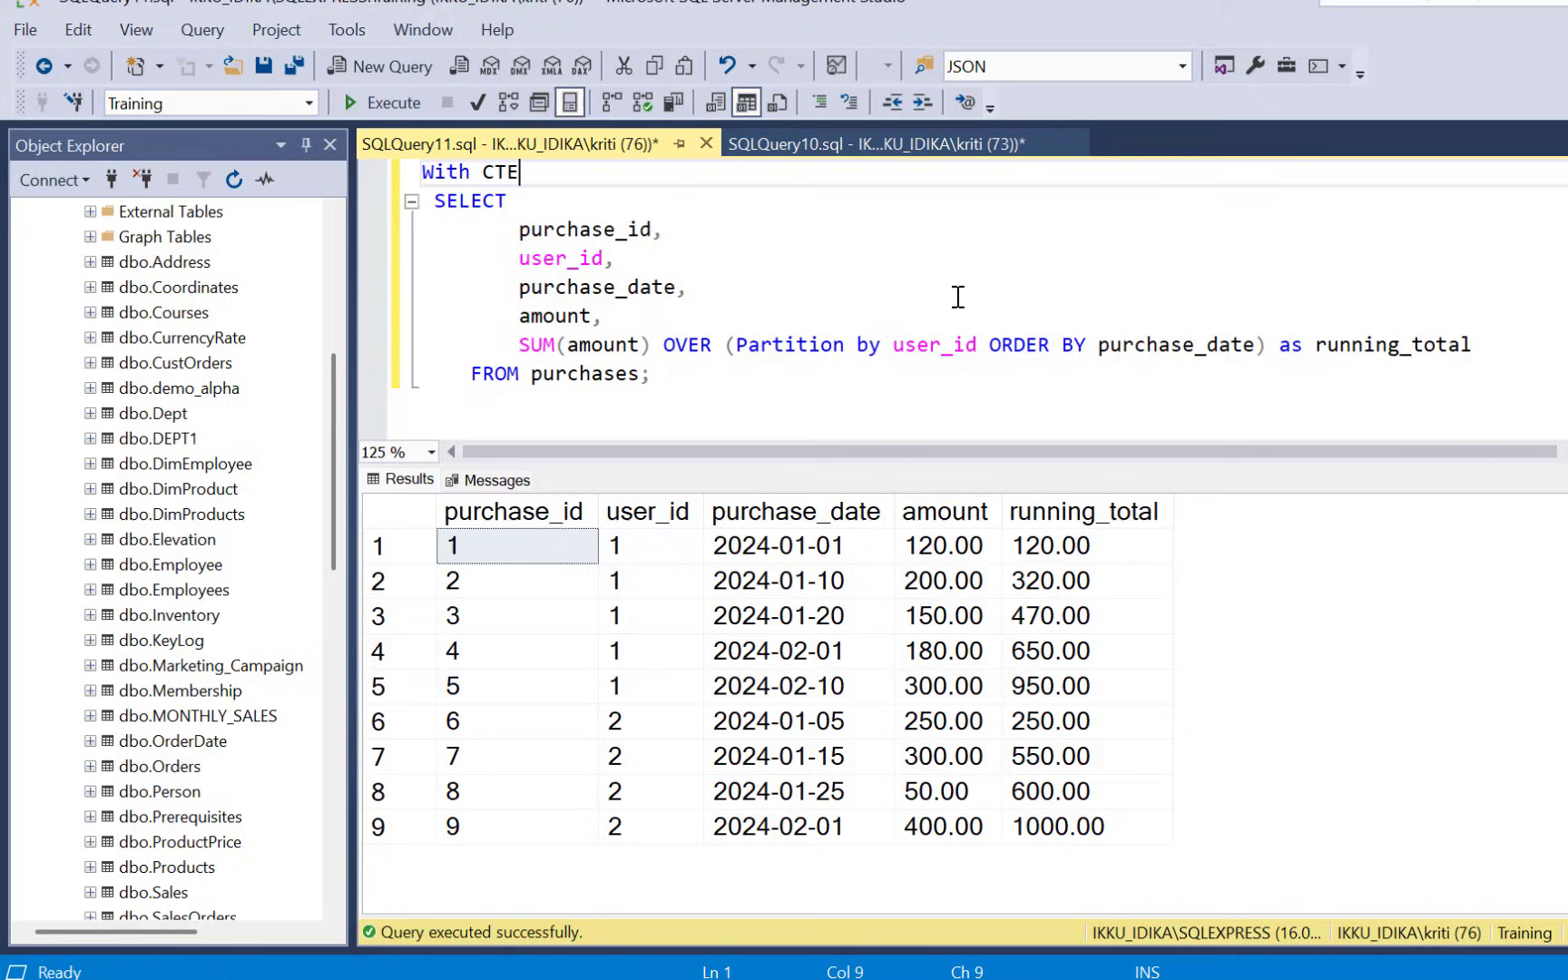
pyautogui.write('_TOTAL AS')
pyautogui.click(472, 199)
pyautogui.write('(')
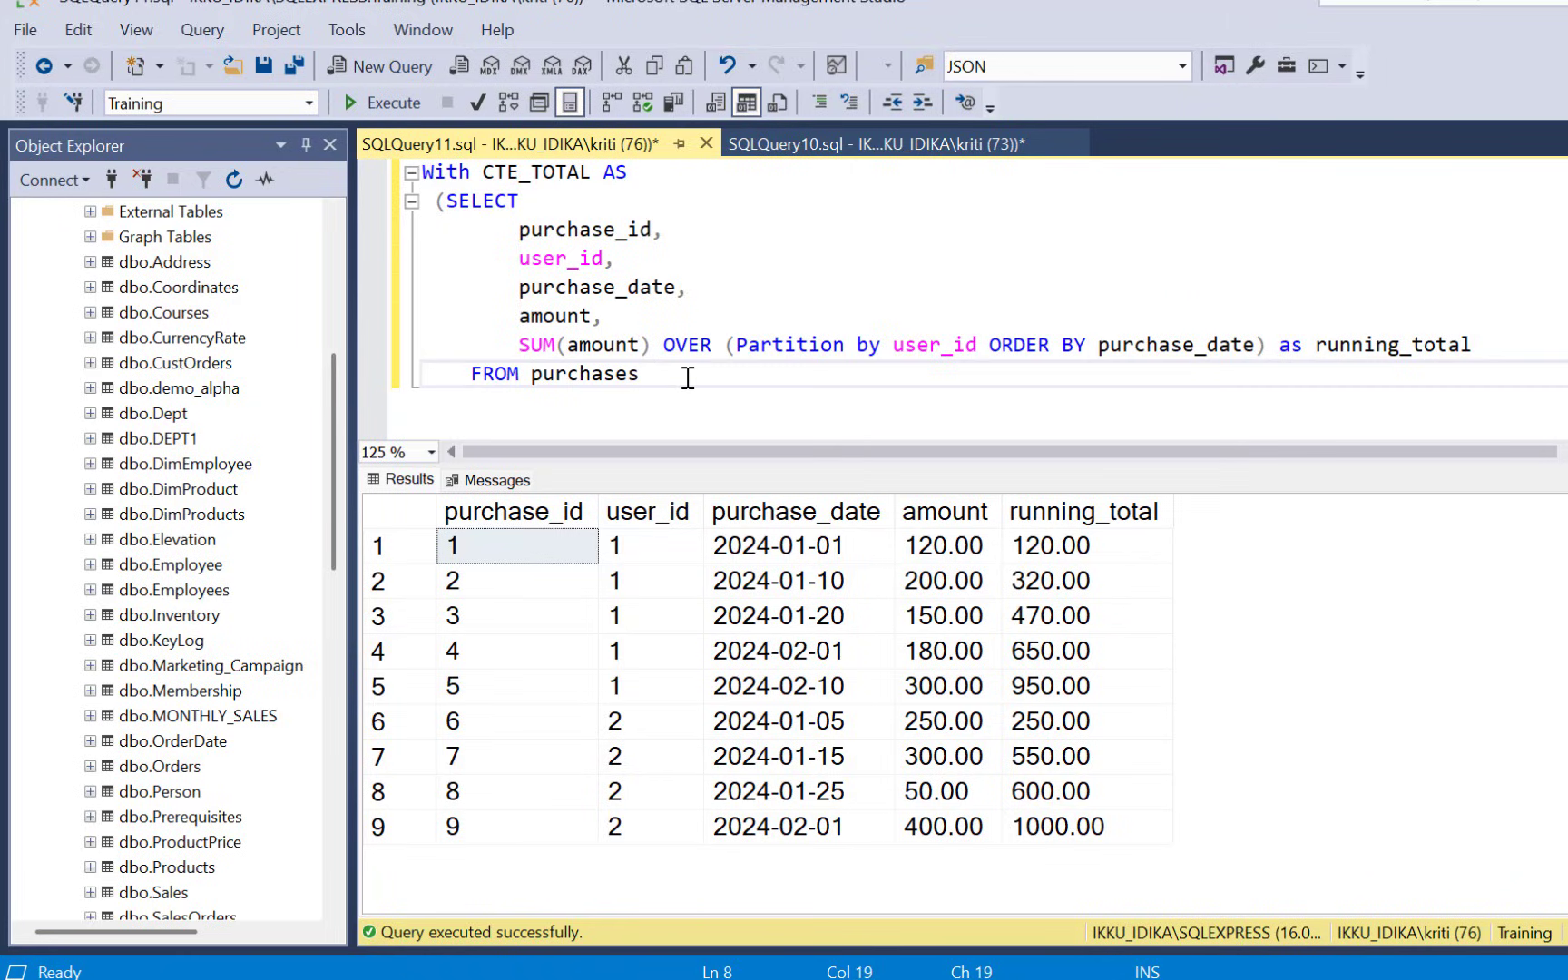
pyautogui.write(')')
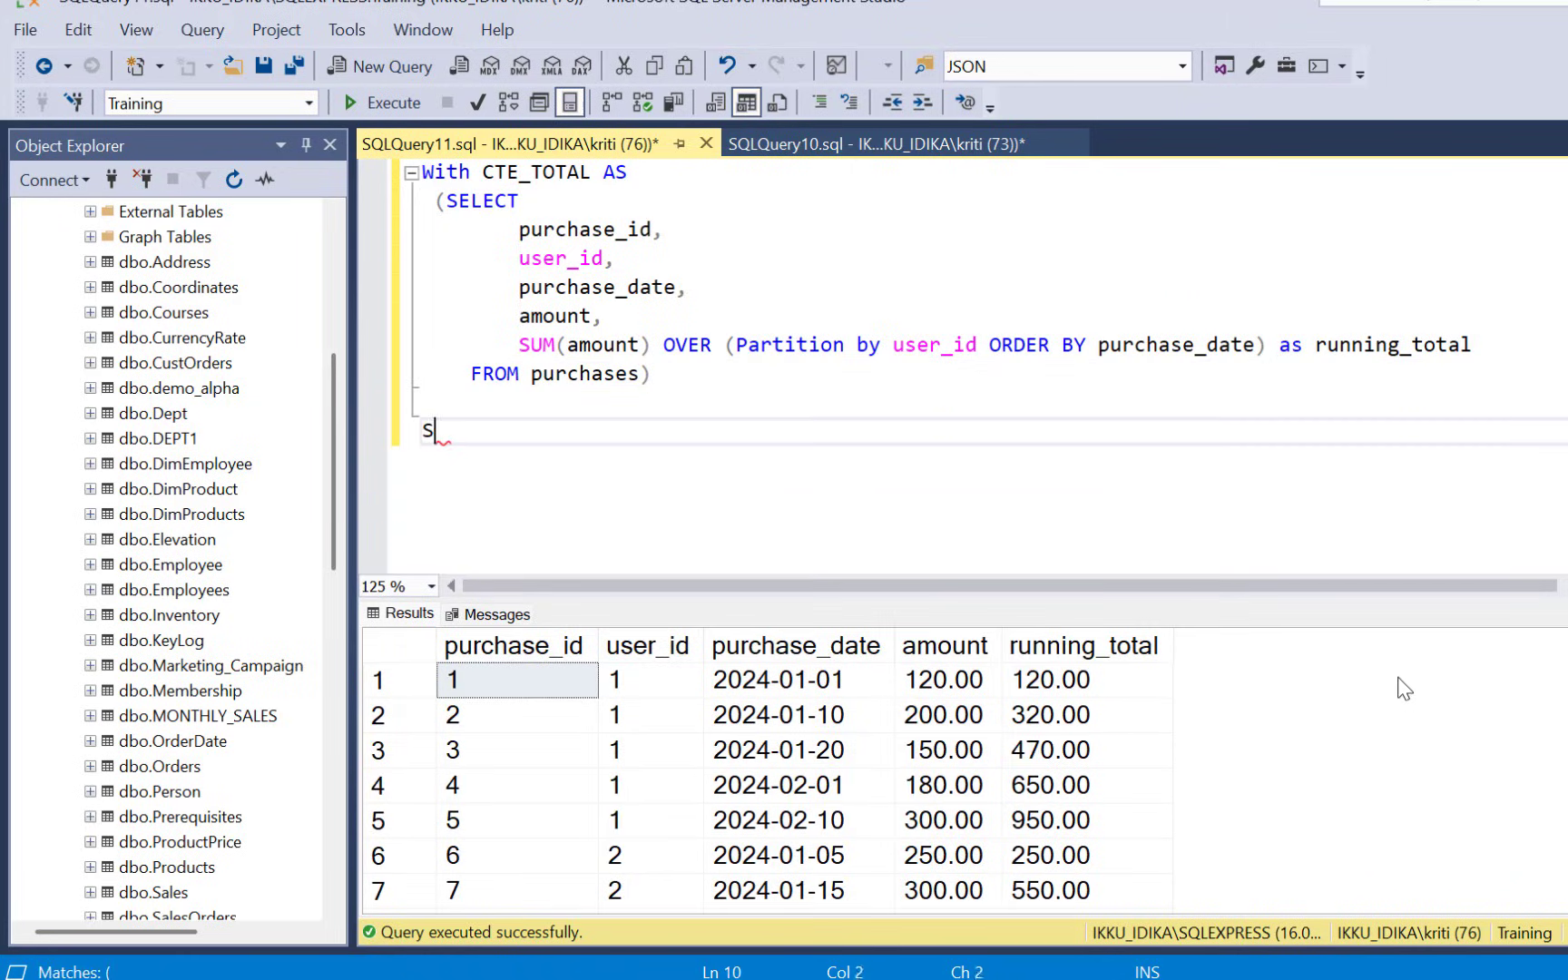
pyautogui.write('elect *')
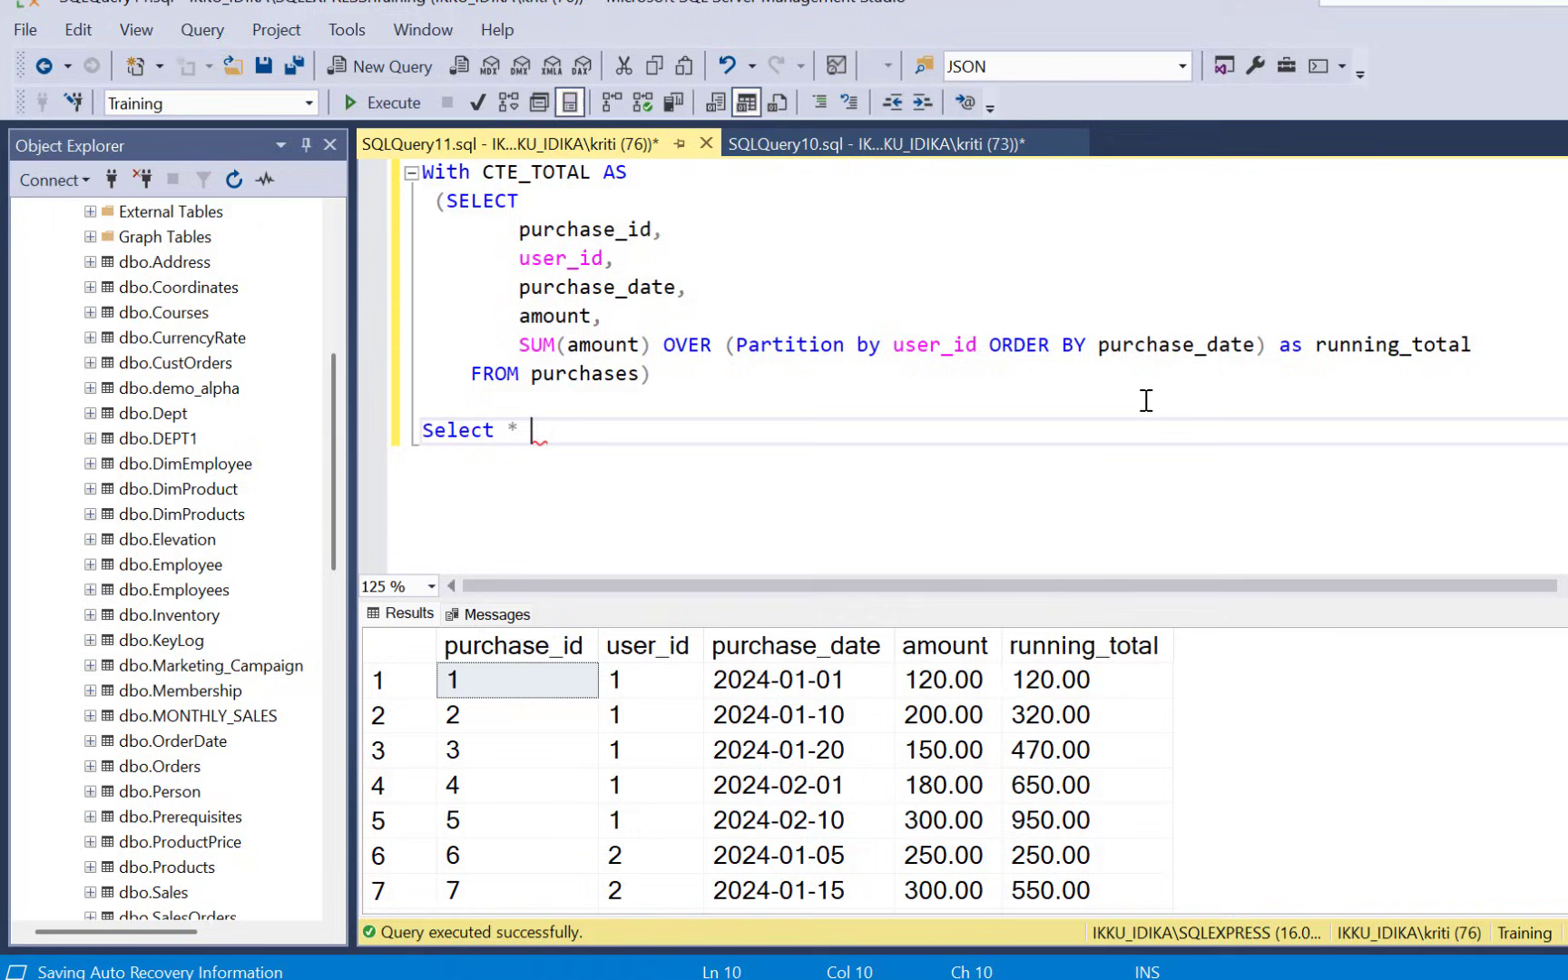
pyautogui.write('FROM CTE_TOT')
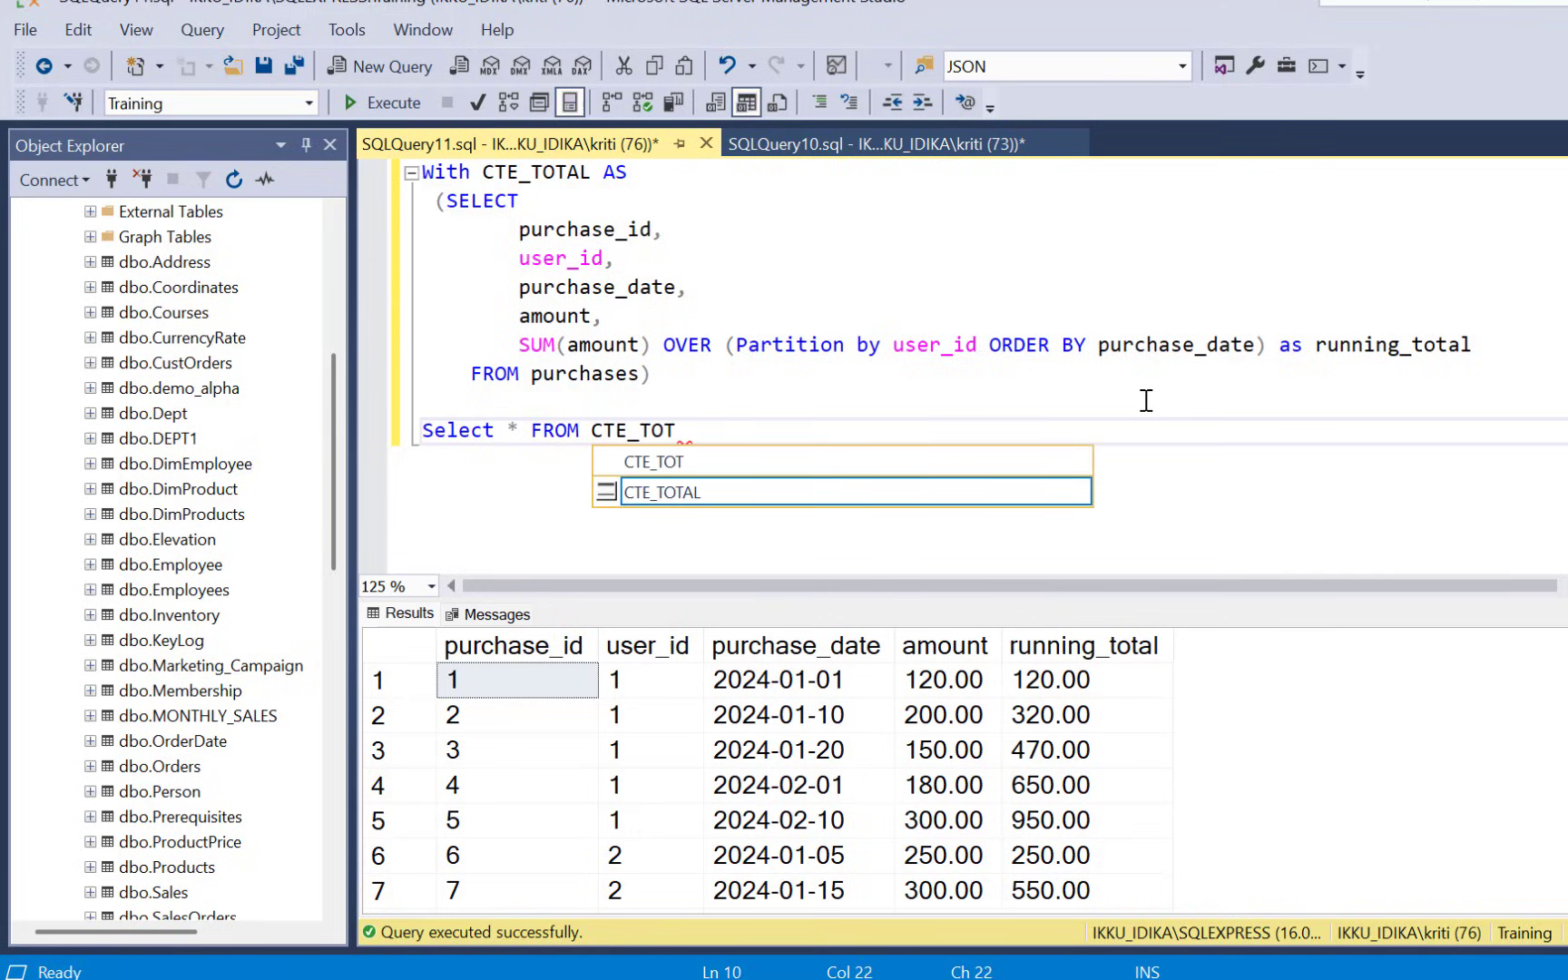
pyautogui.write('AL')
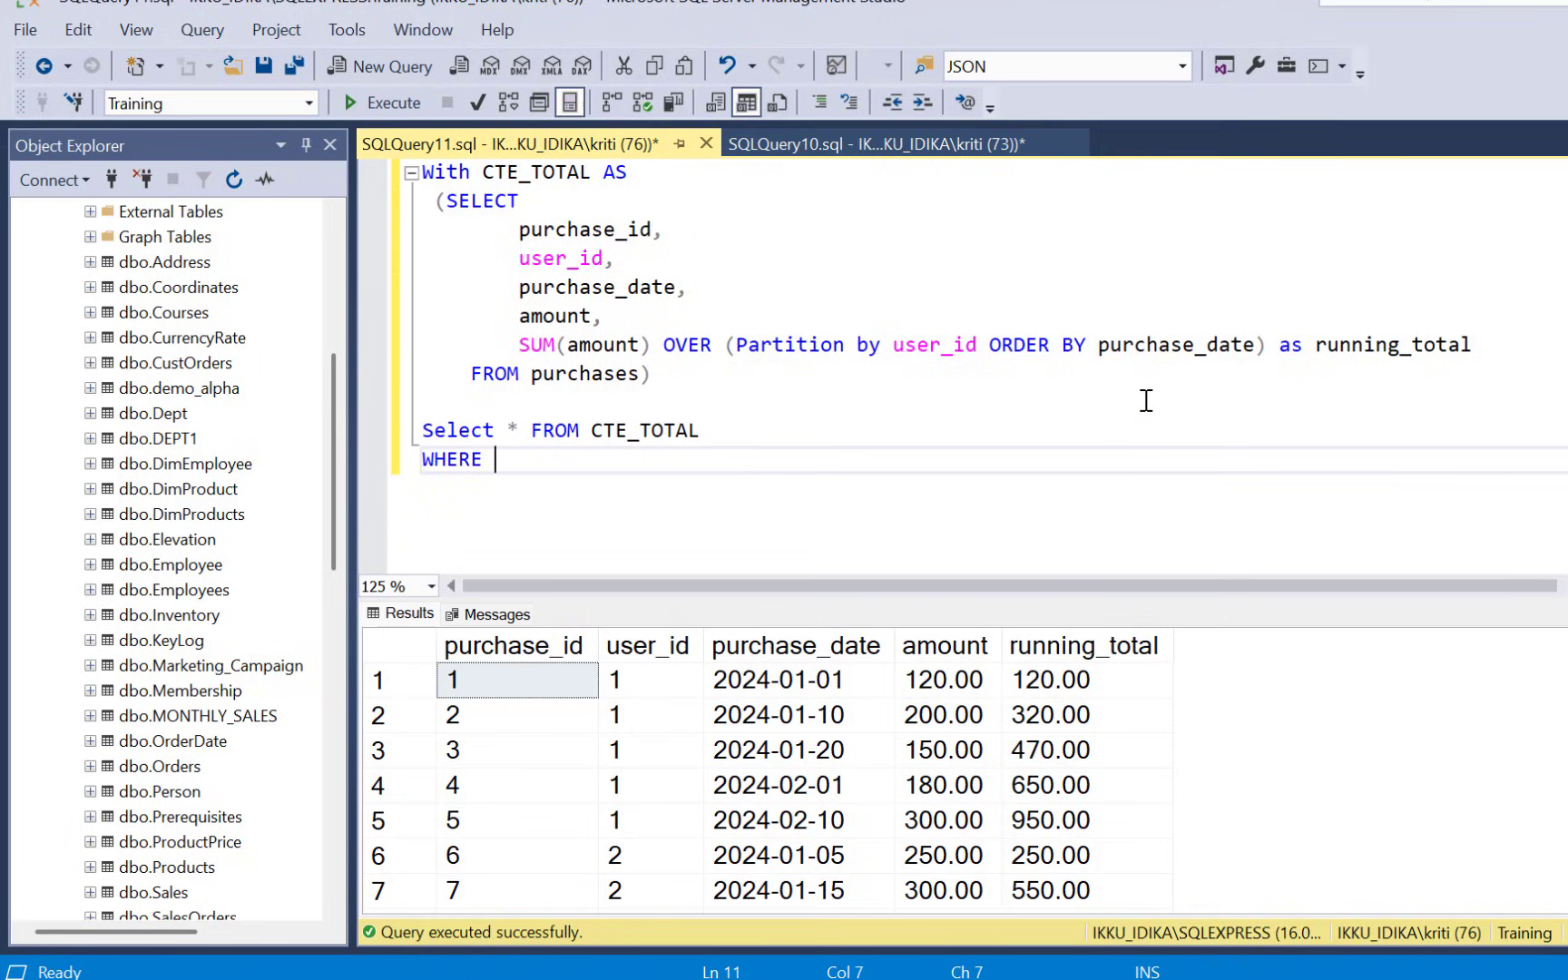
# - Filter to rows where running_total > 500 and execute
pyautogui.write('running_tota')
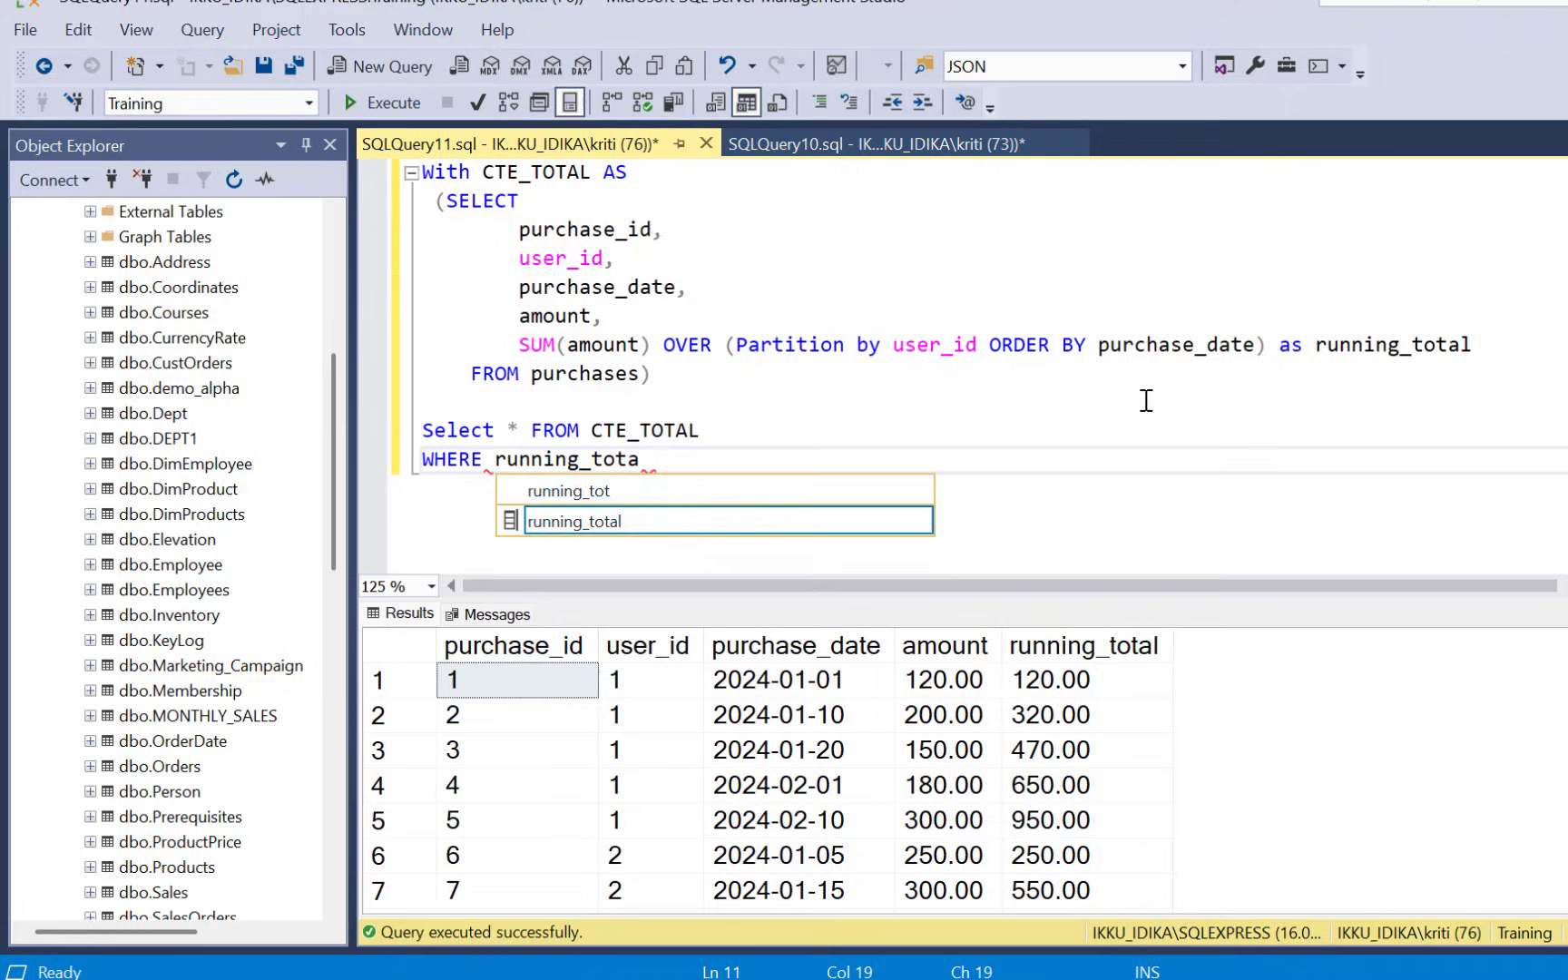
pyautogui.write('l > 500')
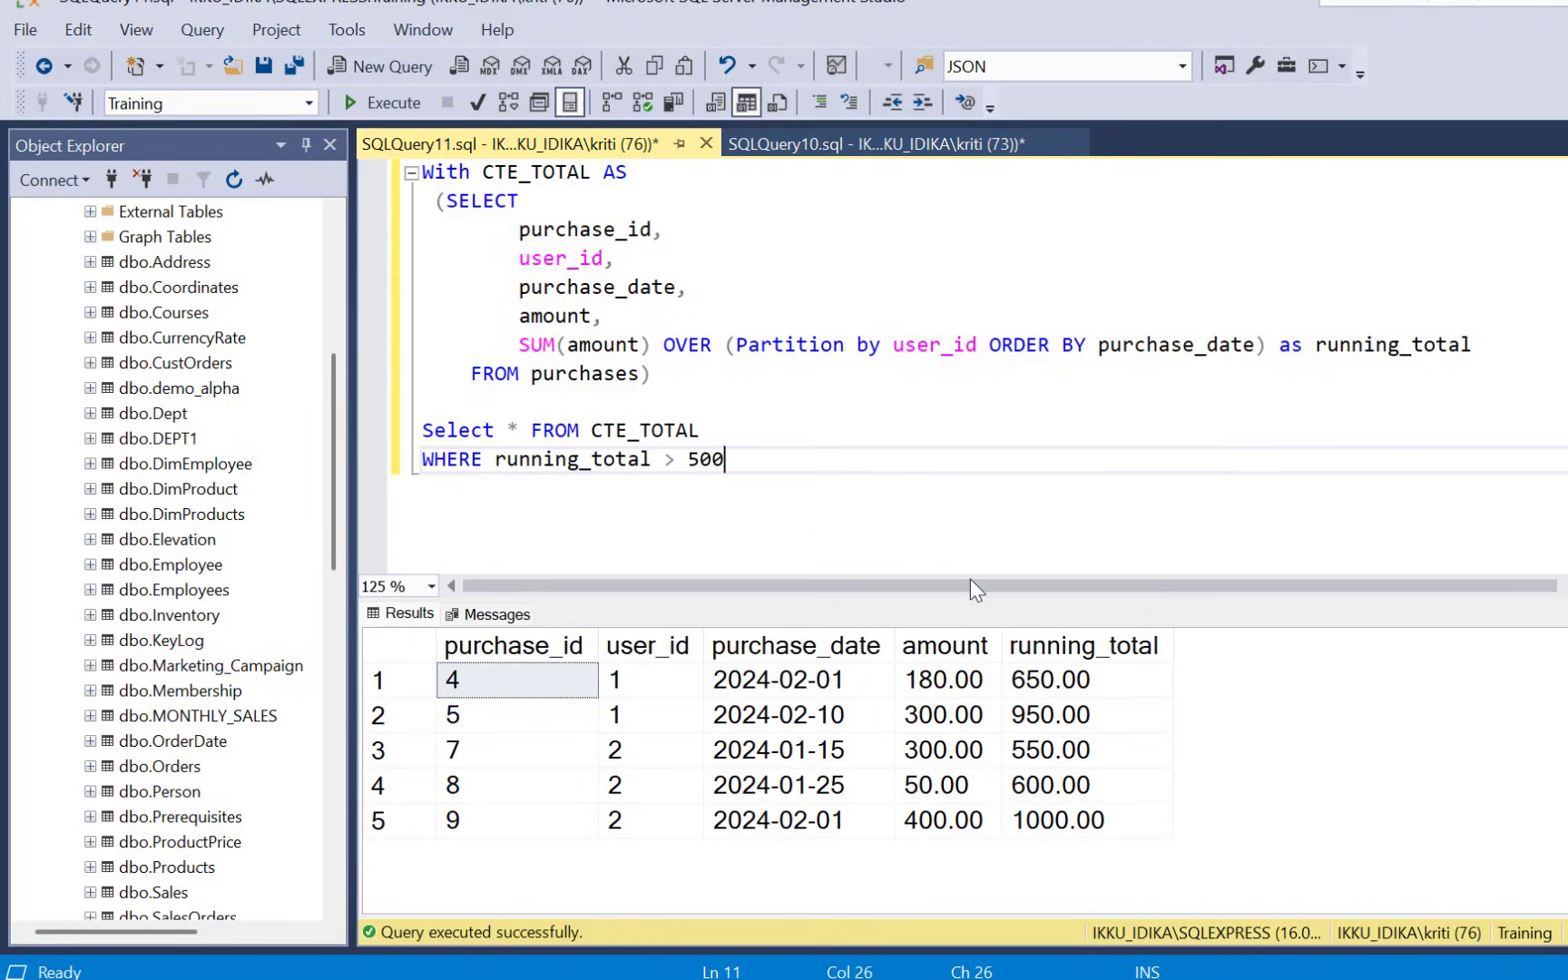
pyautogui.moveTo(762, 780)
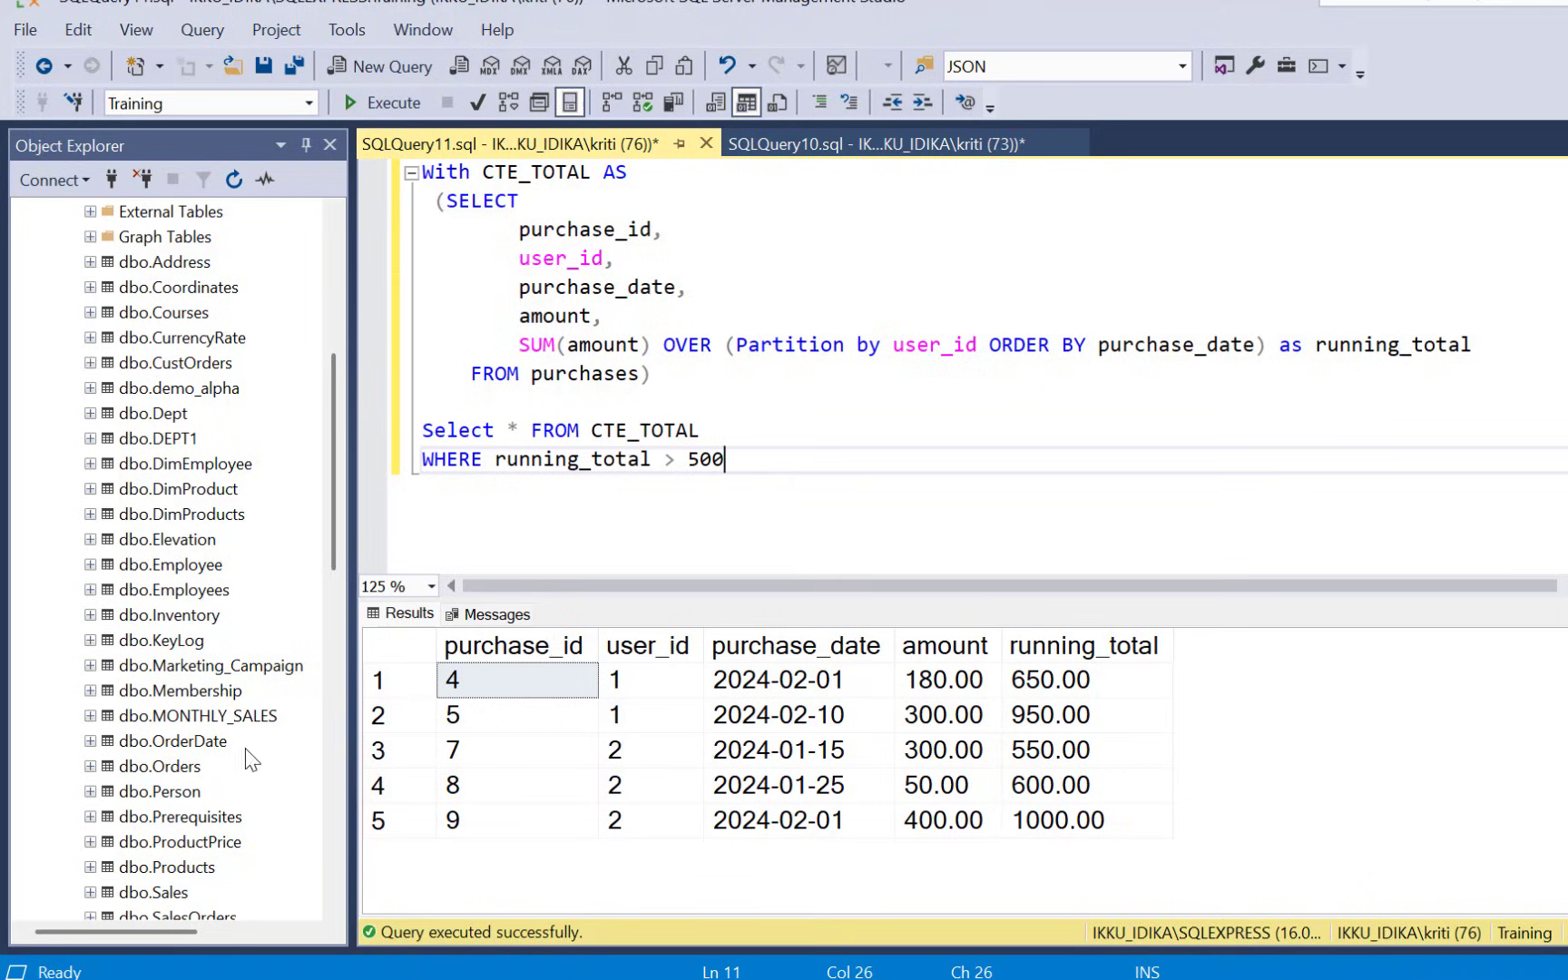
pyautogui.click(795, 679)
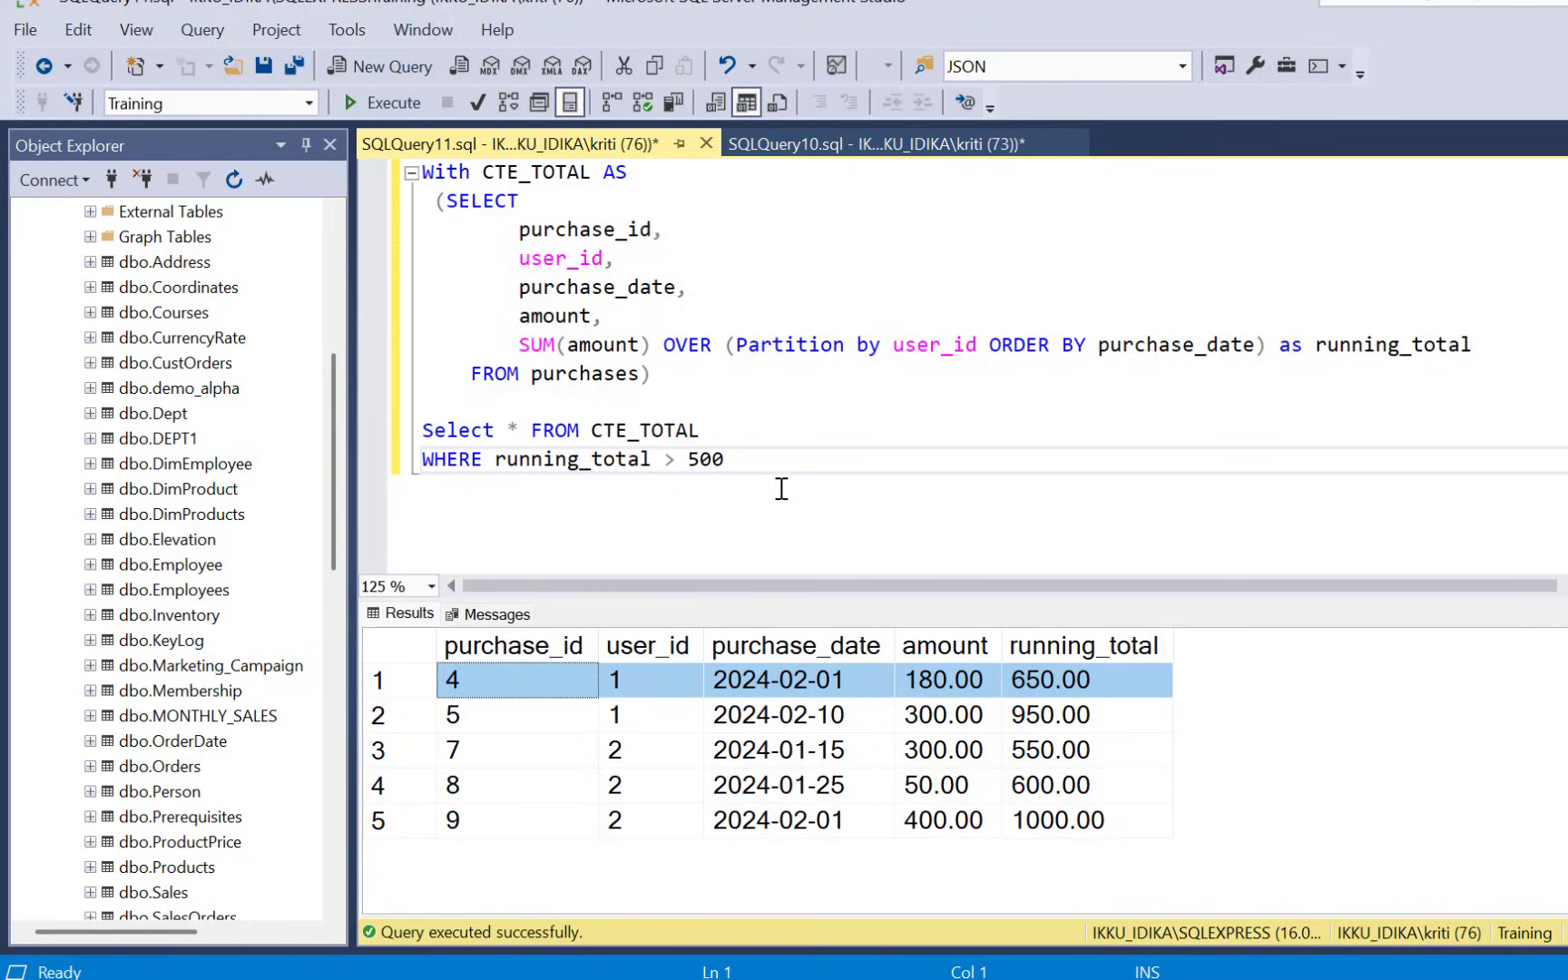
pyautogui.moveTo(802, 460)
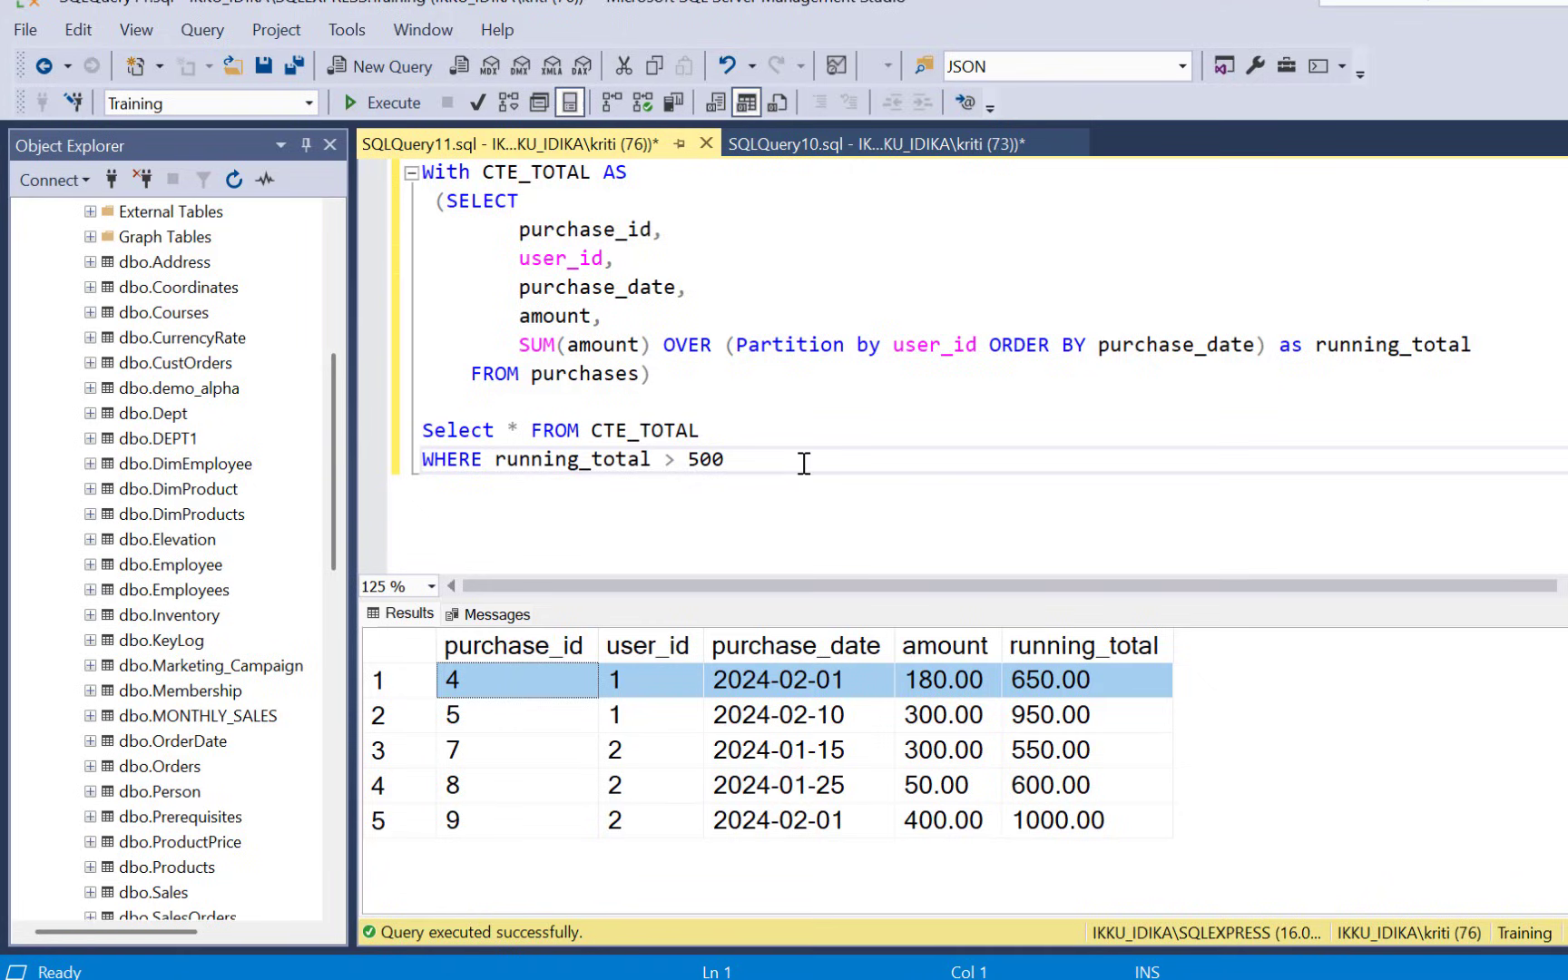
pyautogui.moveTo(1112, 671)
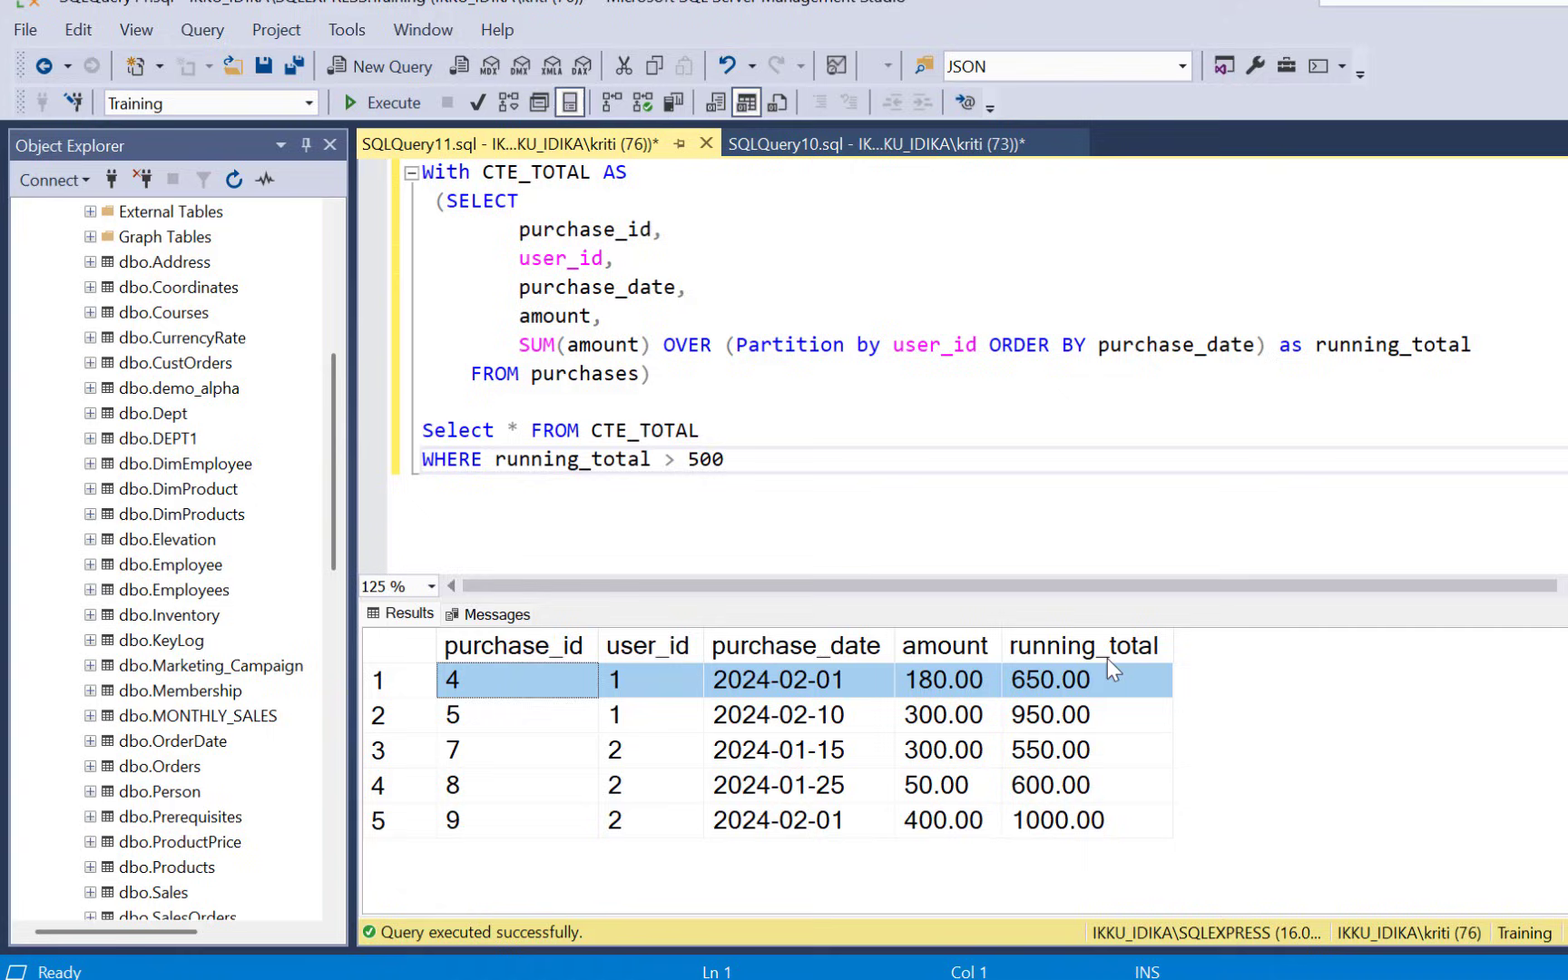
pyautogui.moveTo(1128, 687)
pyautogui.write('--')
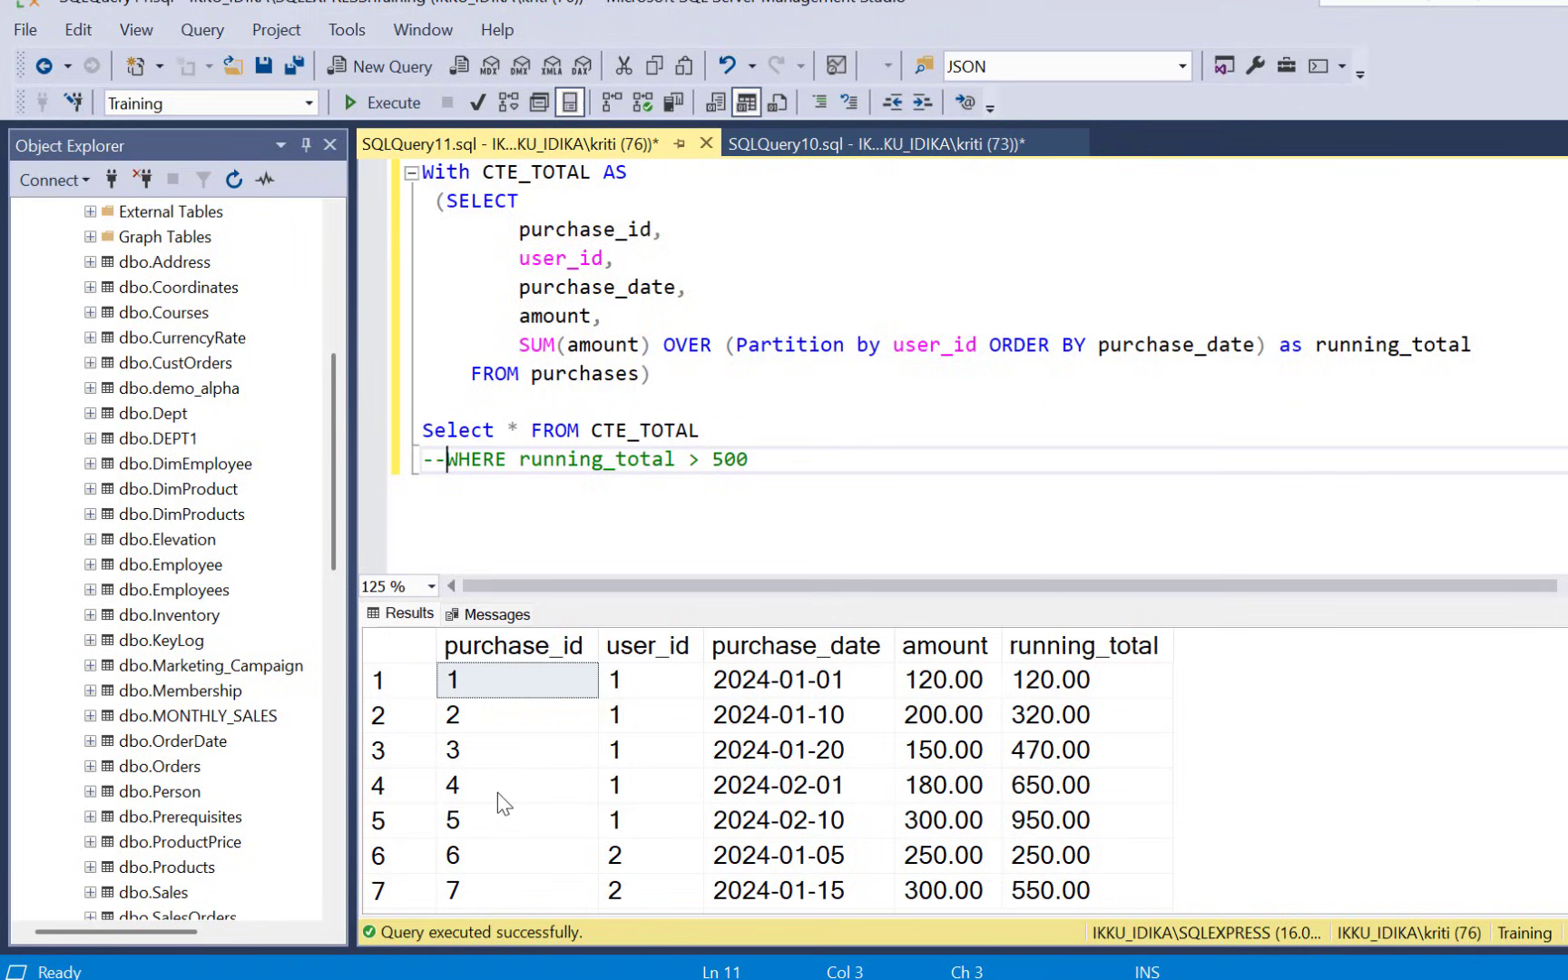
pyautogui.moveTo(365, 833)
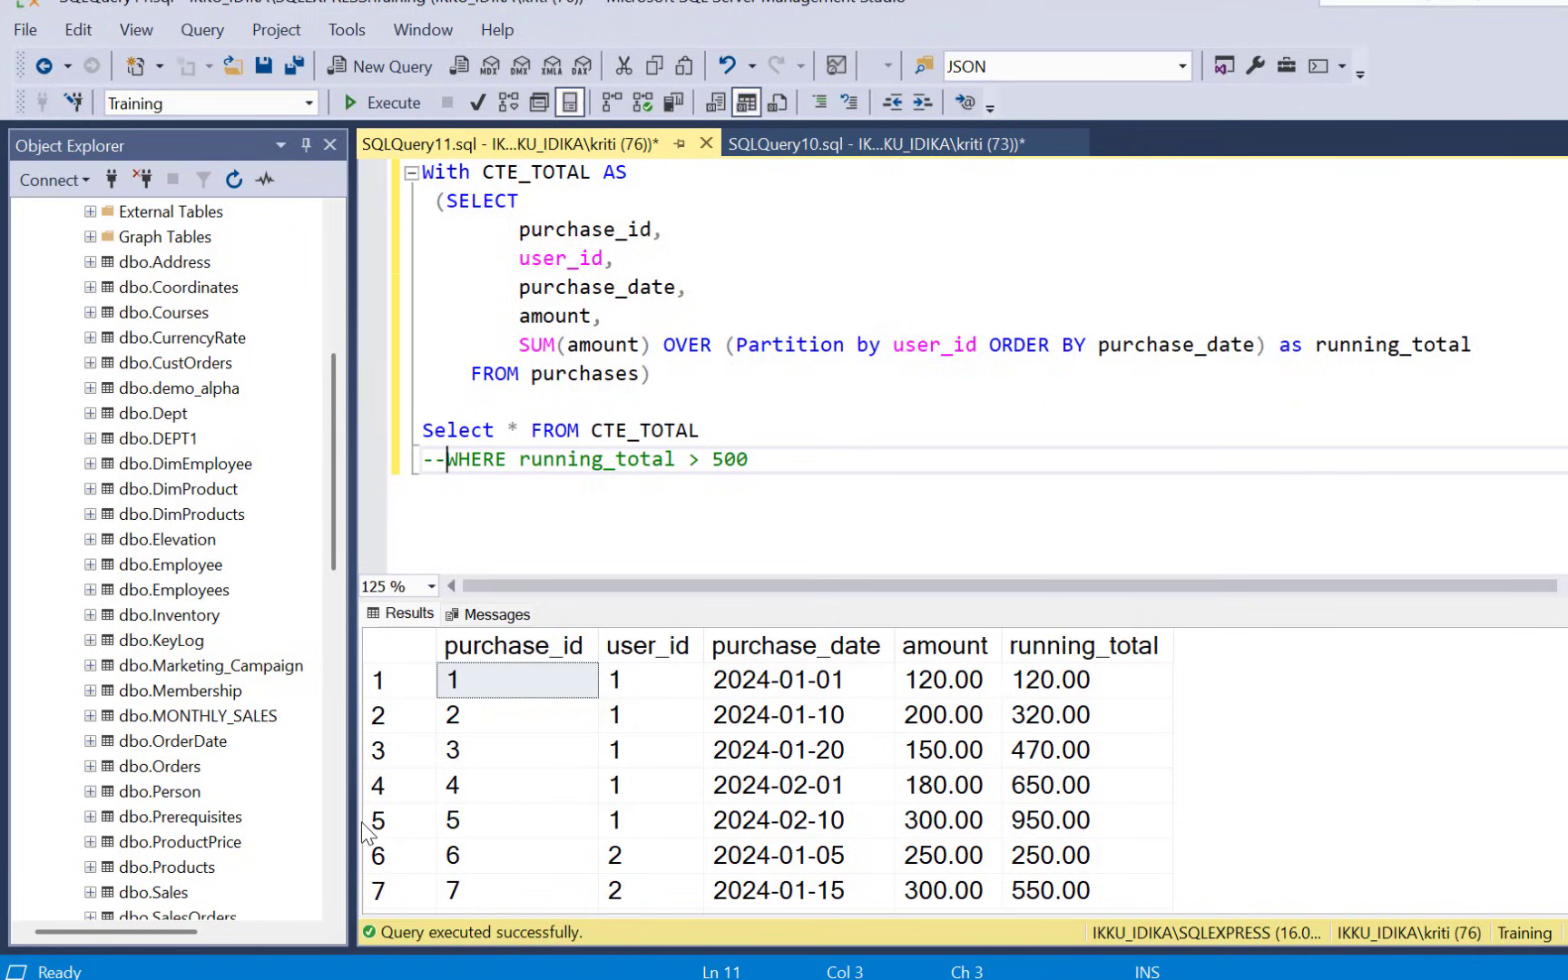
pyautogui.moveTo(390, 800)
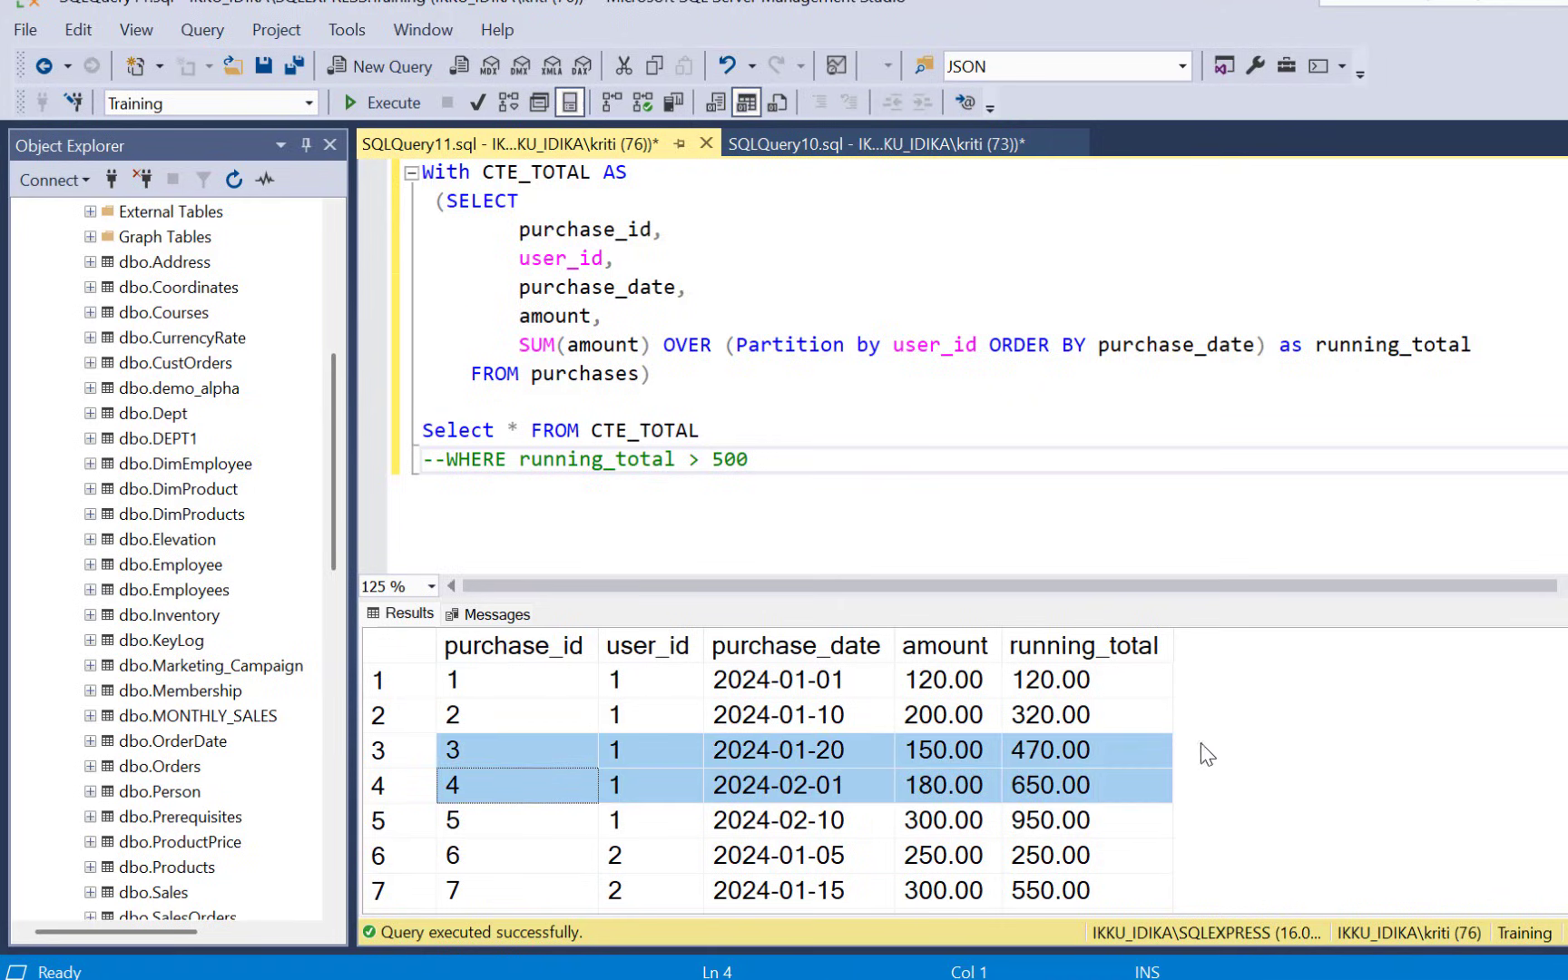
pyautogui.moveTo(1081, 767)
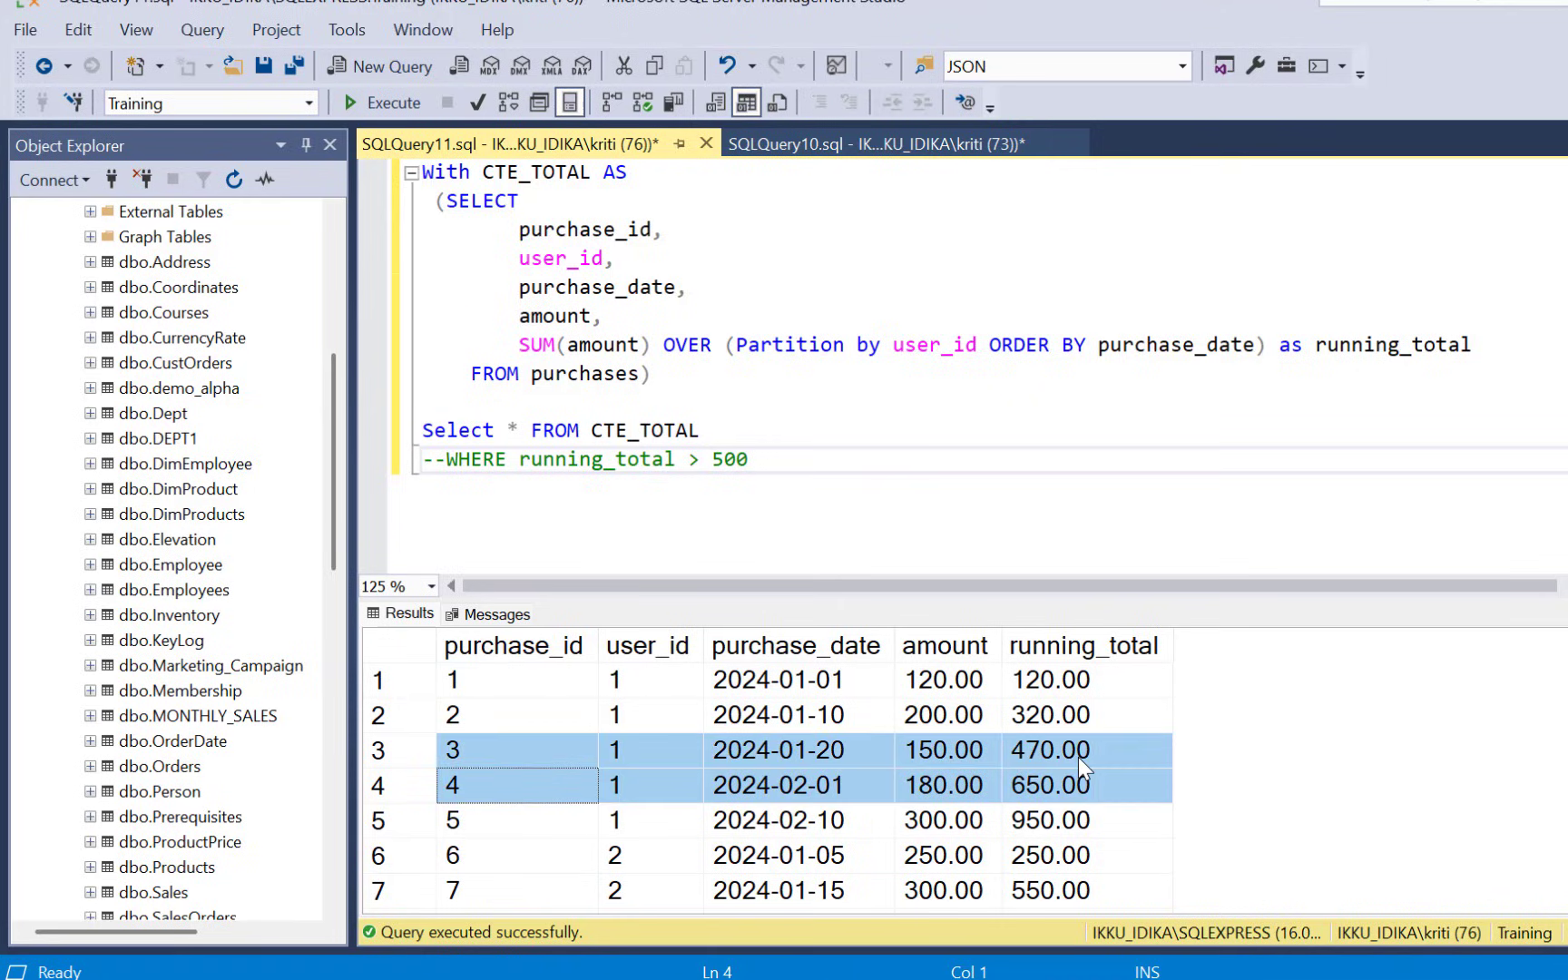
pyautogui.moveTo(1089, 797)
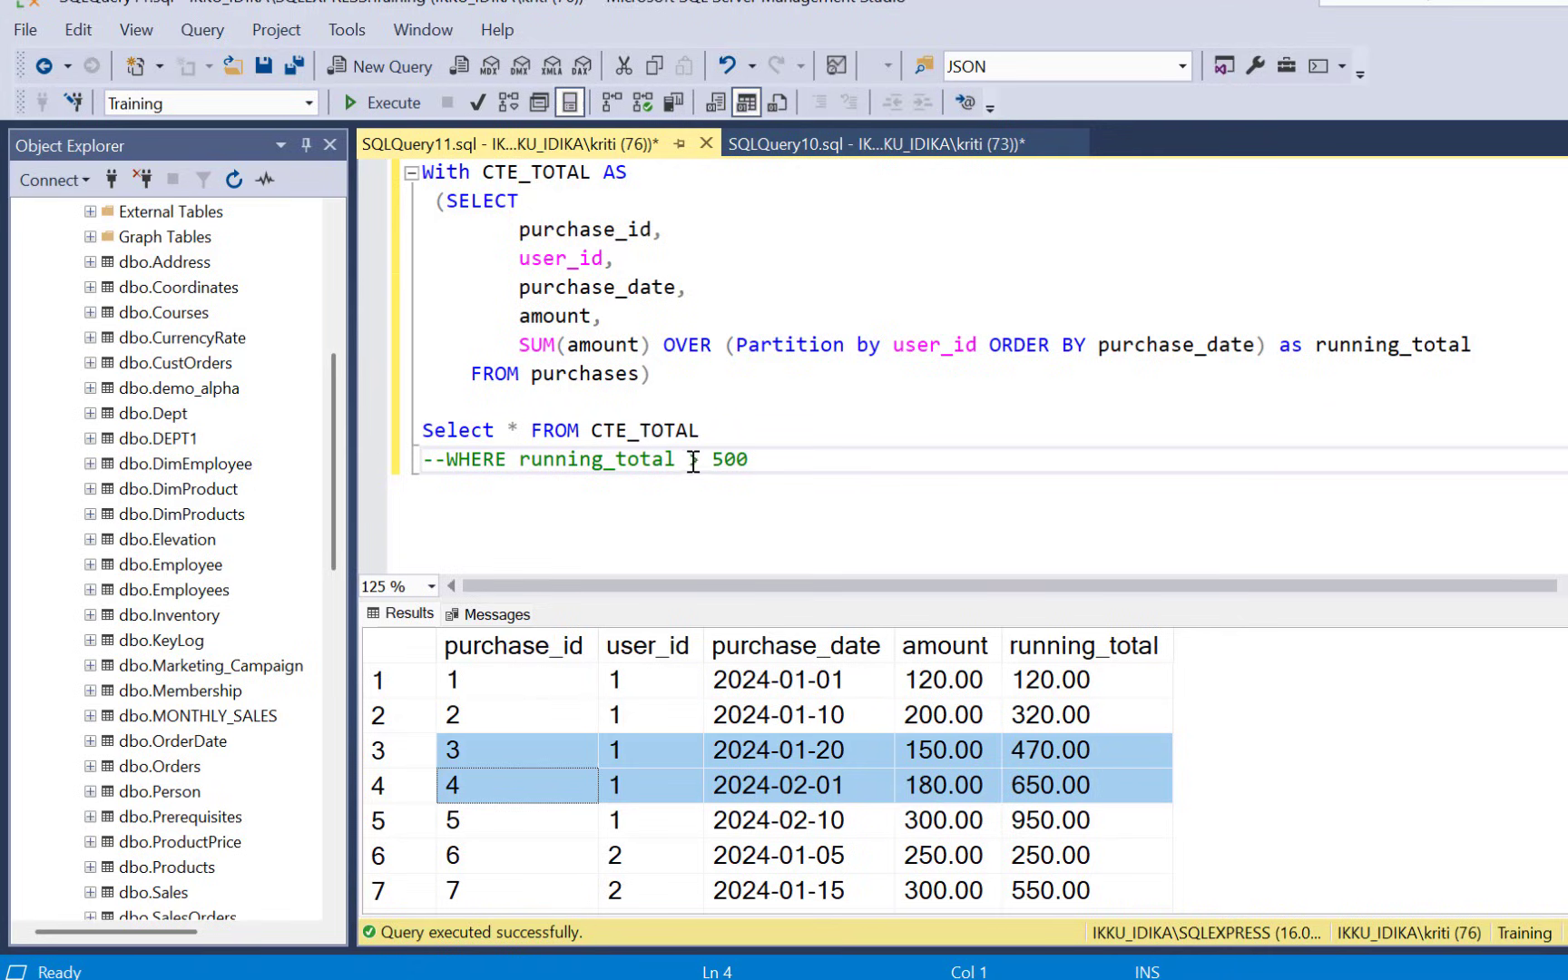
# - Edit the WHERE line so all purchases' running totals are listed again
pyautogui.write('>')
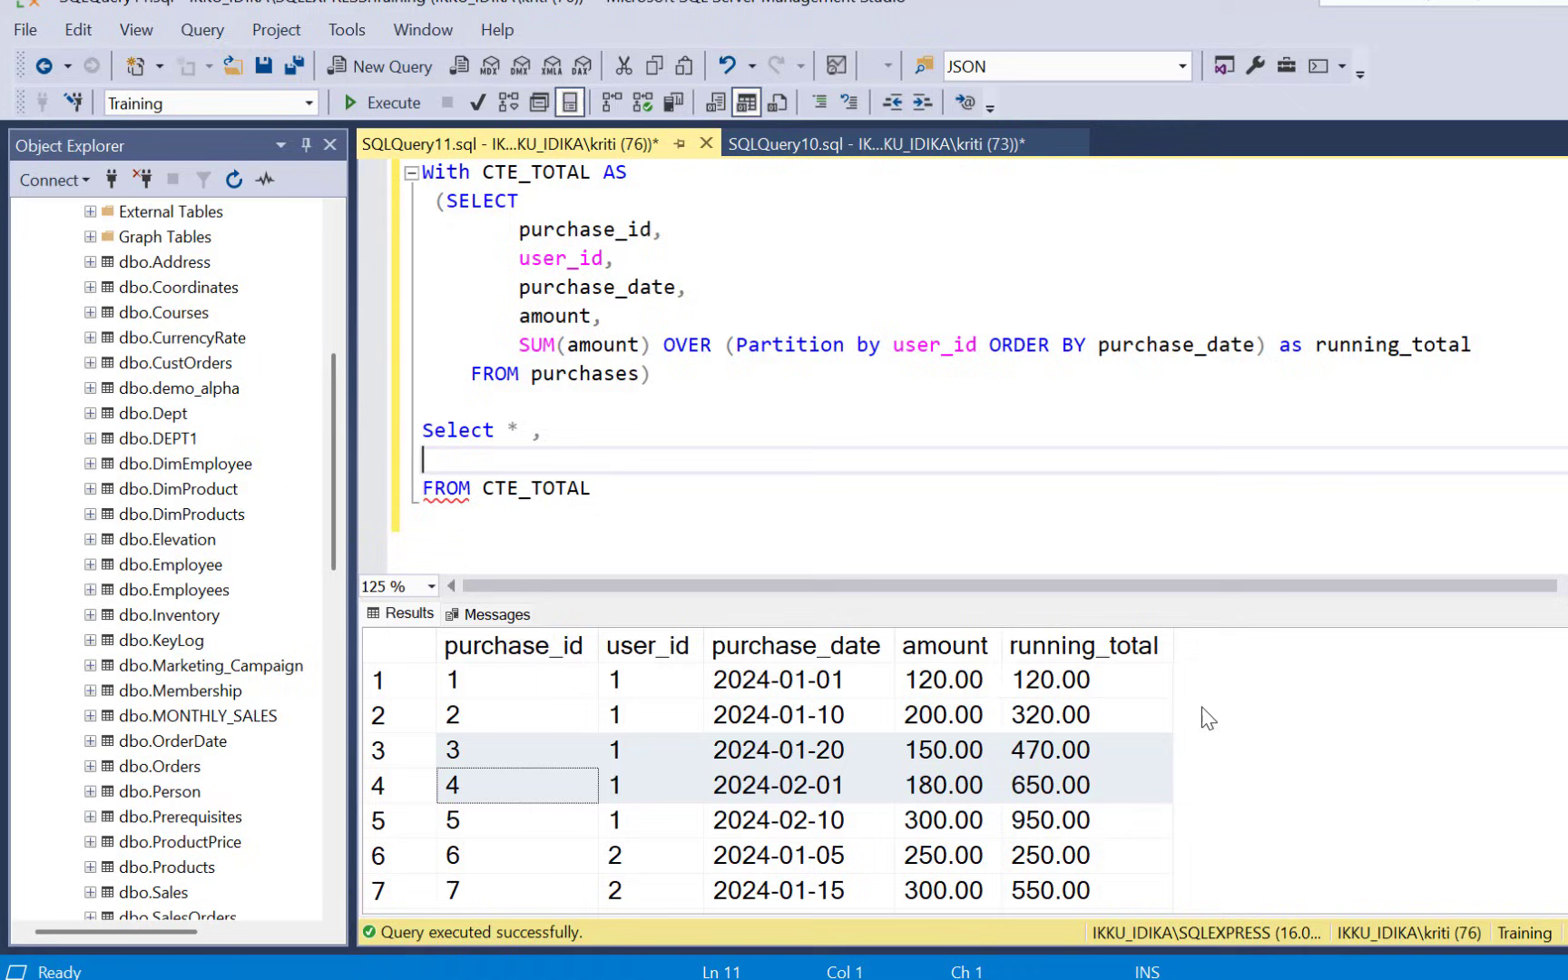
# - Write LAG(running_total) OVER (PARTITION BY user_id for the prior running total
pyautogui.write('LAG(')
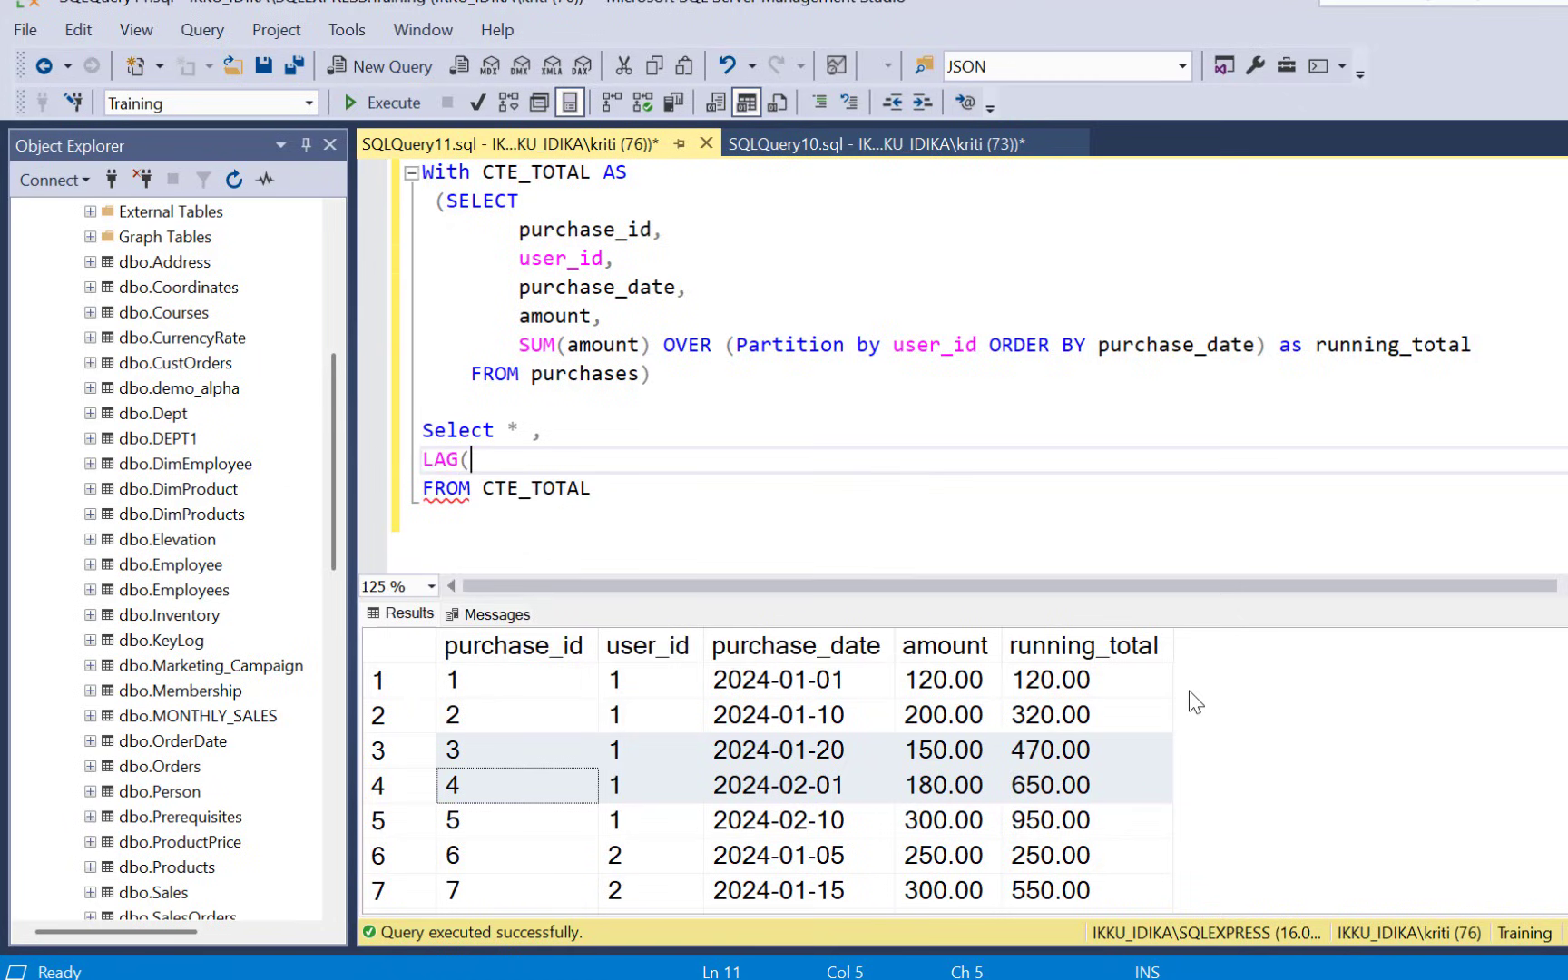
pyautogui.write('running_')
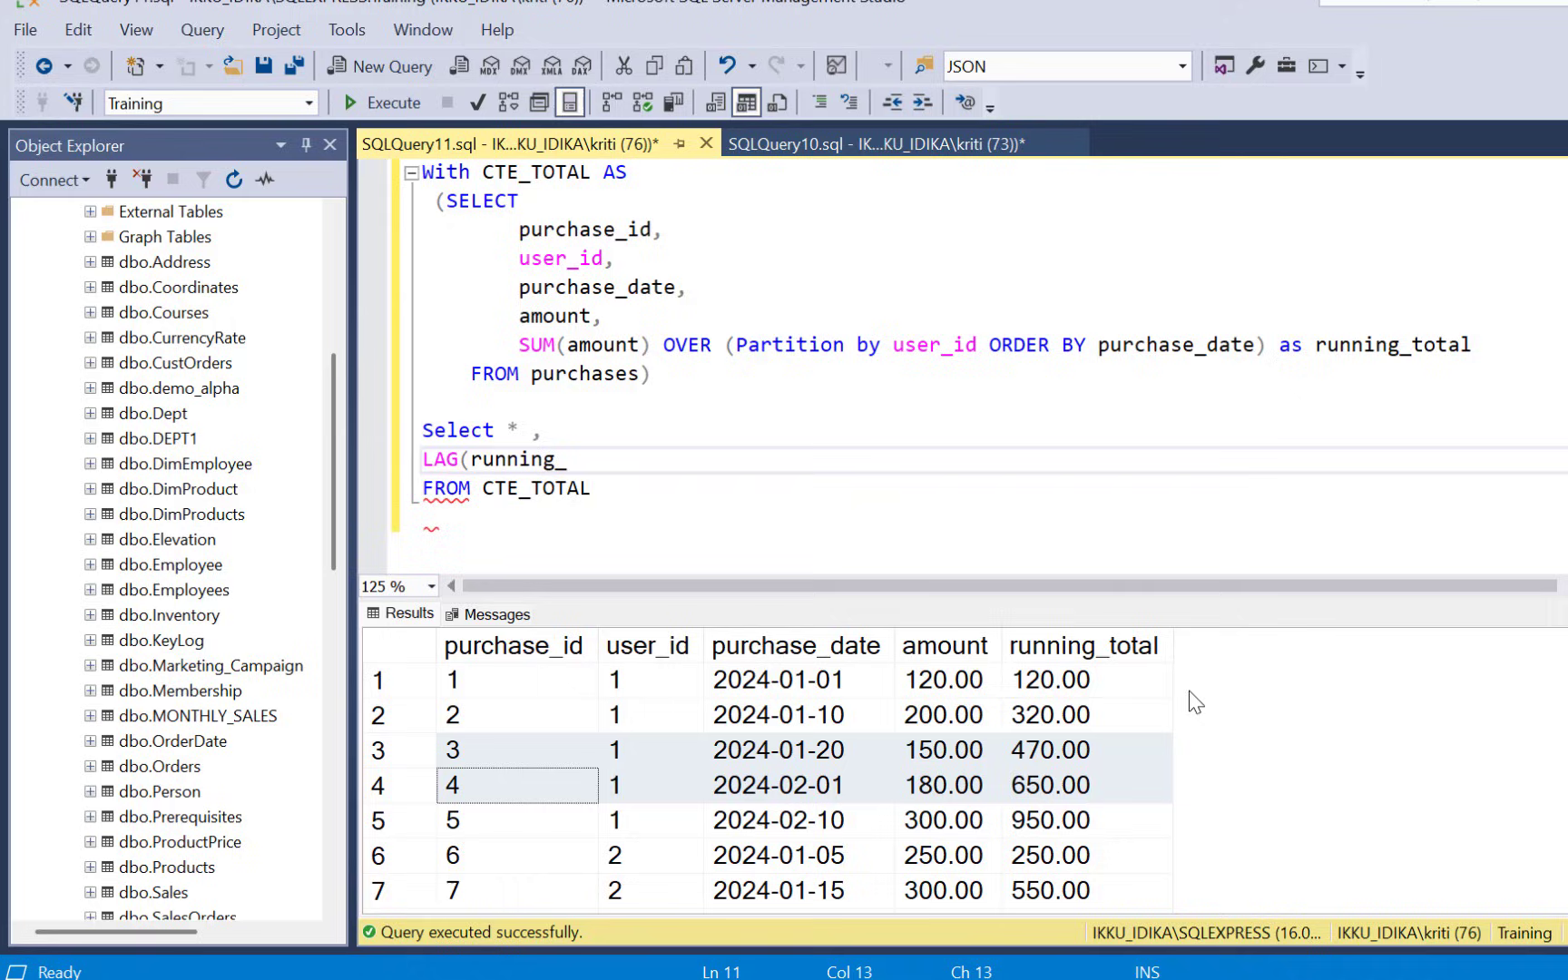
pyautogui.write('total')
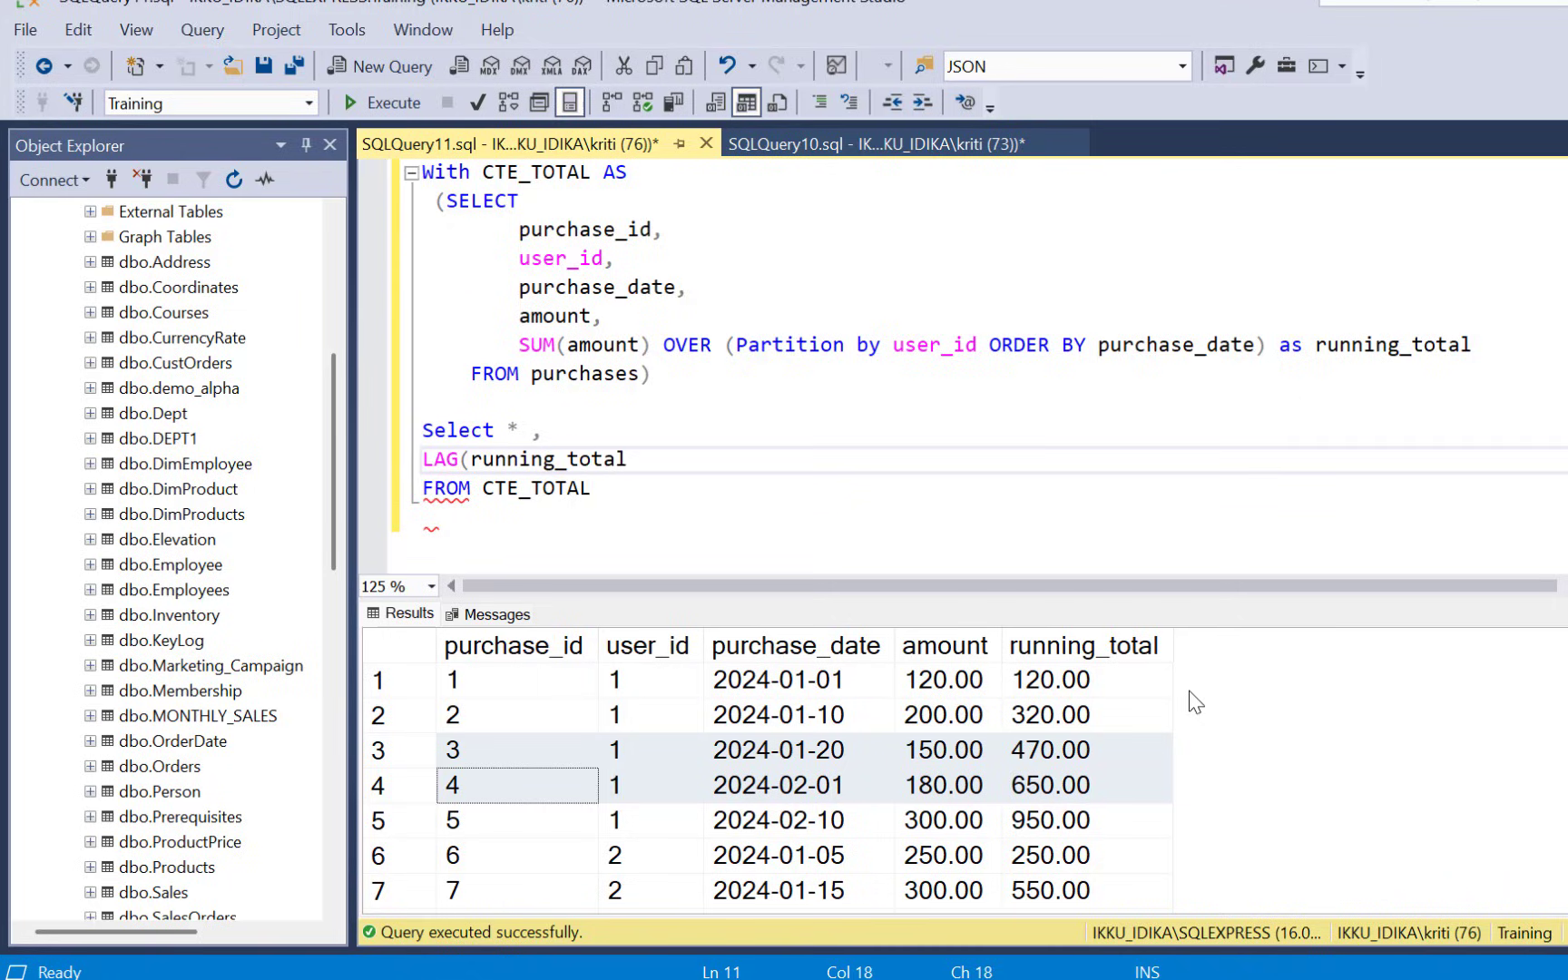
pyautogui.write(') OVER')
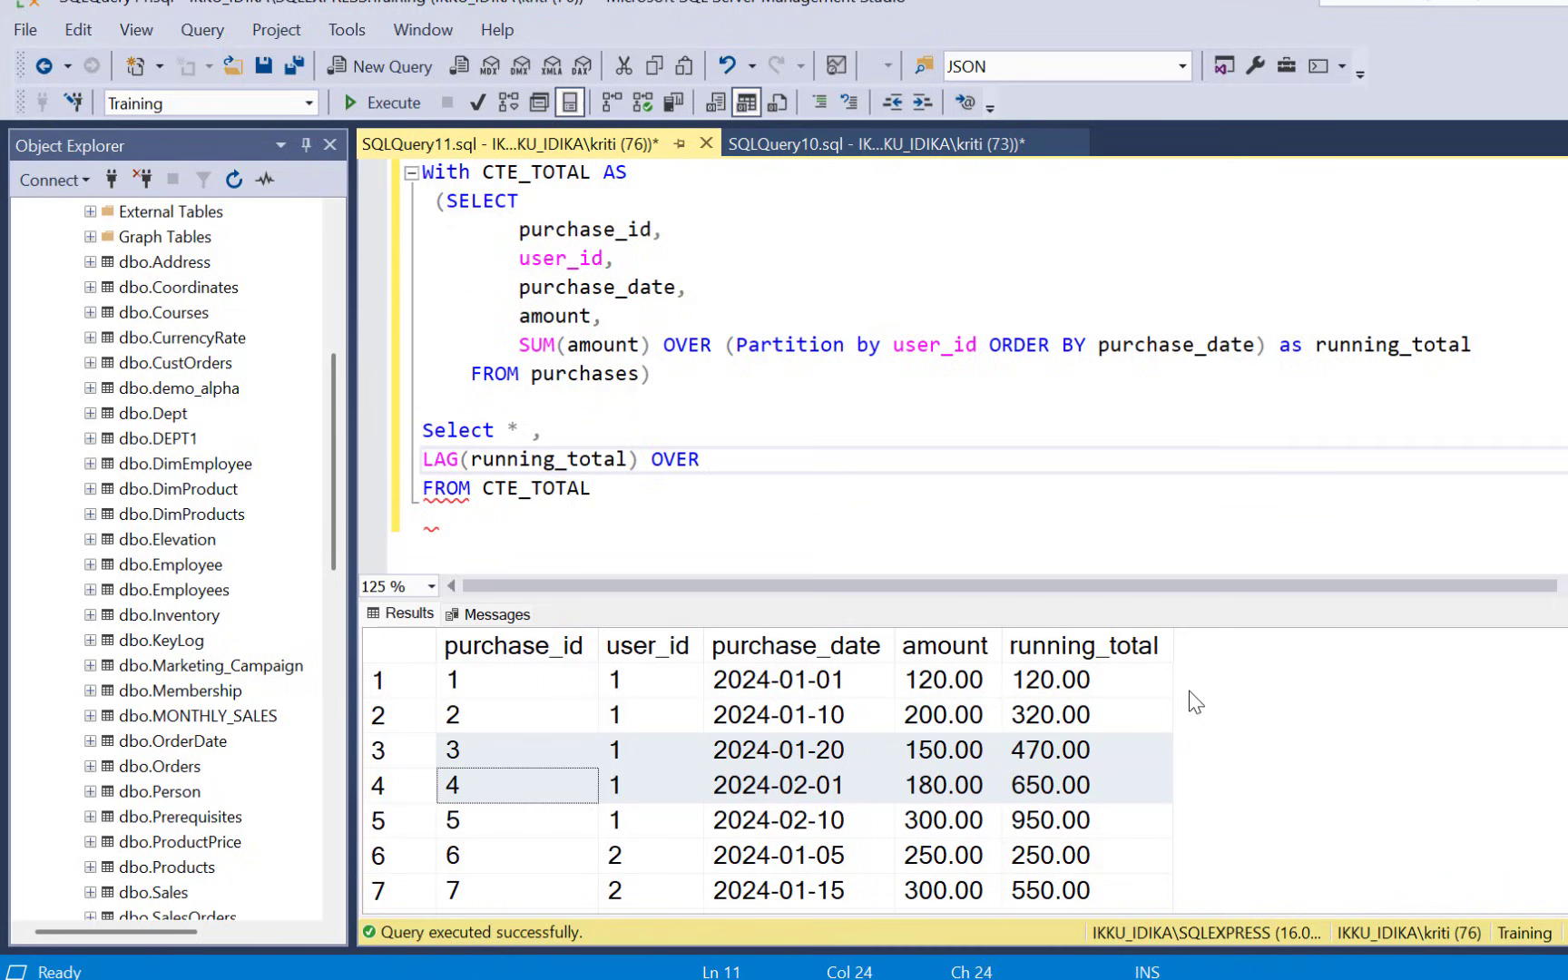
pyautogui.write('(Part')
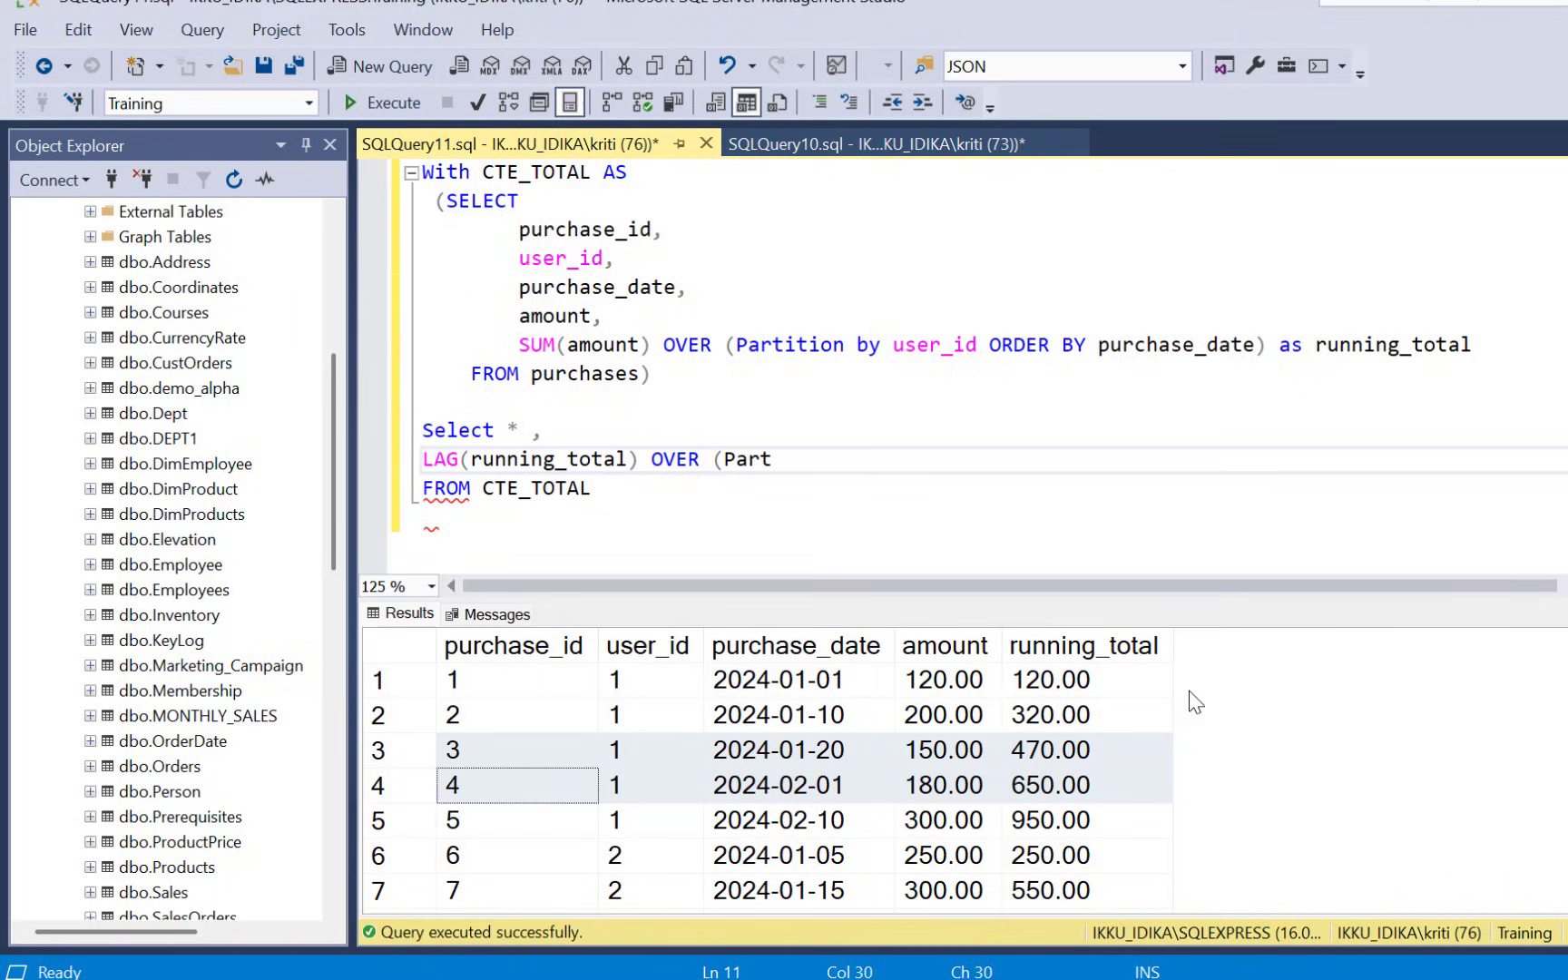
pyautogui.write('ition by u')
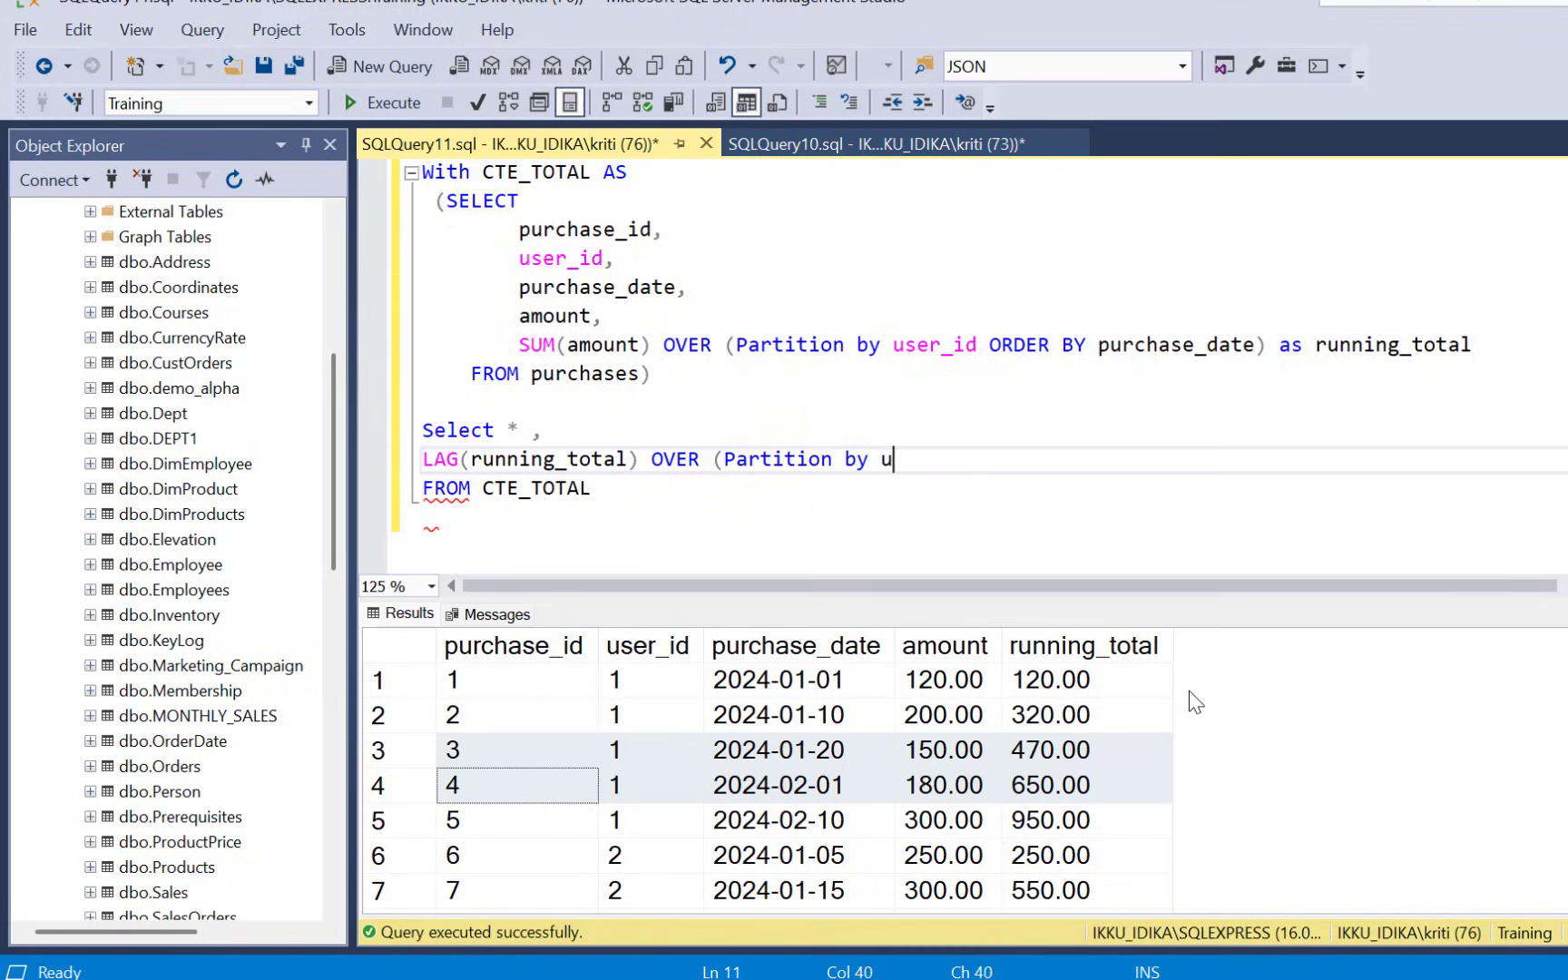
pyautogui.write('ser_id')
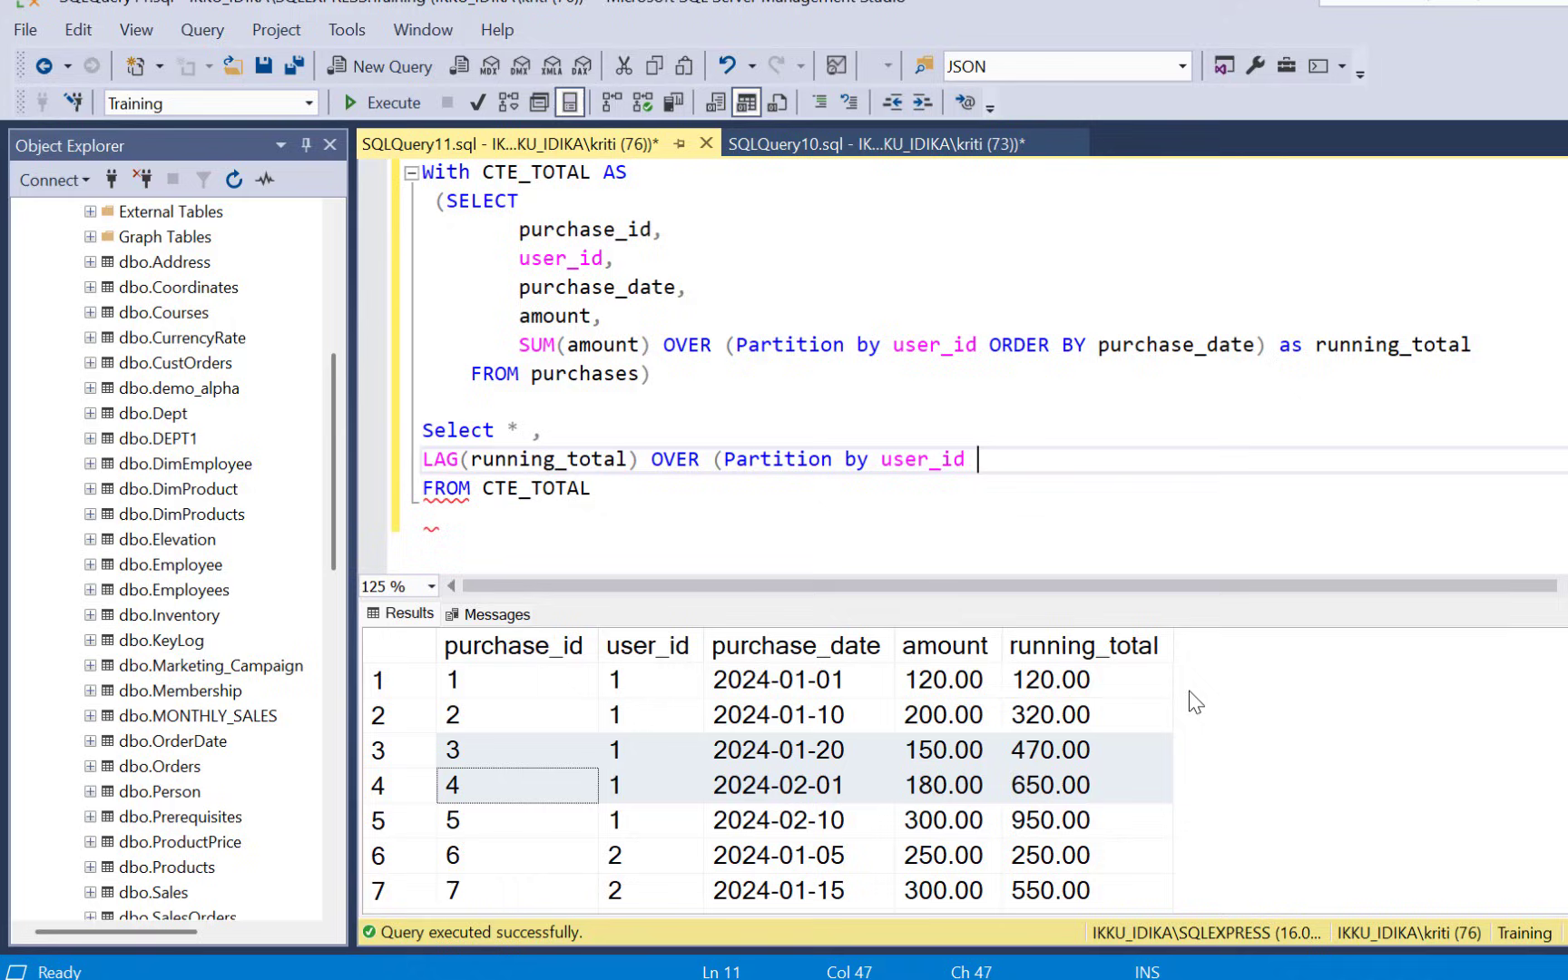
# - Finish with ORDER BY purchase_date) AS previous_running_total
pyautogui.write('ORDER BY')
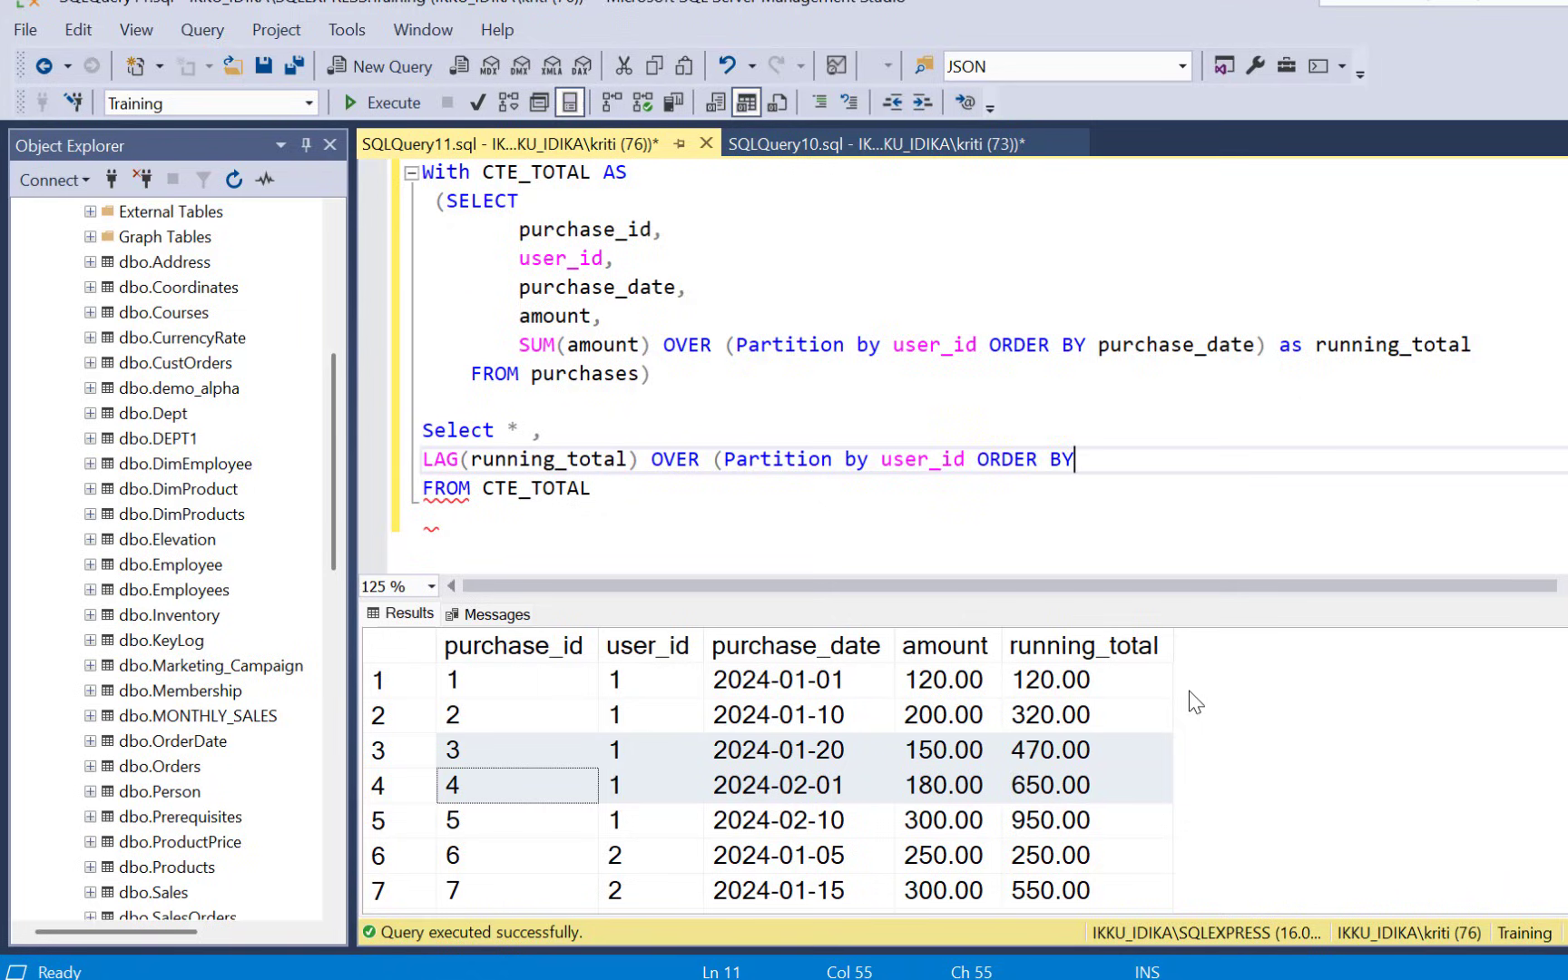
pyautogui.write('pu')
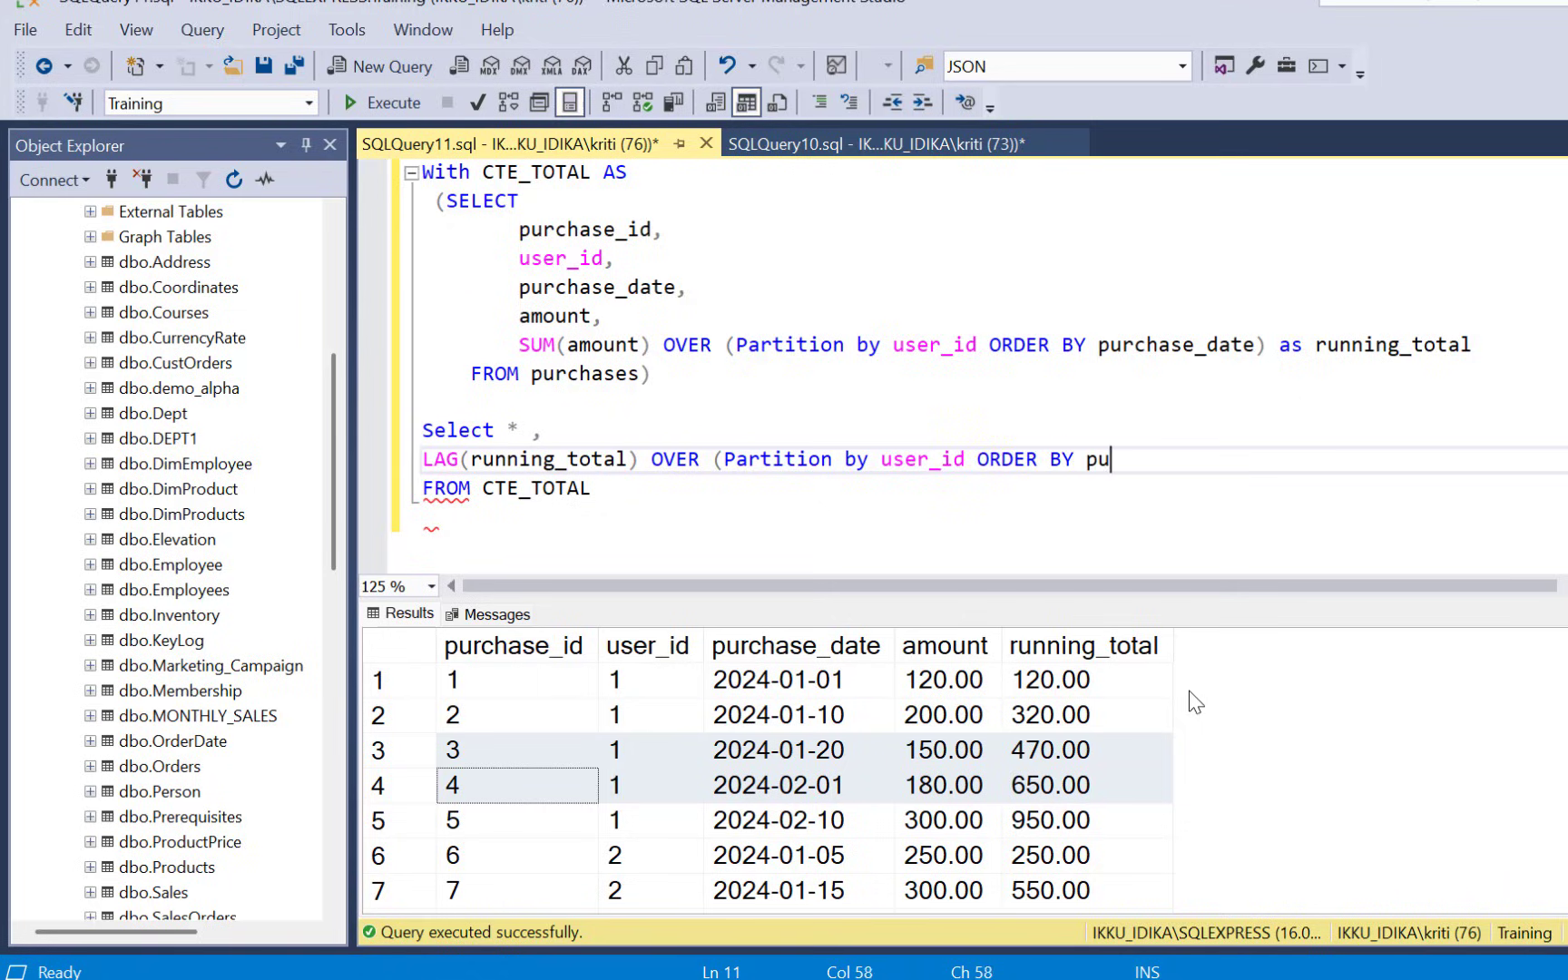
pyautogui.write('rchase_date) as')
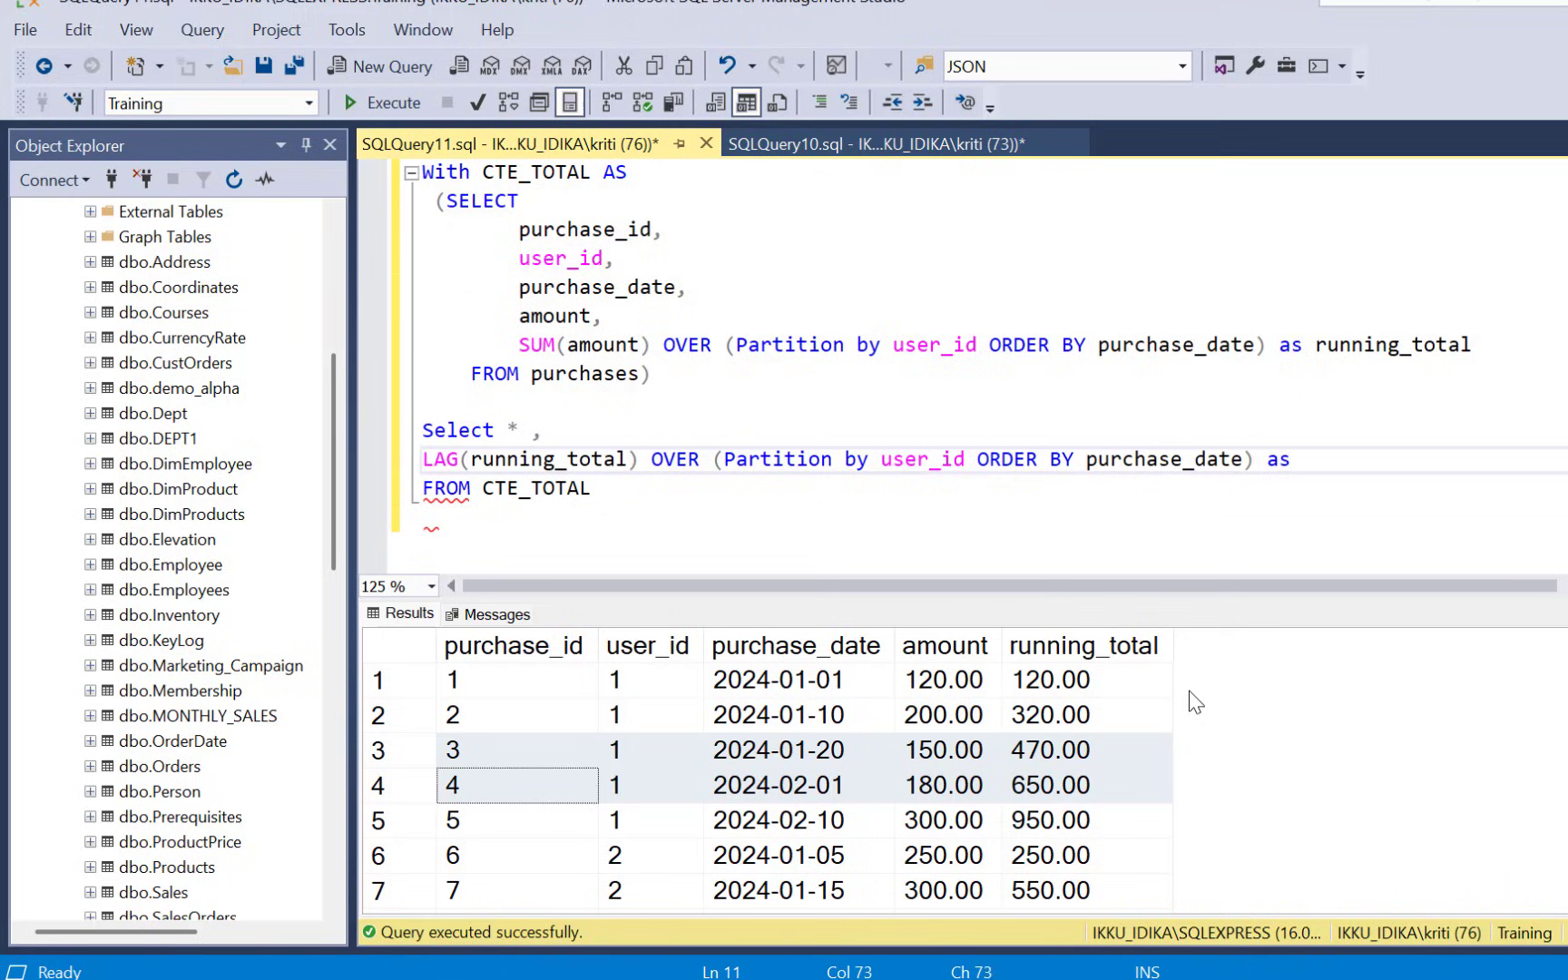
pyautogui.write('previous')
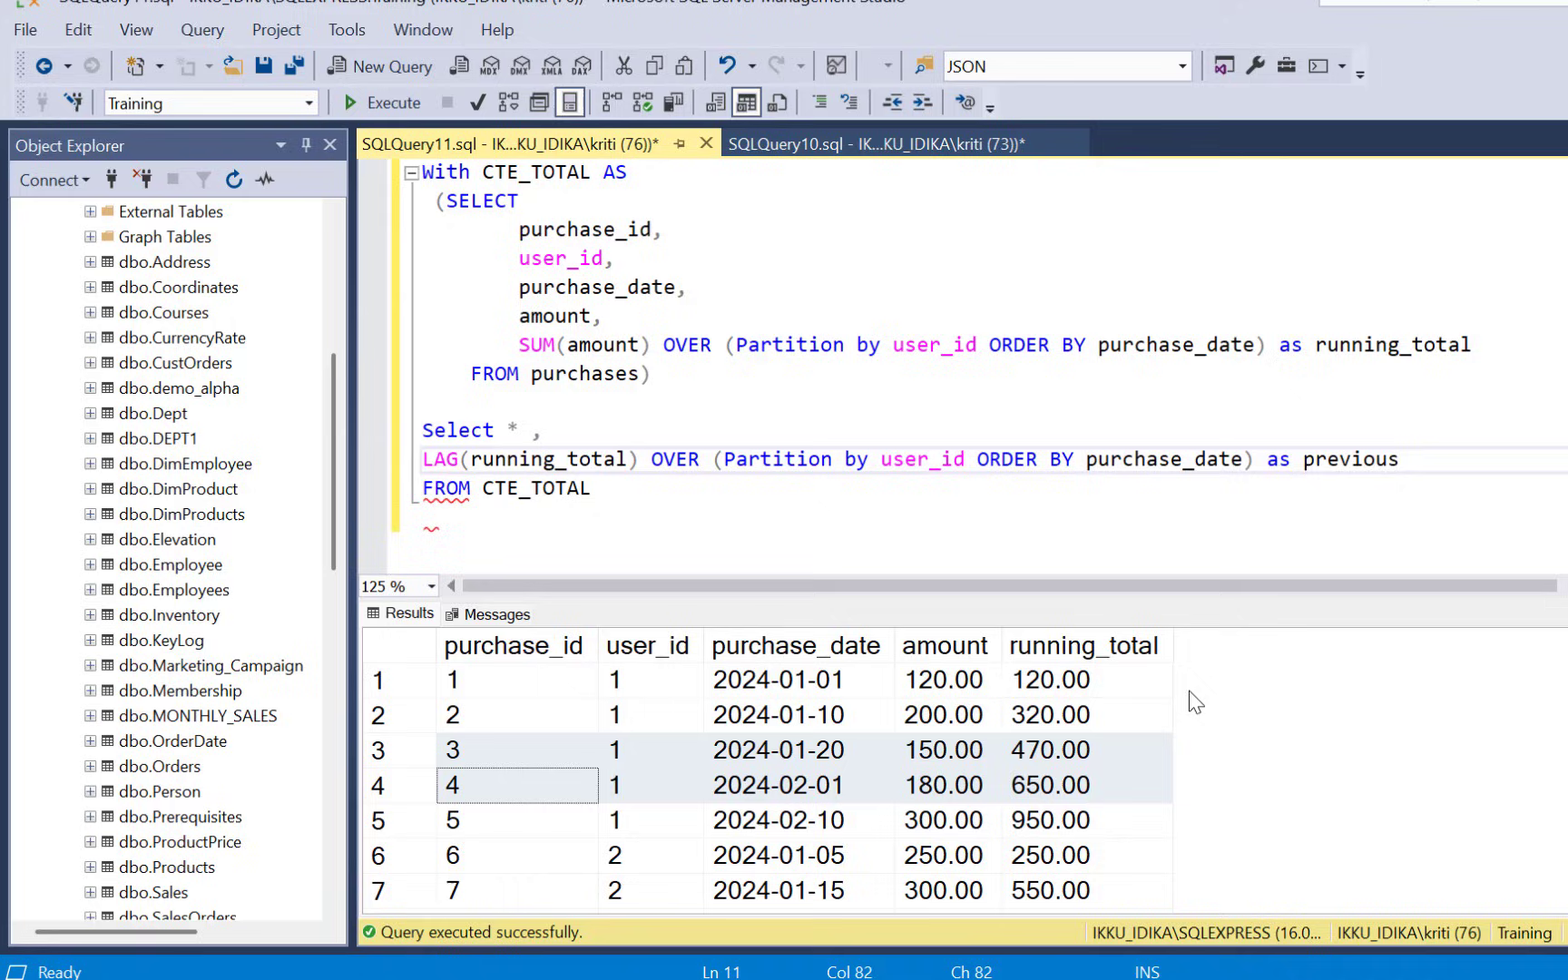
pyautogui.write('_running')
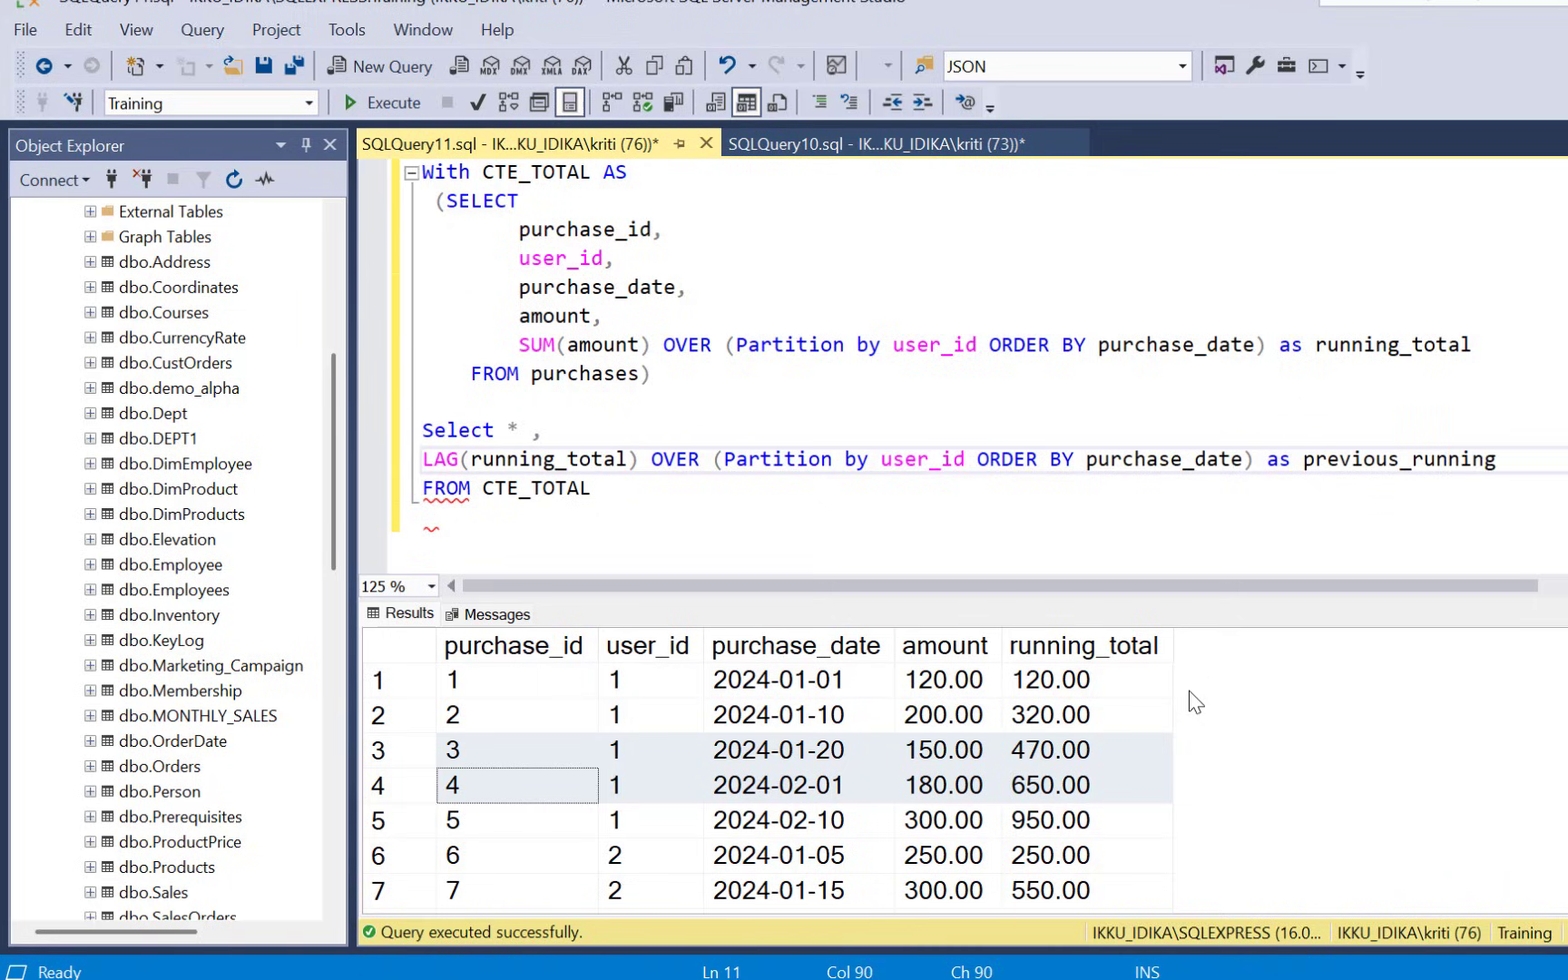
pyautogui.write('_tot')
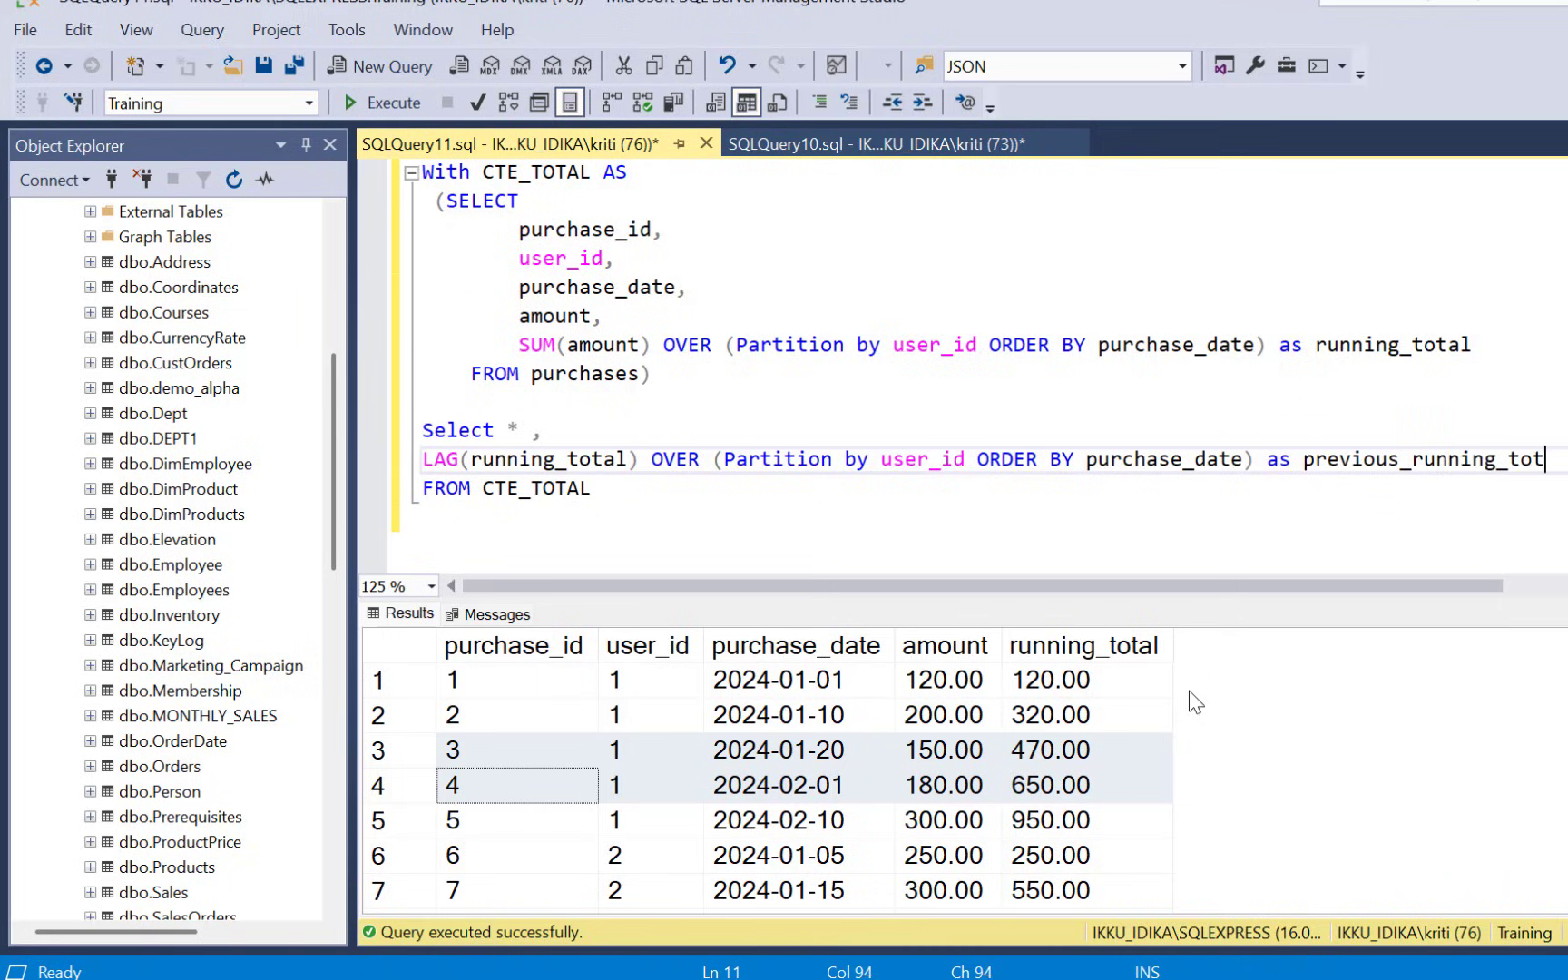
pyautogui.write('al')
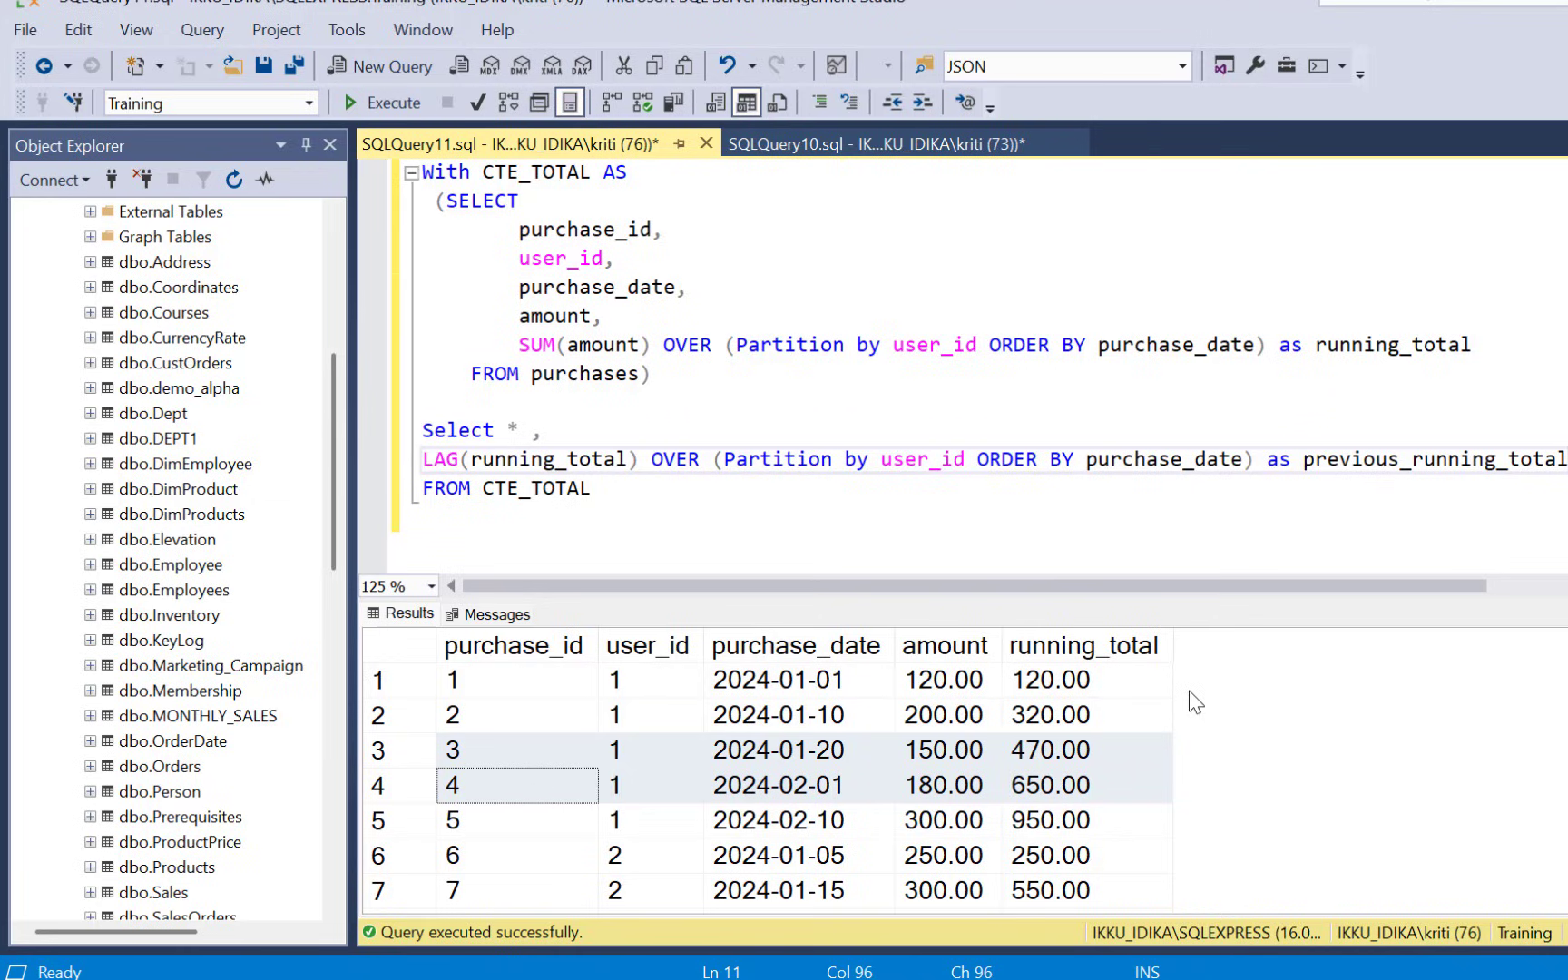
# - Execute the query to show previous_running_total beside running_total
pyautogui.click(381, 102)
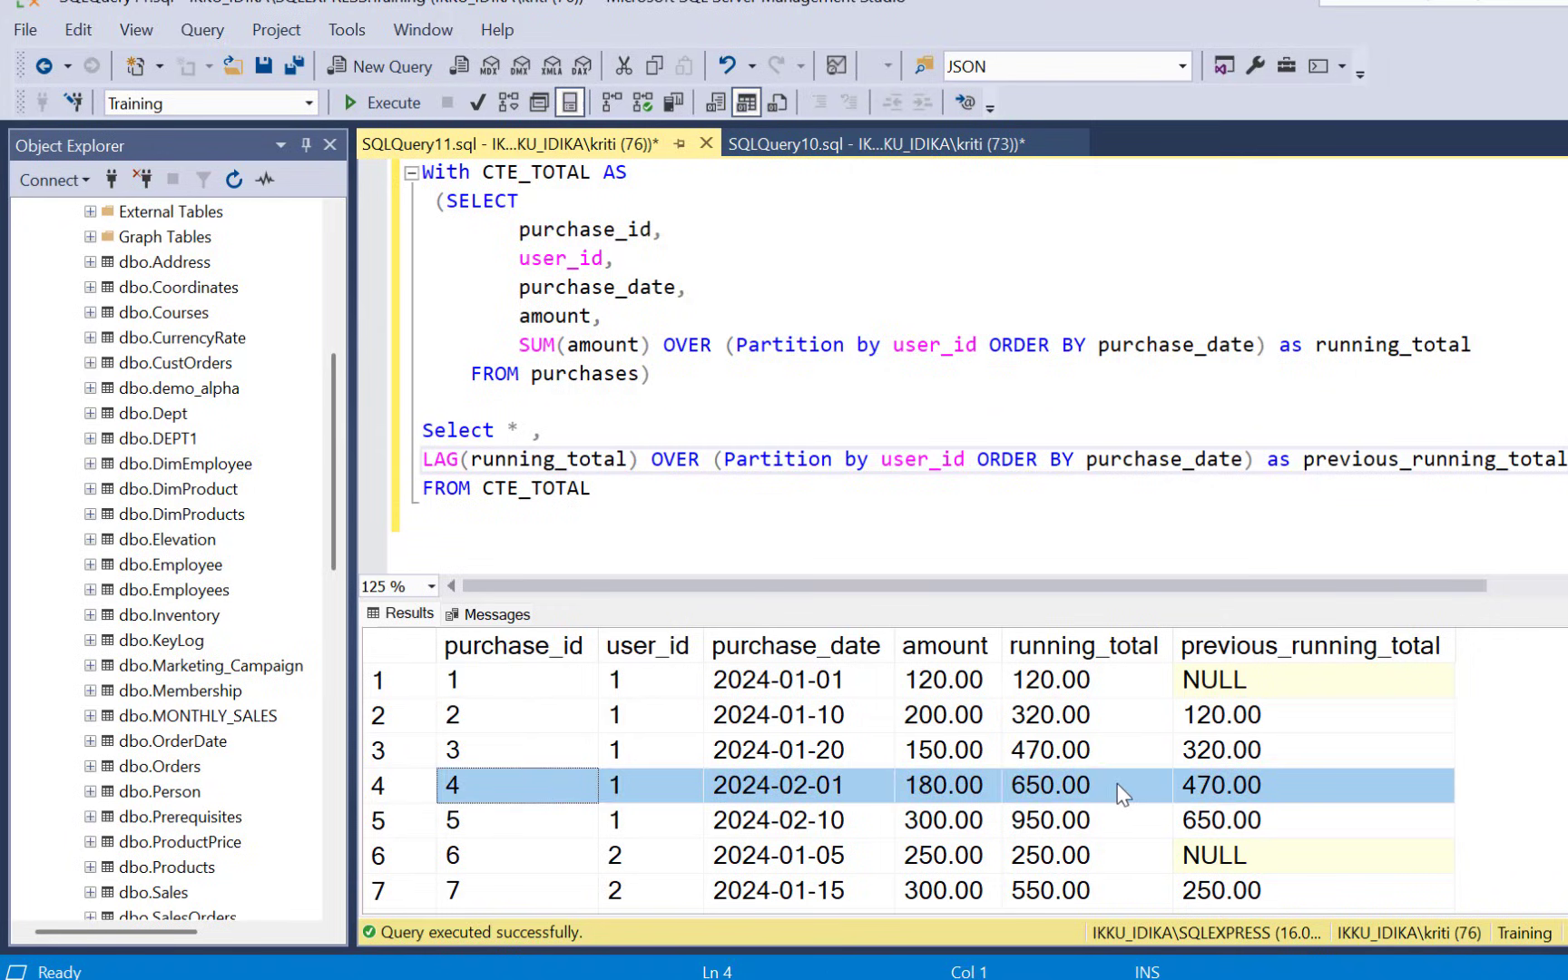
pyautogui.moveTo(1099, 798)
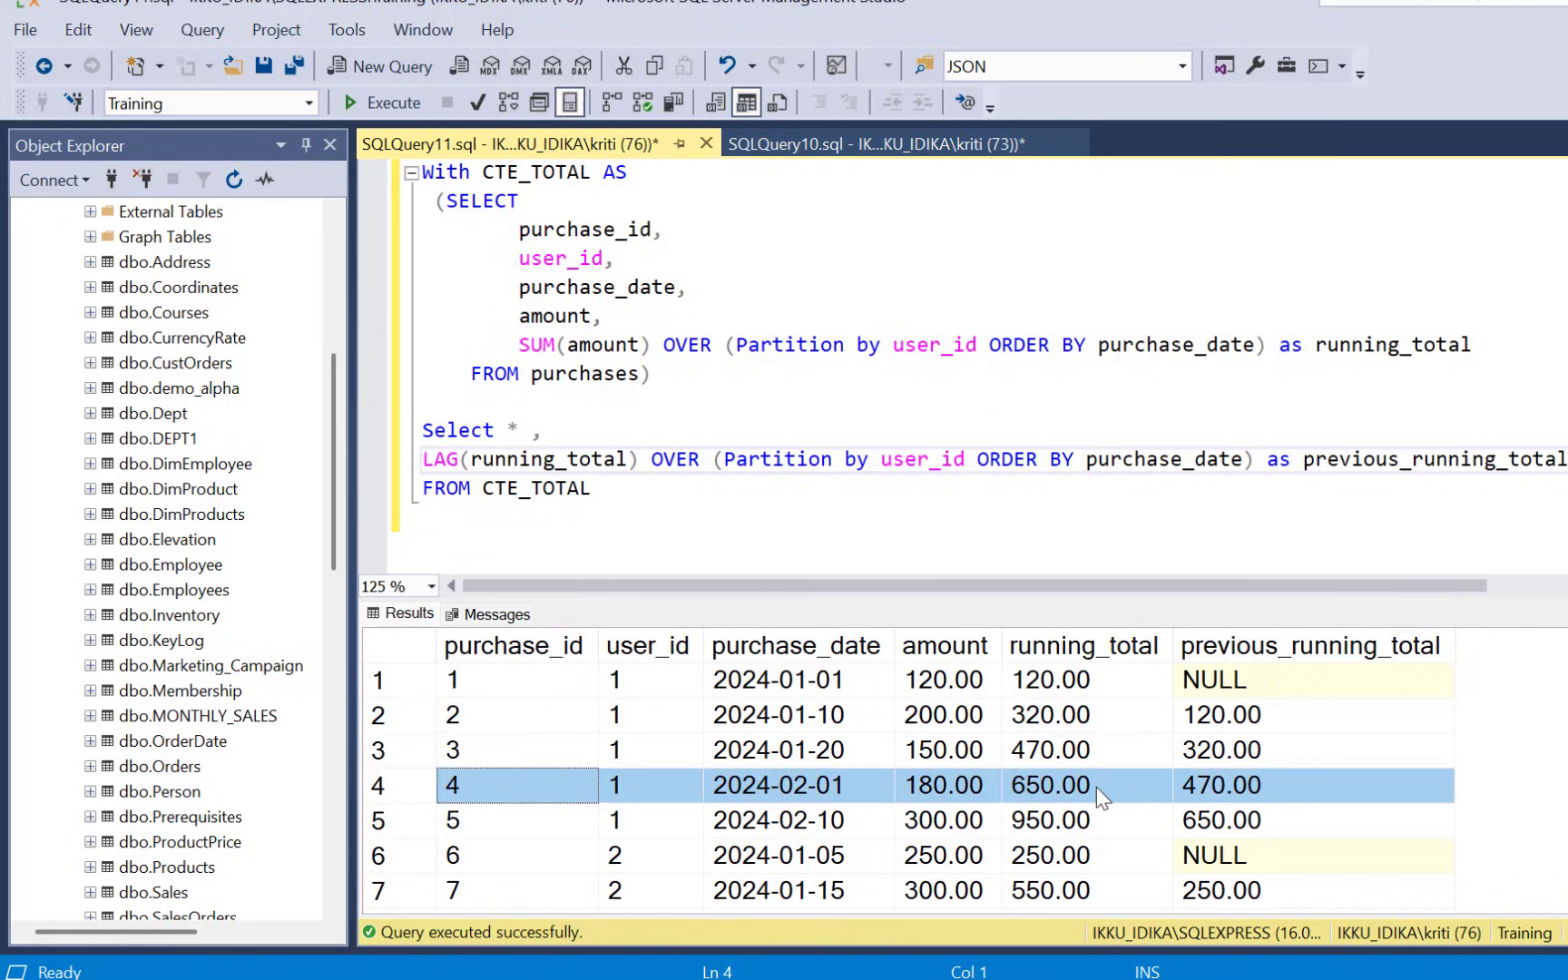
pyautogui.moveTo(1283, 798)
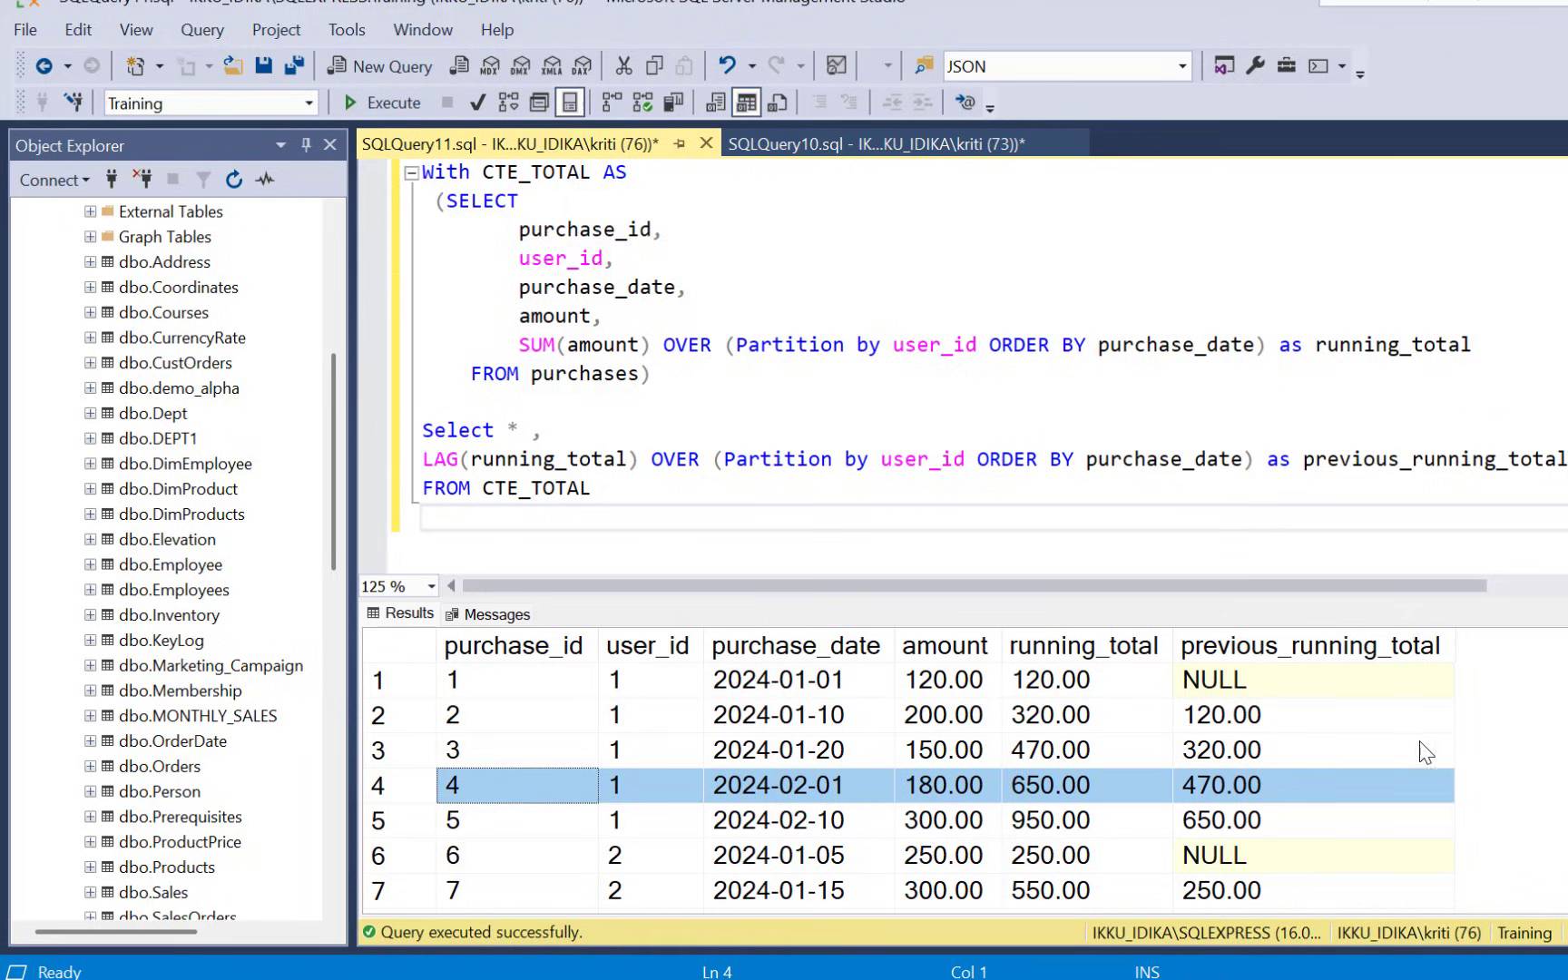
pyautogui.moveTo(513, 664)
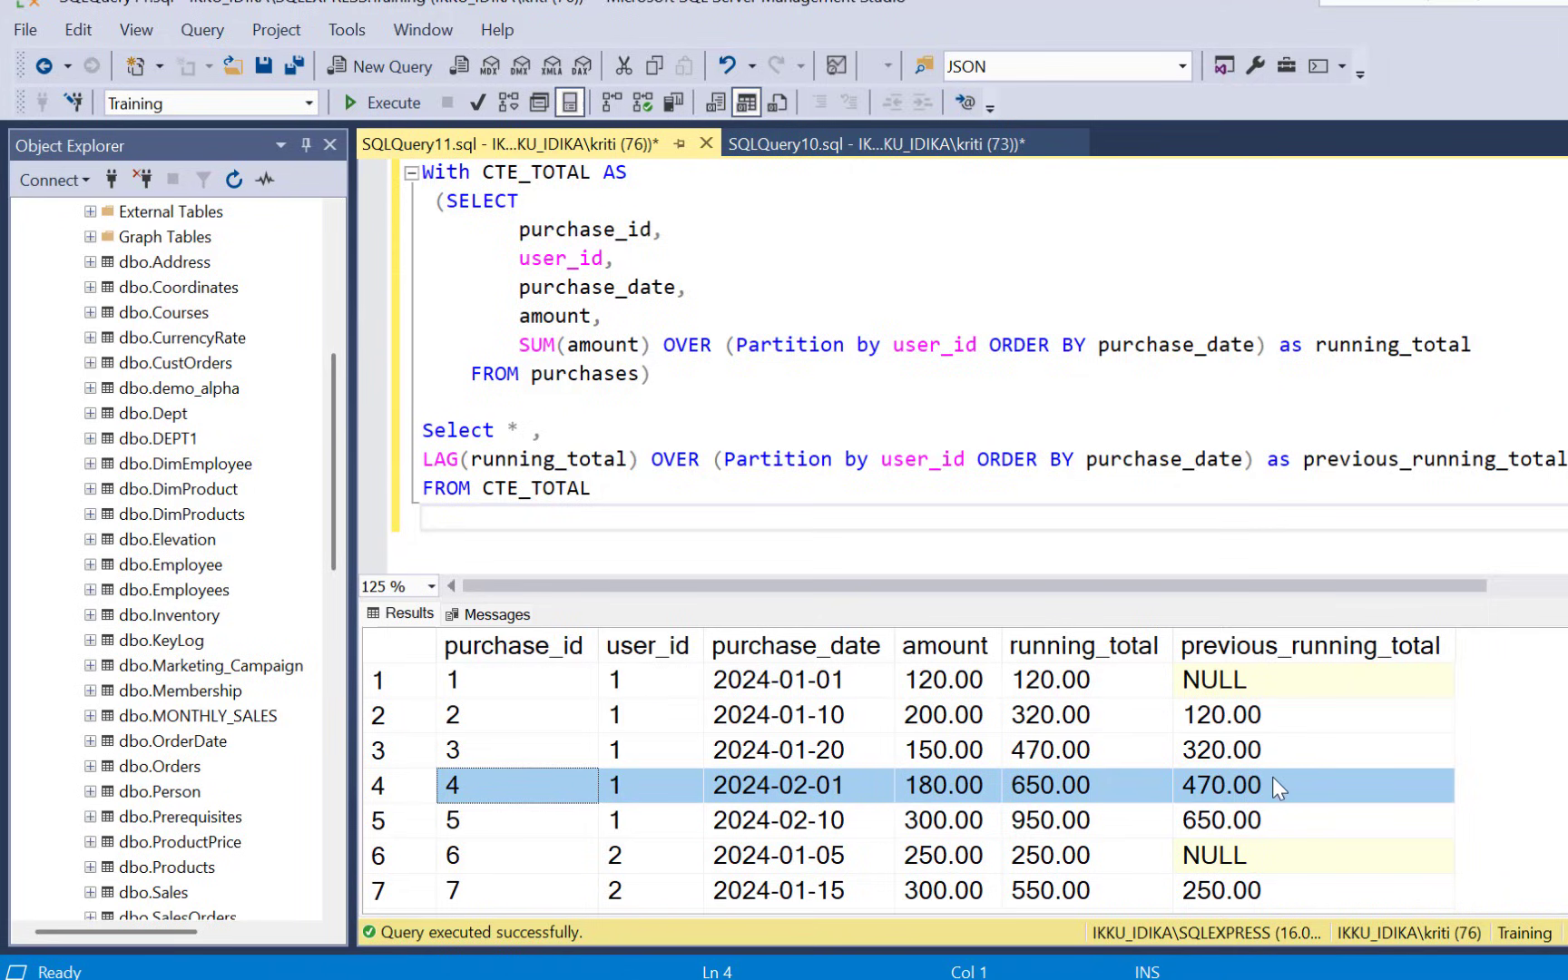
pyautogui.moveTo(1094, 668)
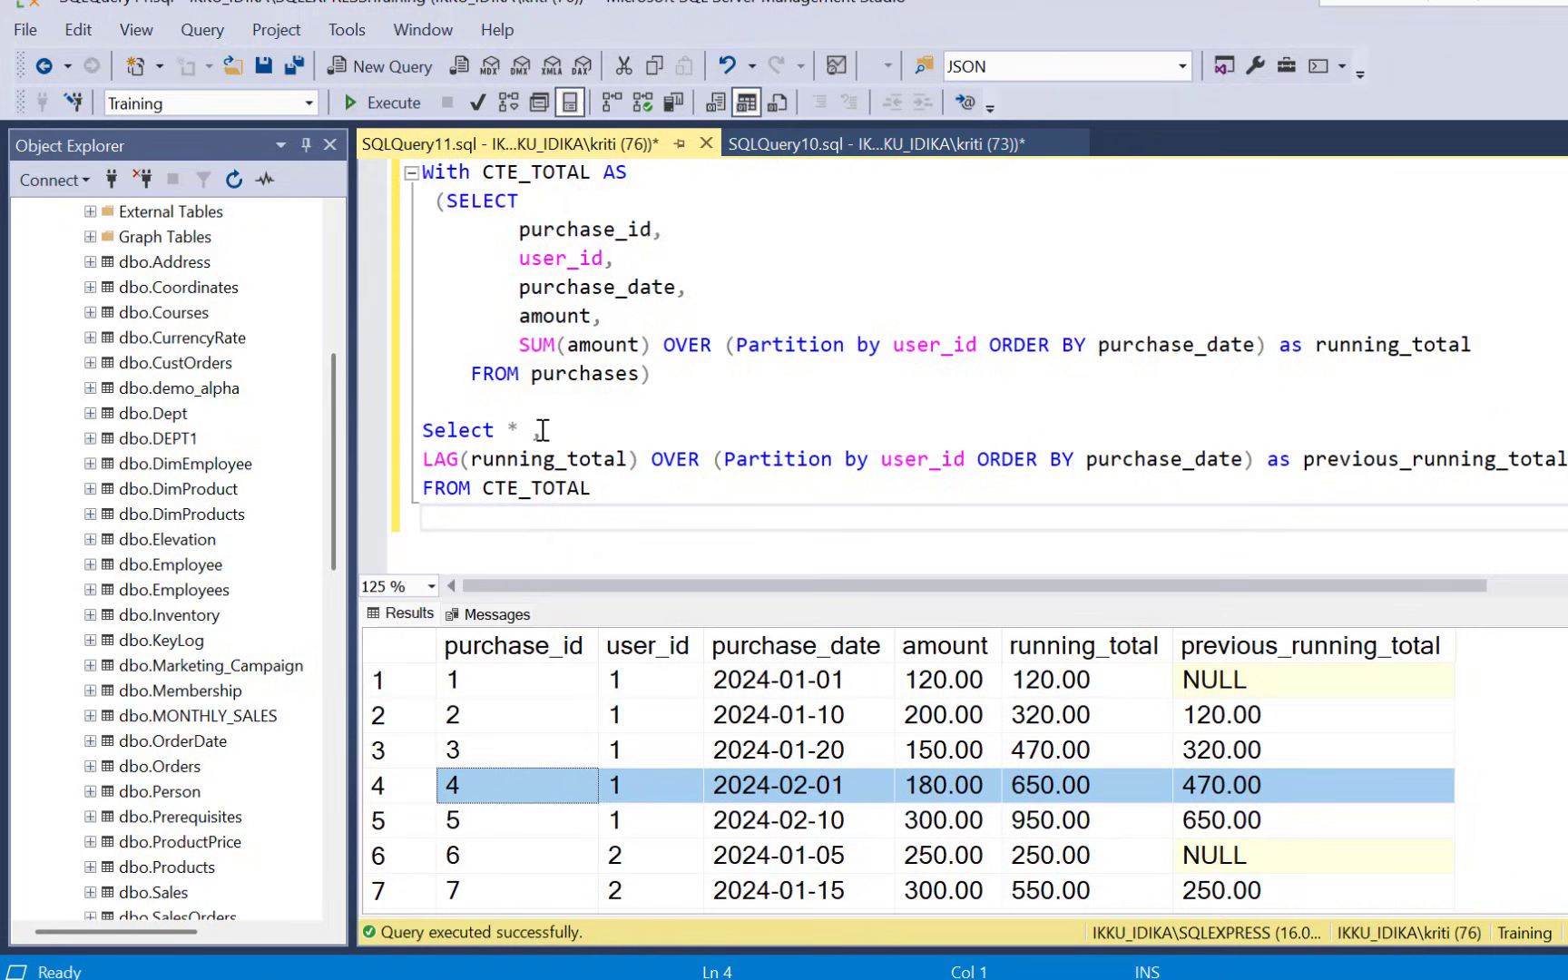
# - Wrap the LAG select as a second CTE named prev_total with closing parenthesis
pyautogui.write(',')
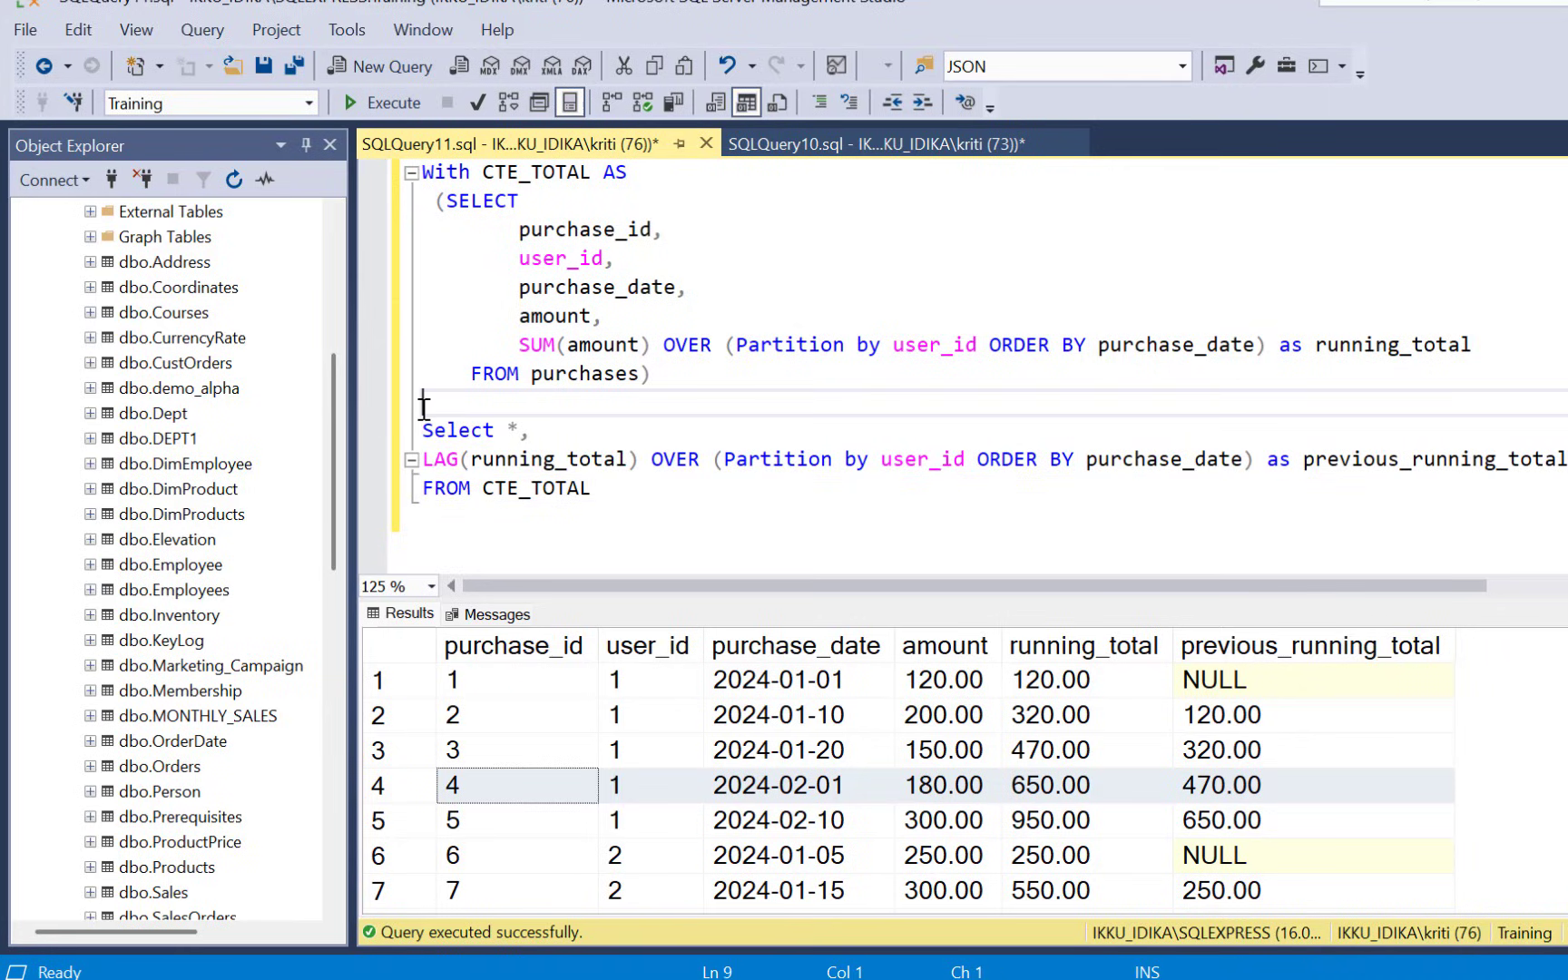
pyautogui.moveTo(736, 416)
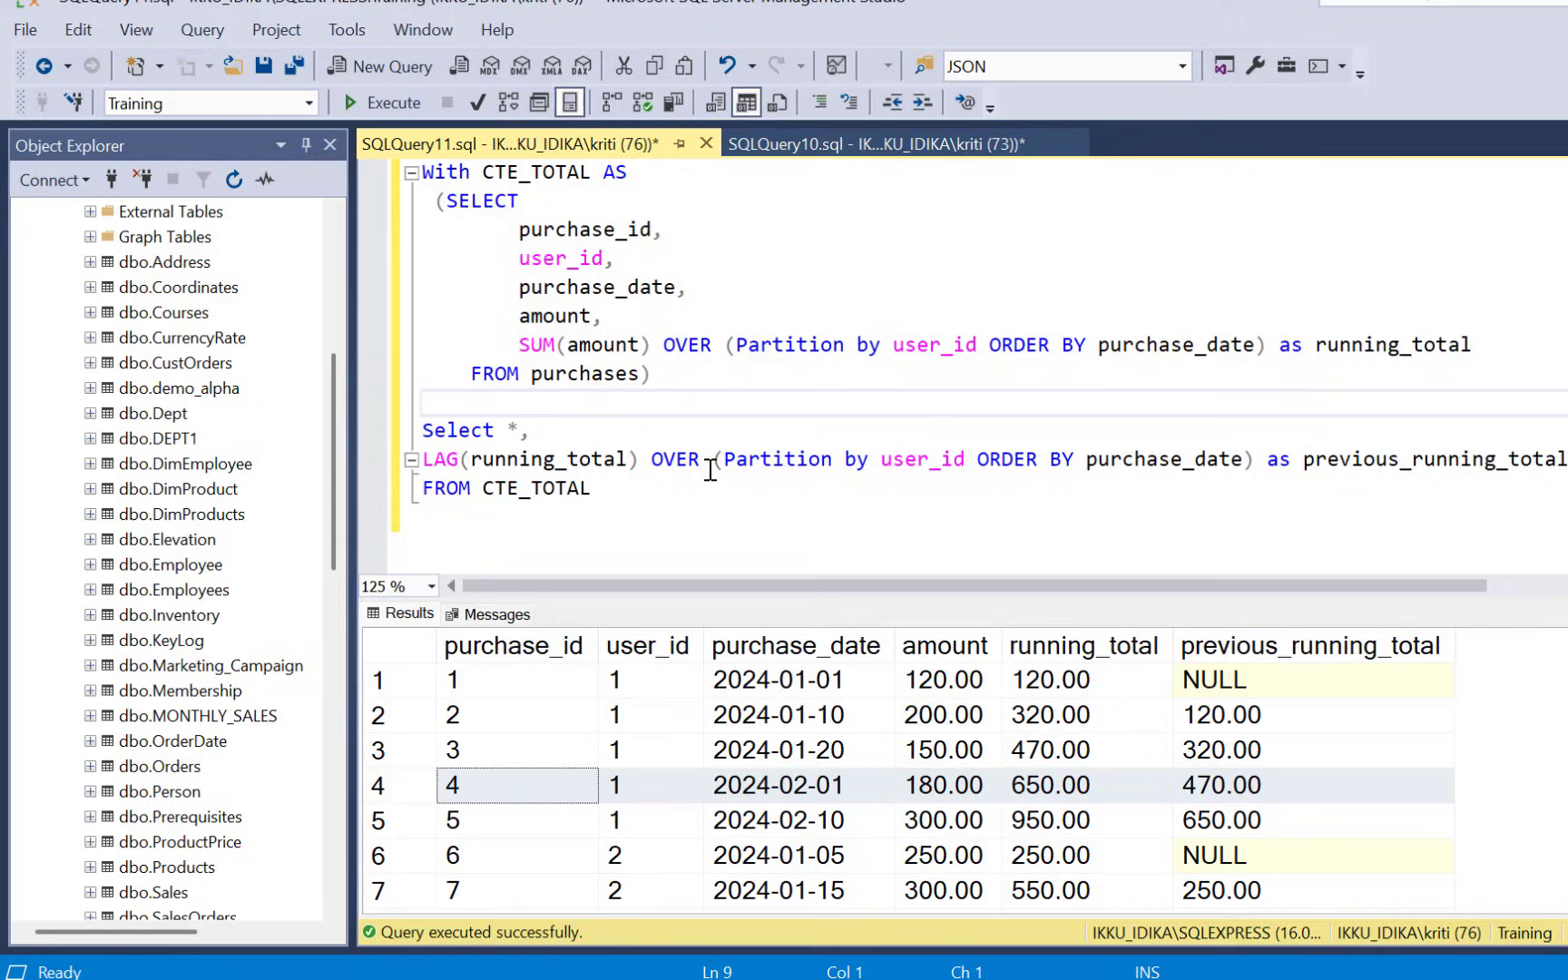
pyautogui.click(789, 432)
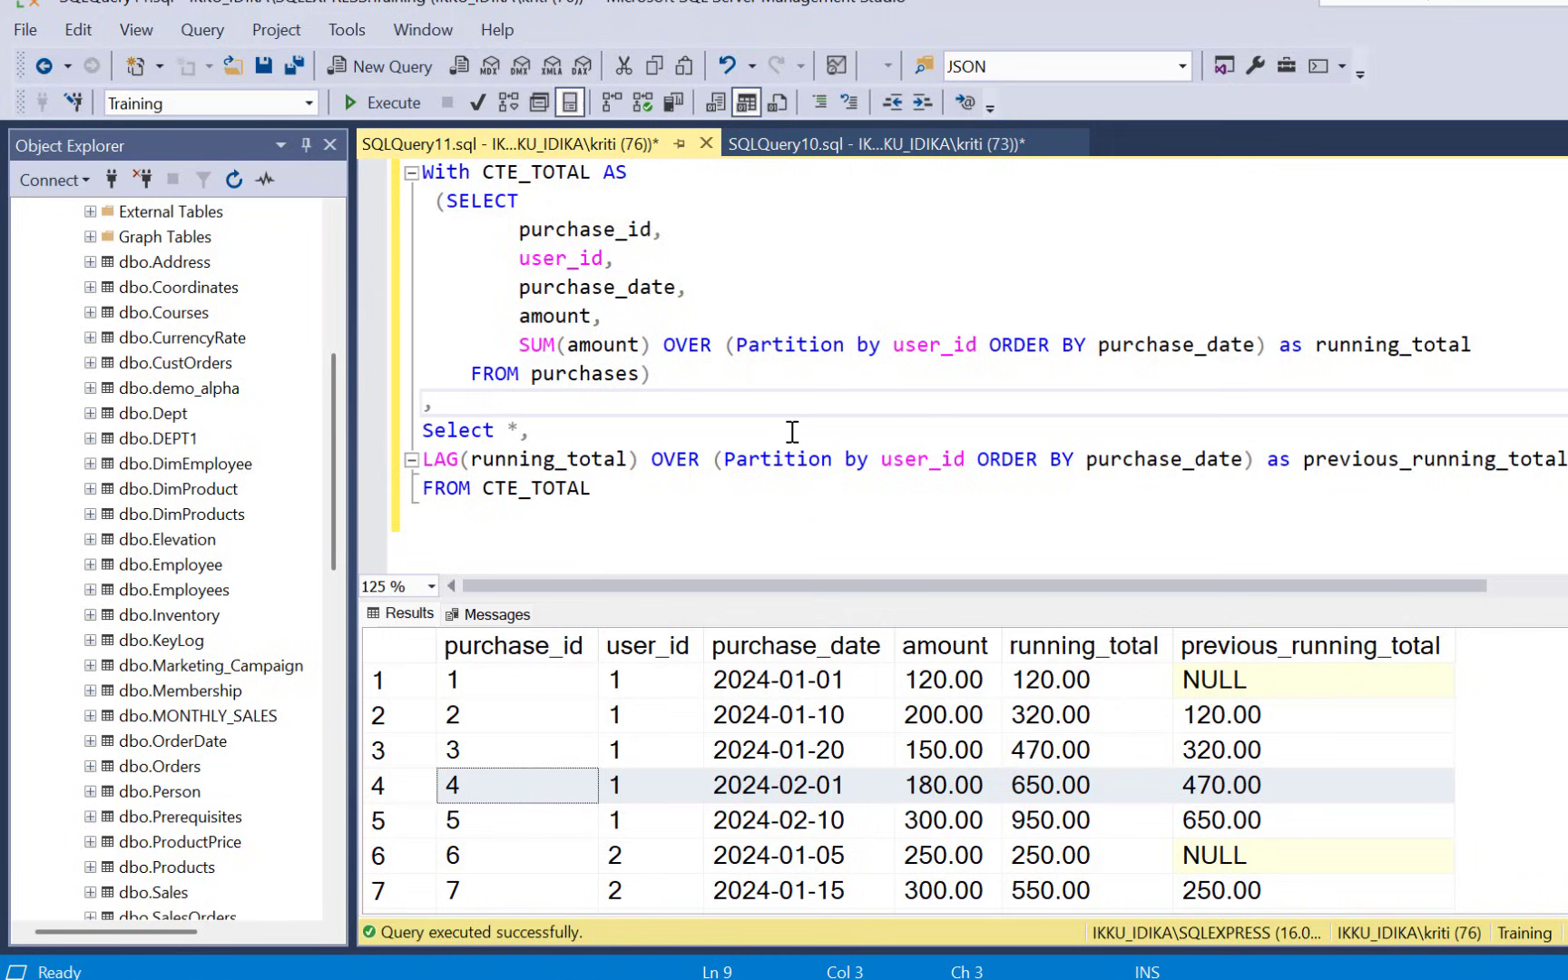
pyautogui.write('prev')
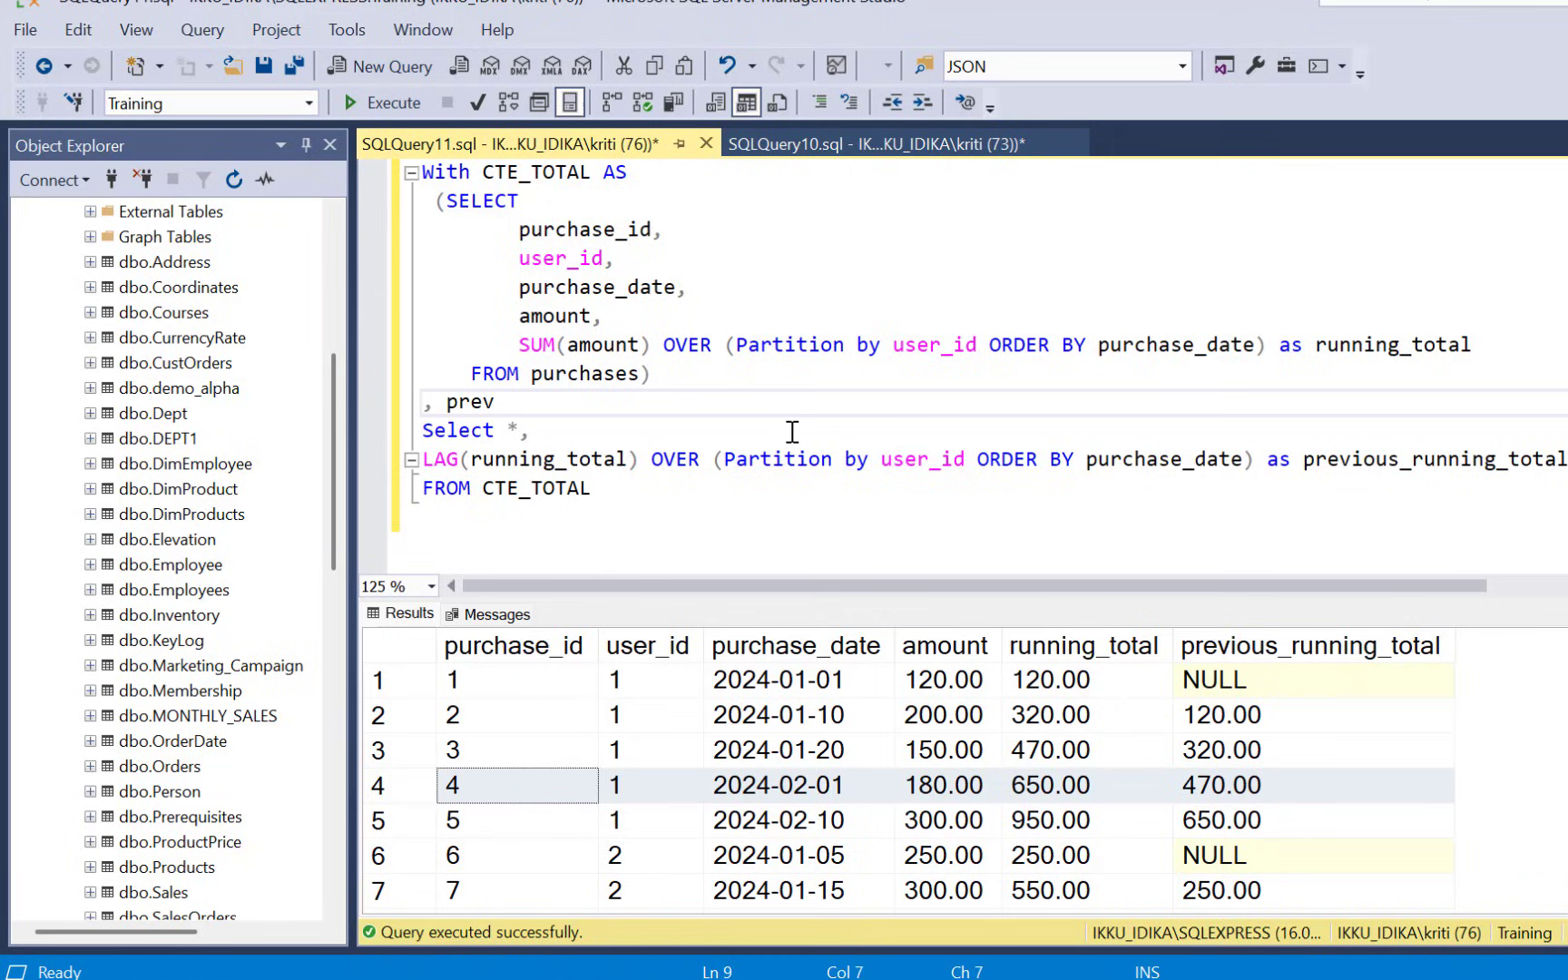
pyautogui.write('_total a')
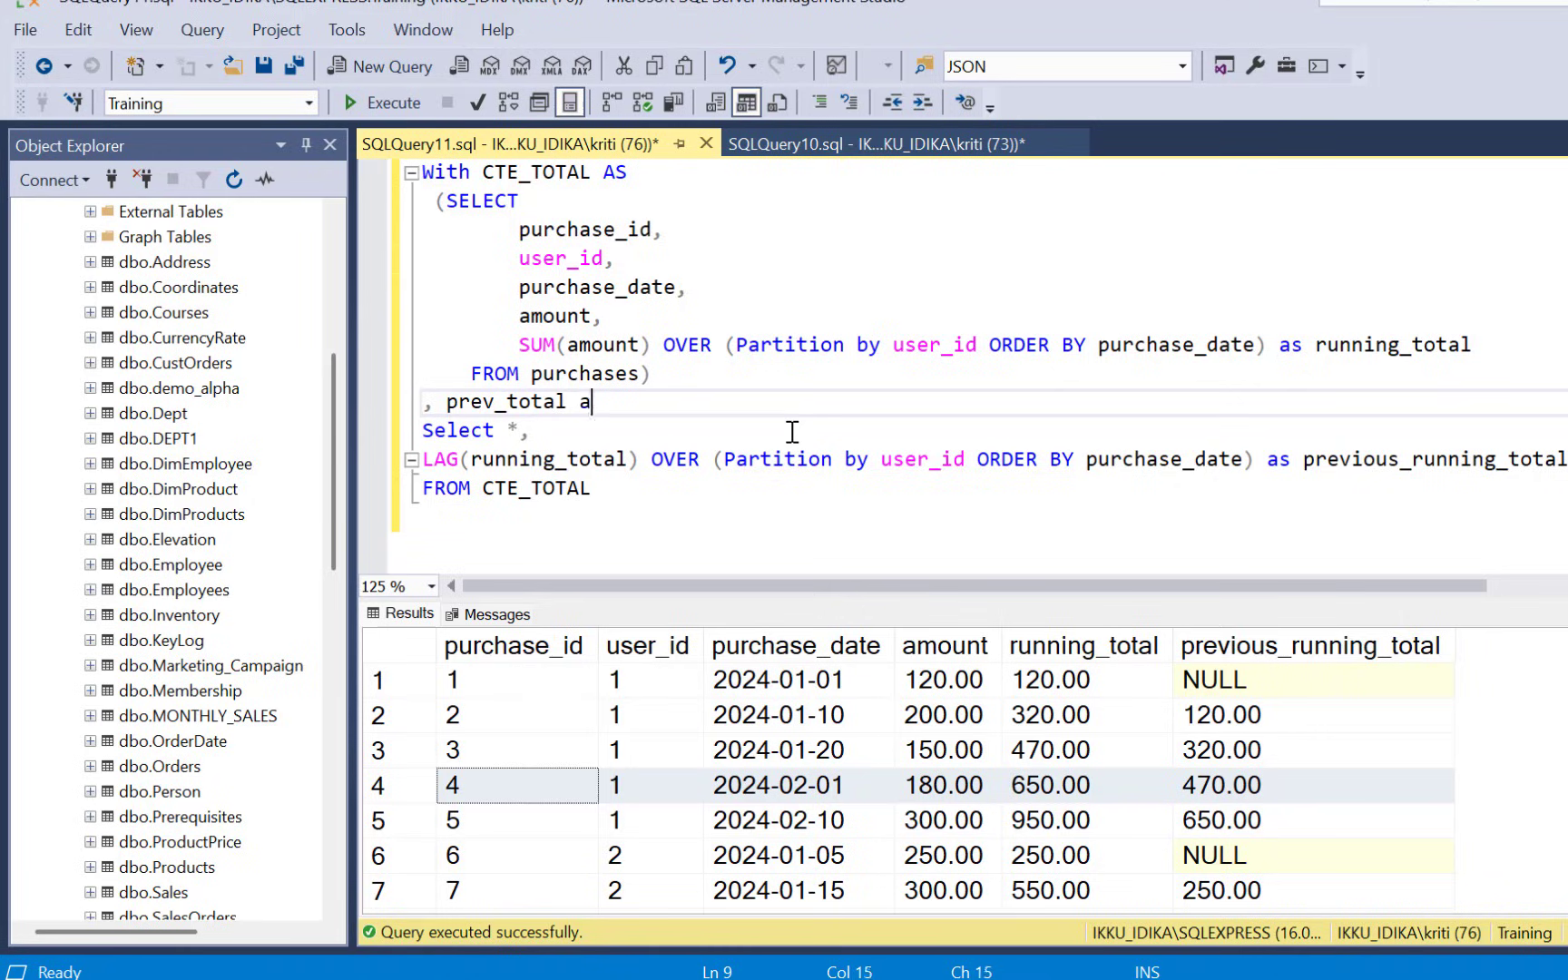
pyautogui.write('s')
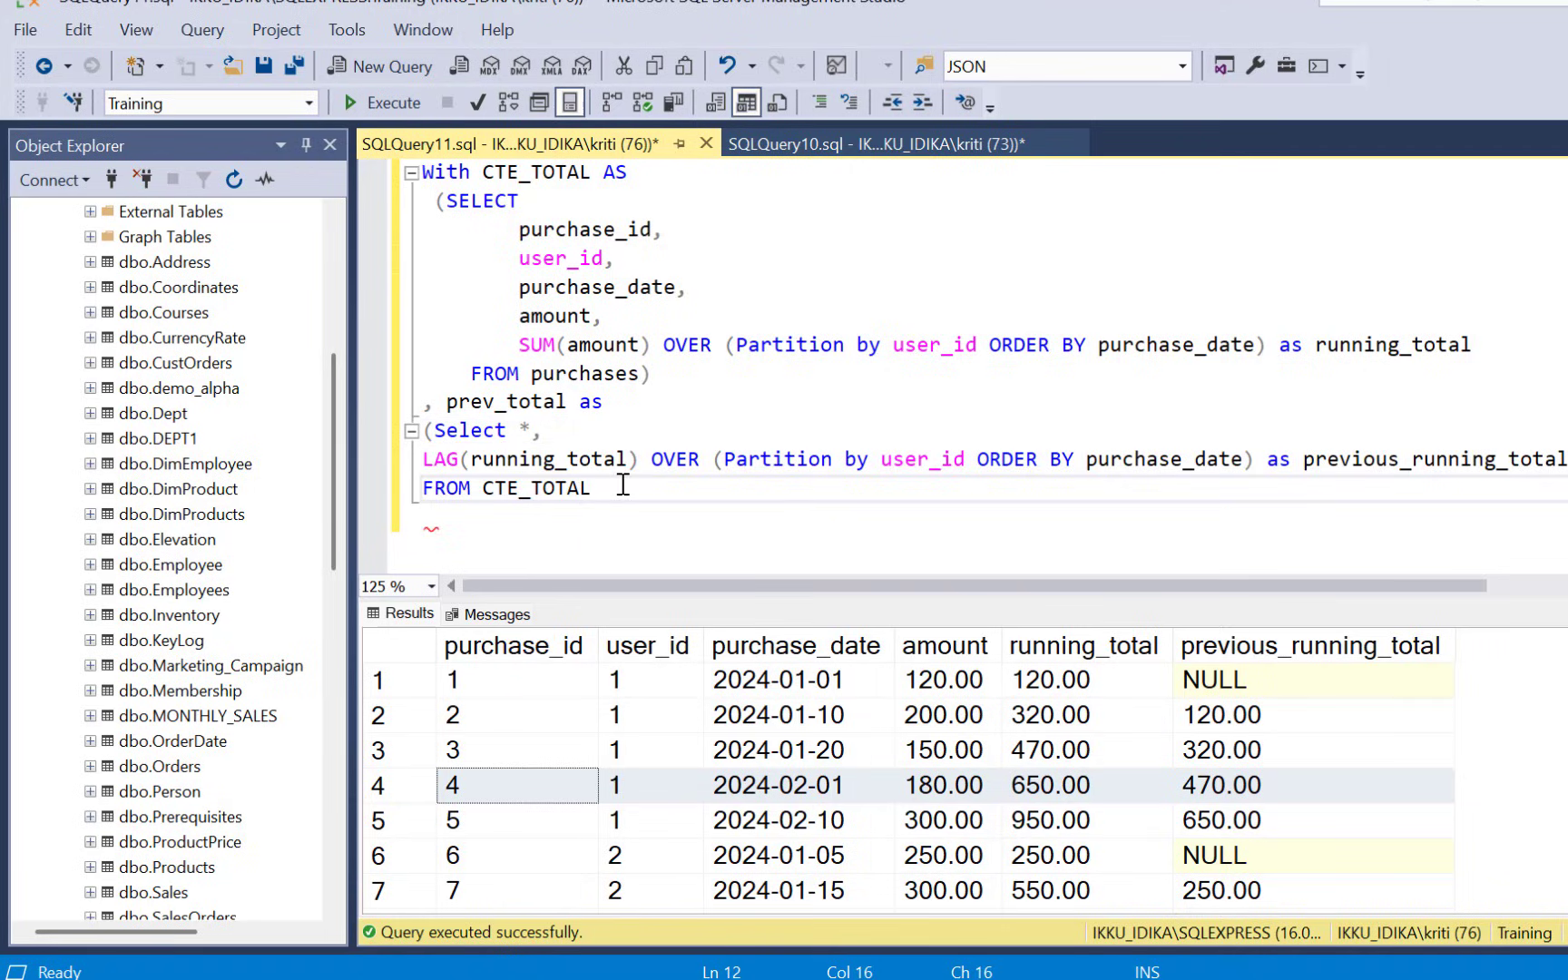
pyautogui.write(')')
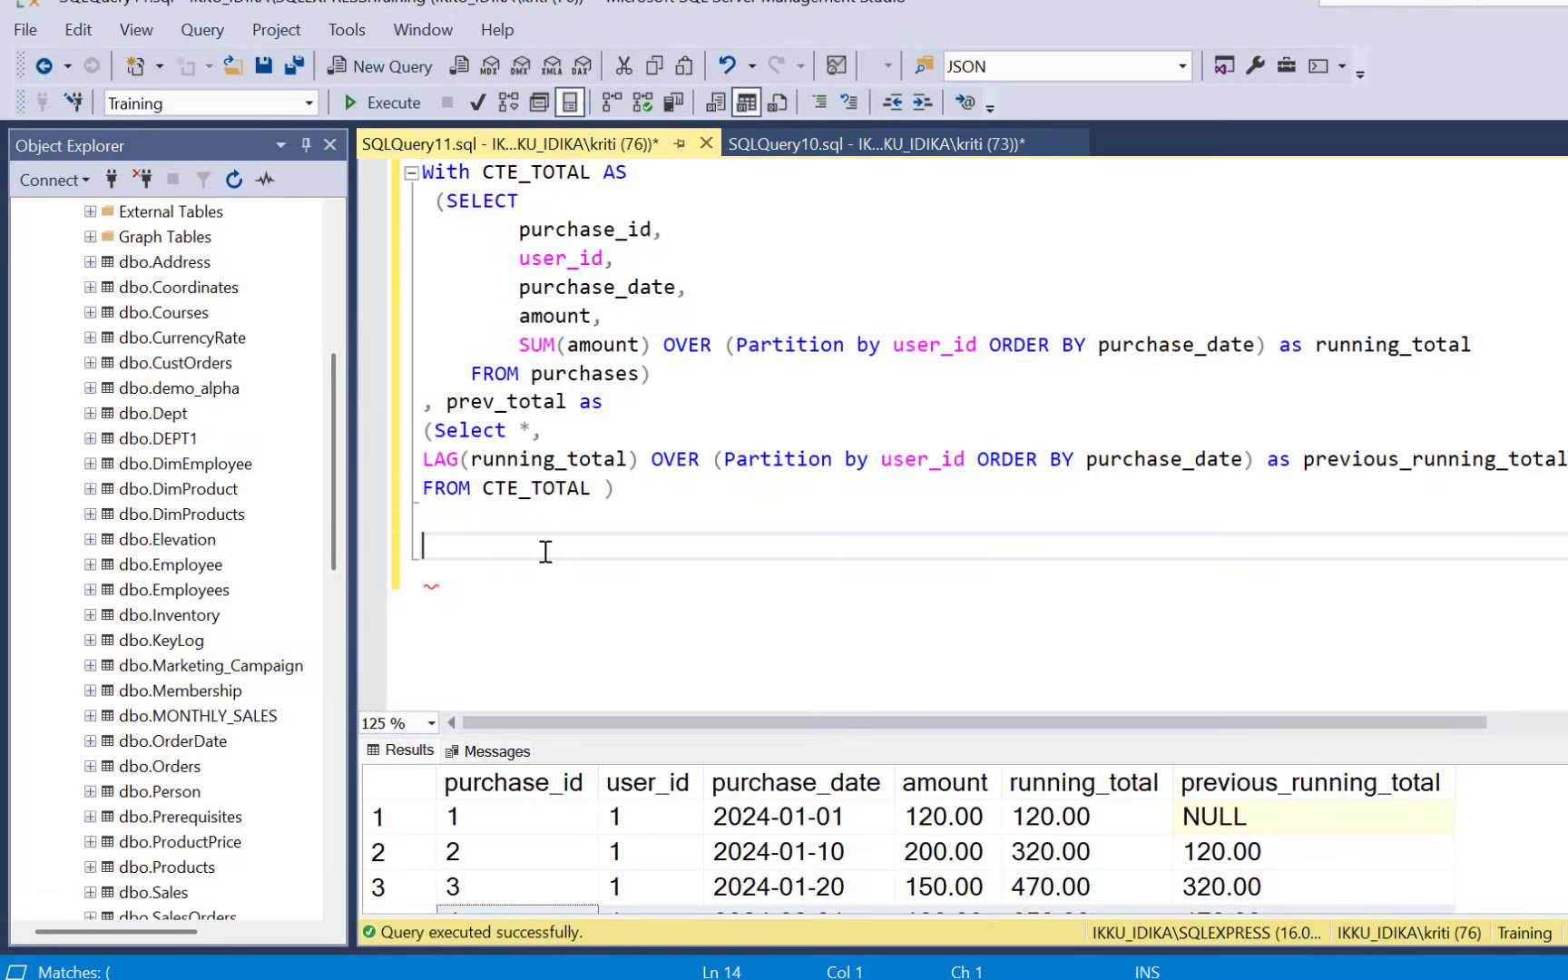
# - Select from prev_total where the previous running total <= 500
pyautogui.write('Select *')
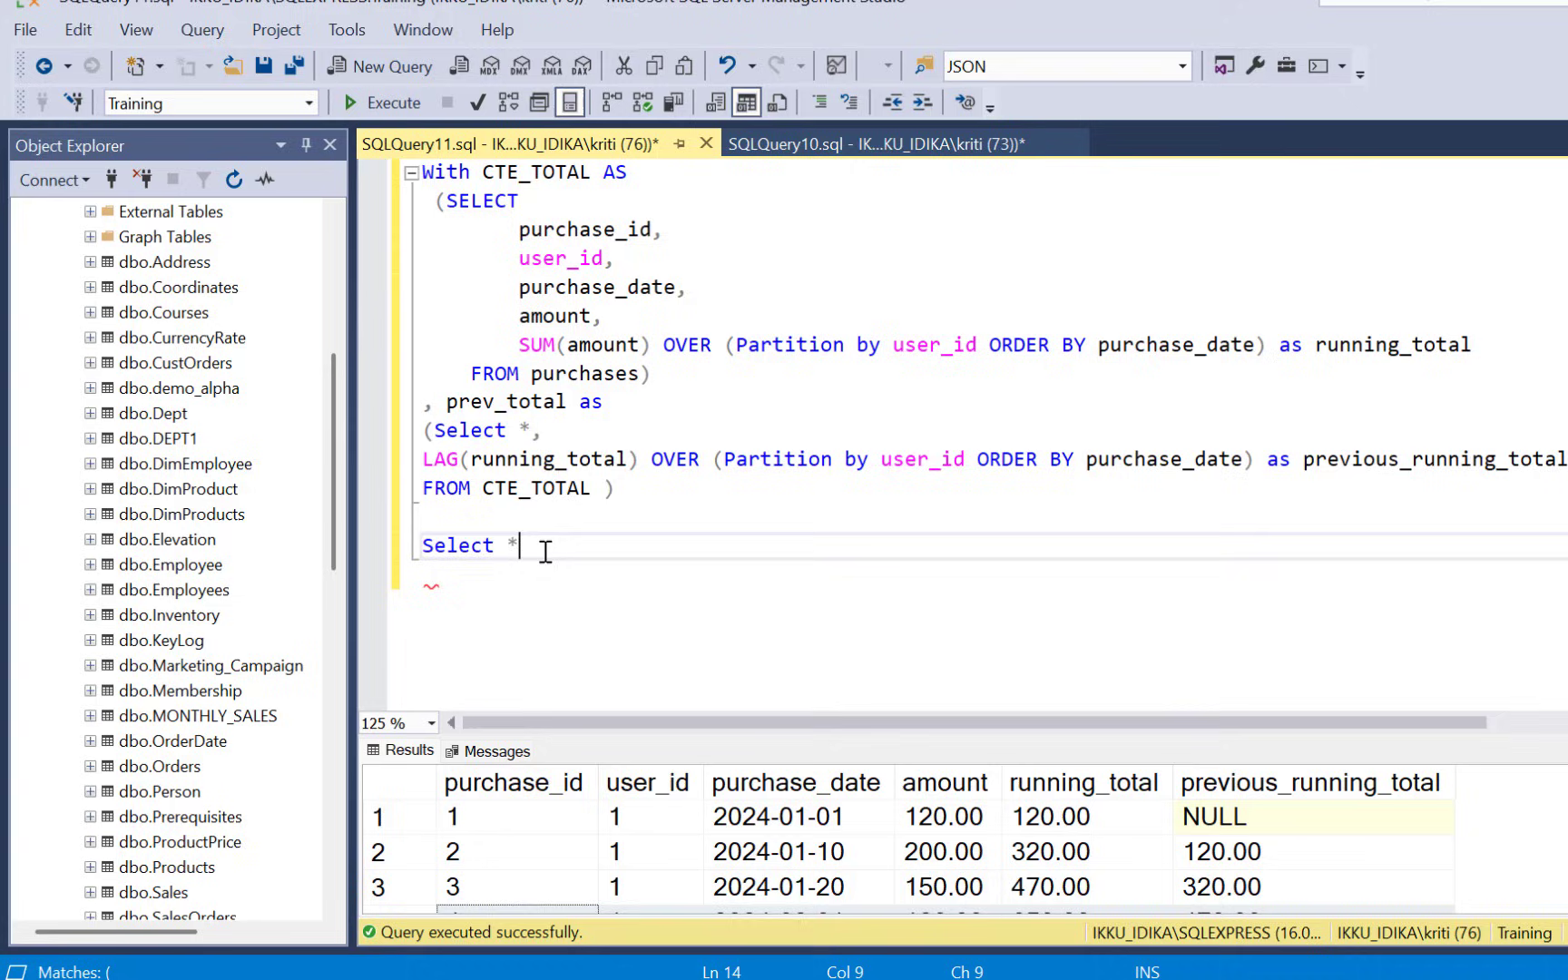
pyautogui.press('enter')
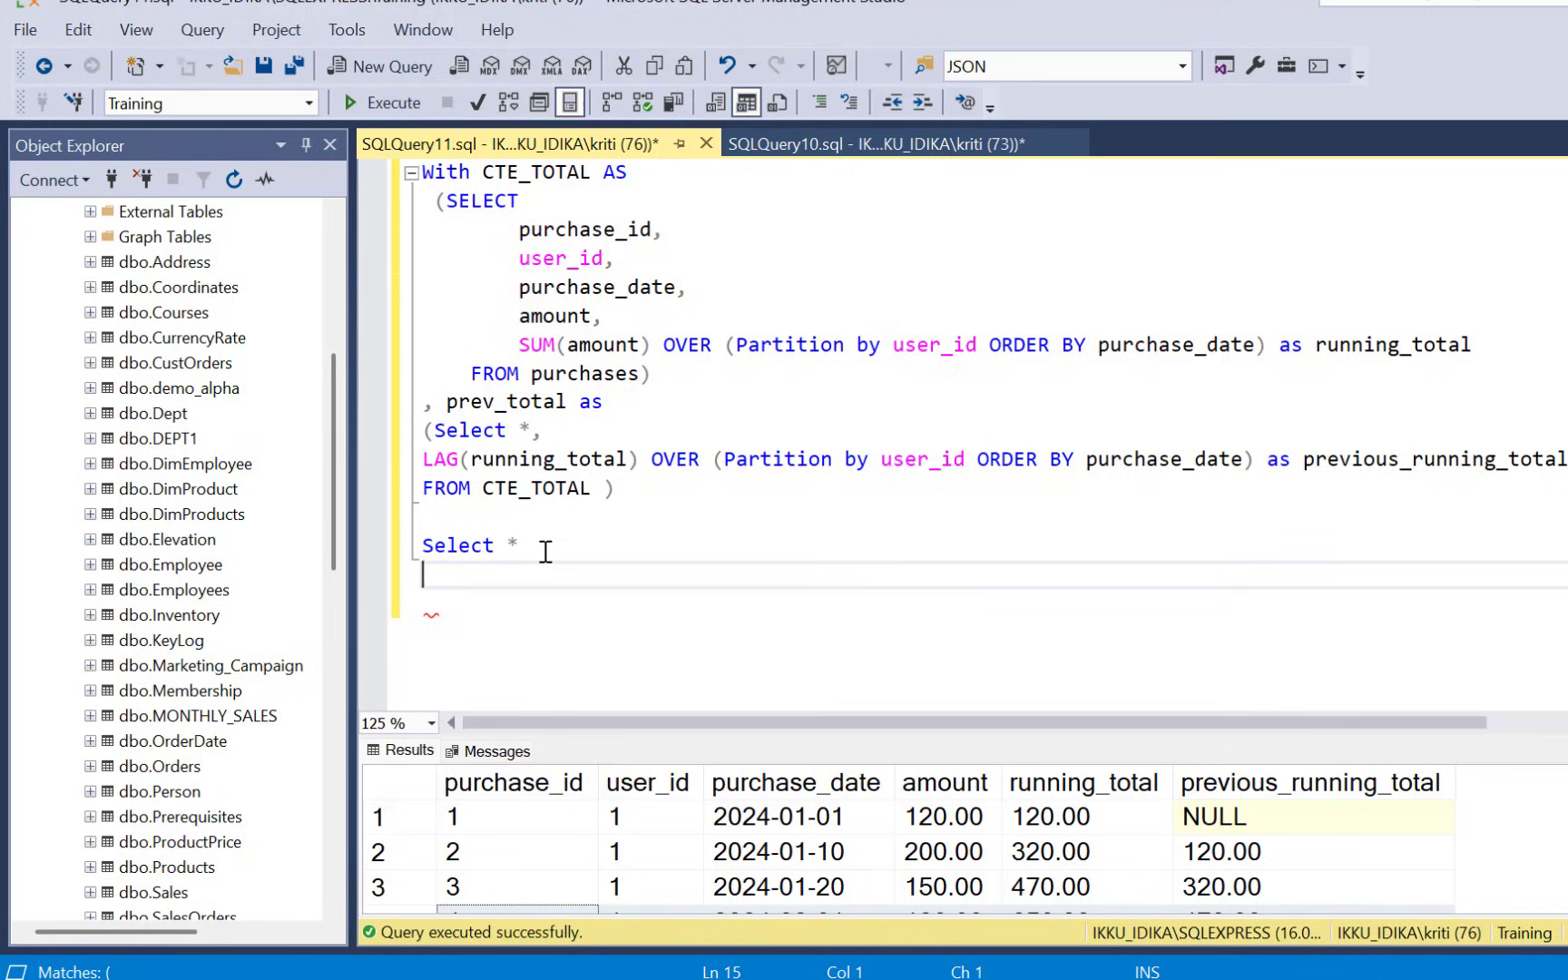
pyautogui.write('FROM prev_total')
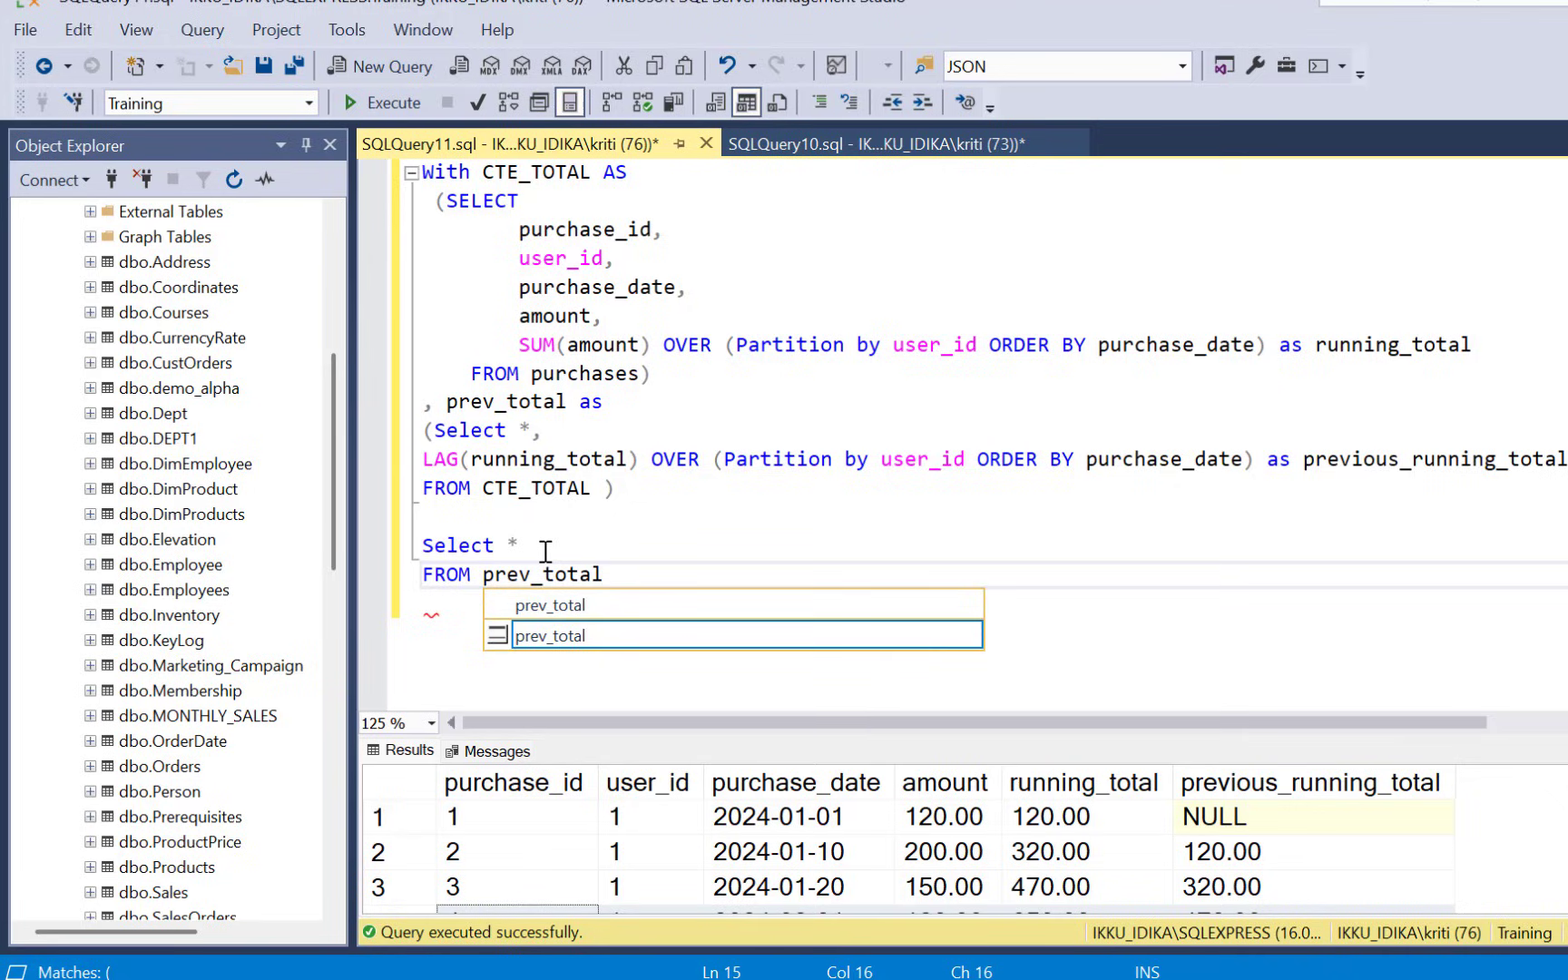
pyautogui.press('Escape')
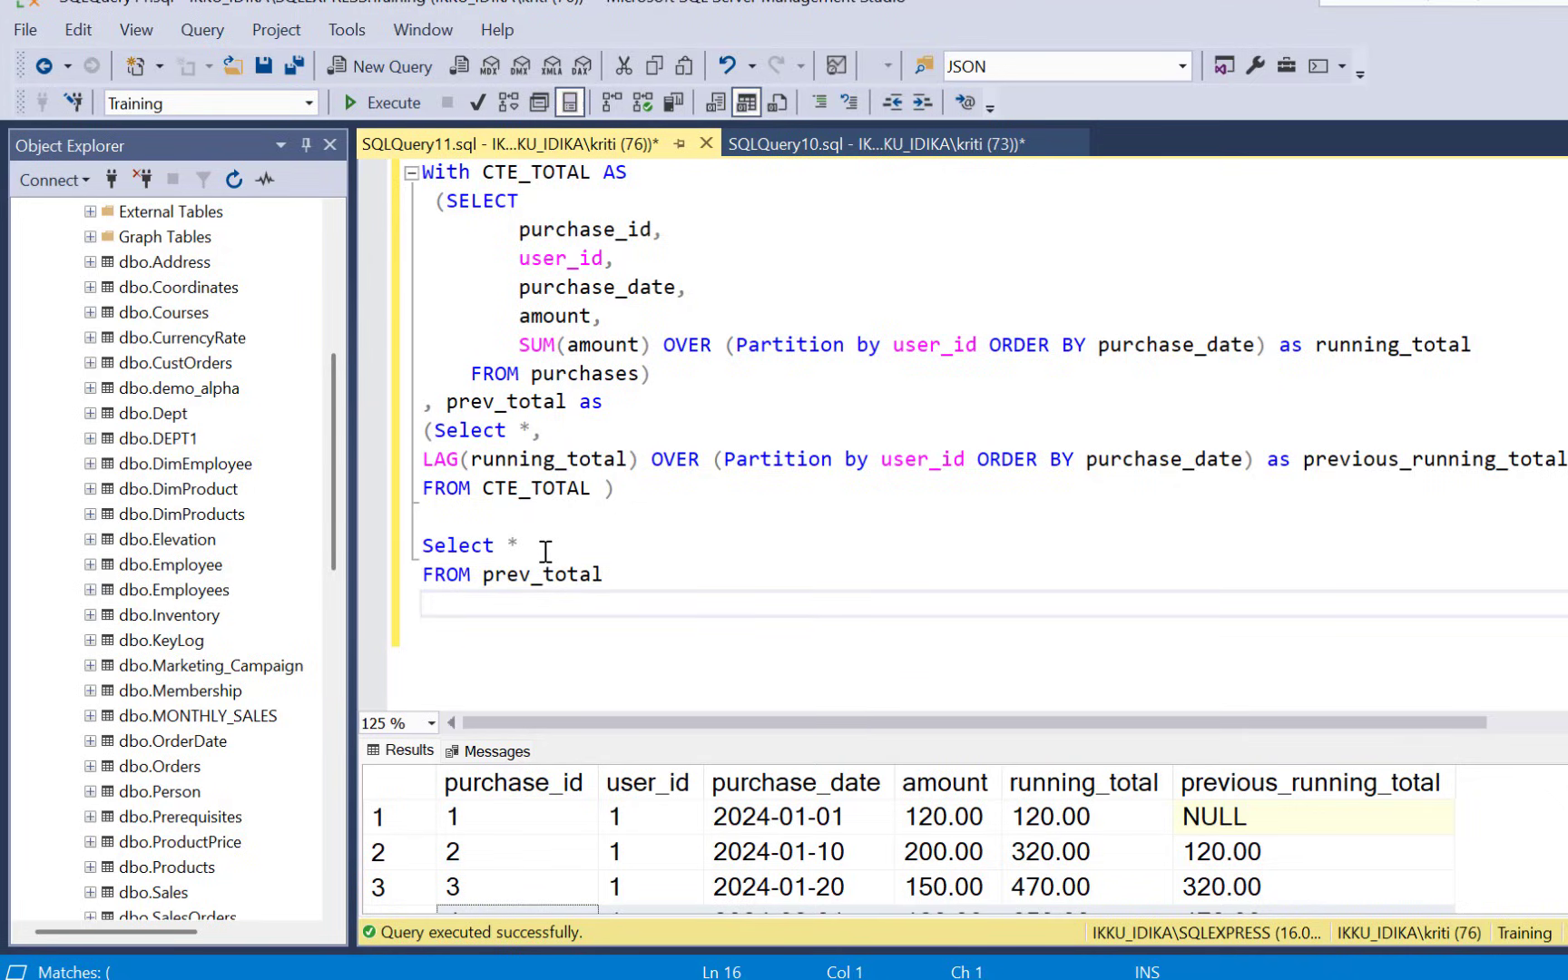
pyautogui.write('WHERE')
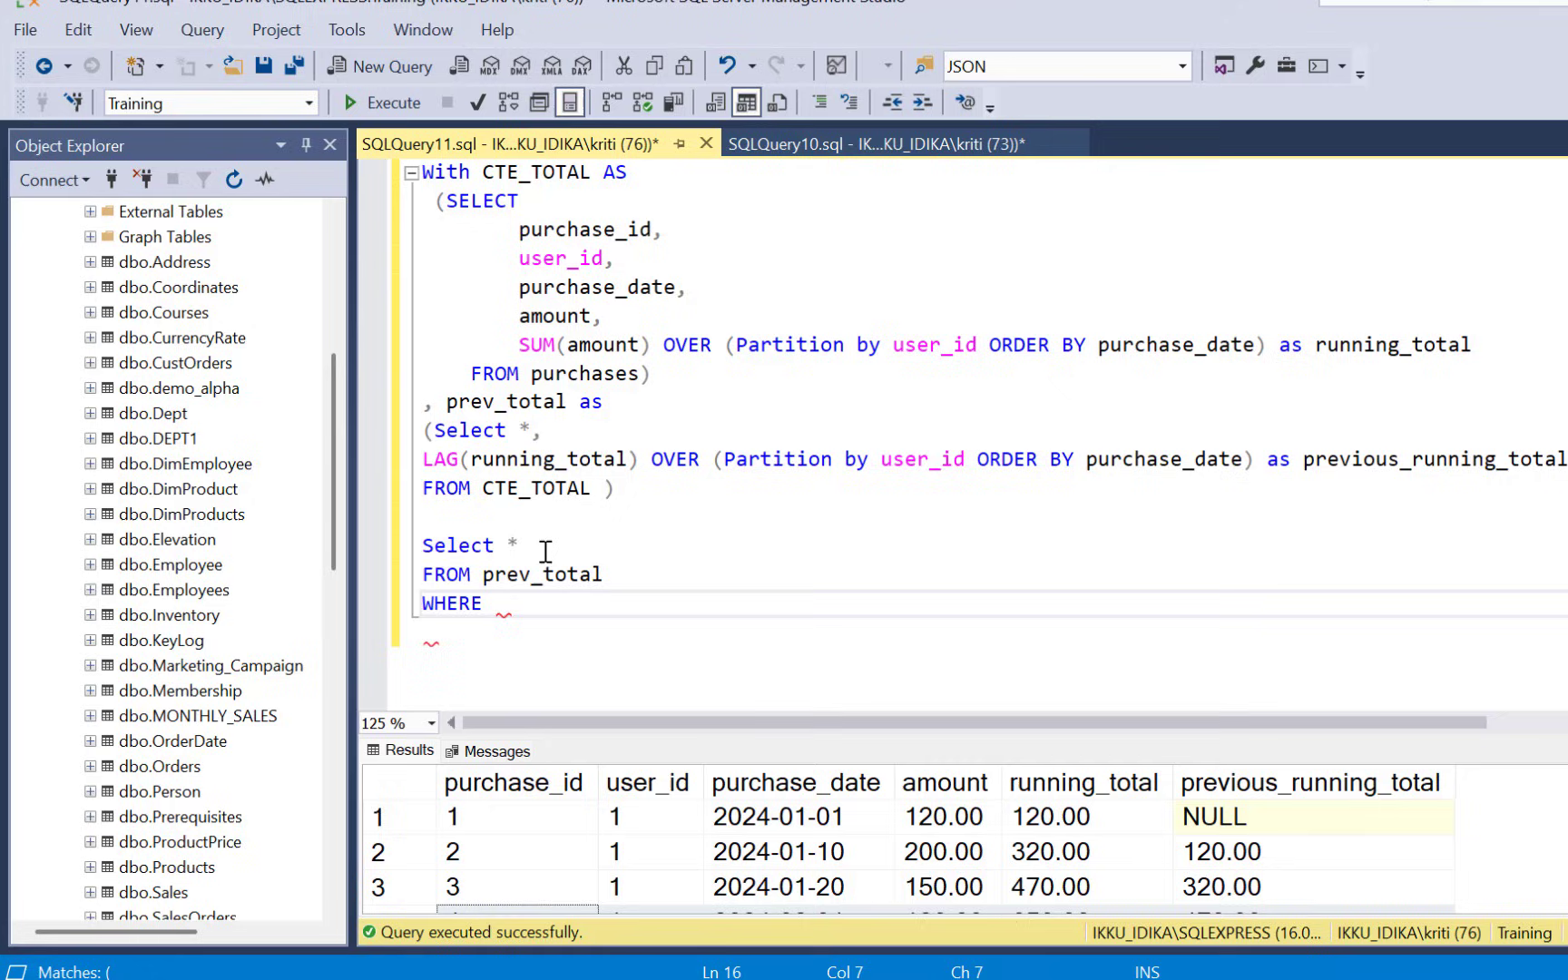
pyautogui.write('prev_')
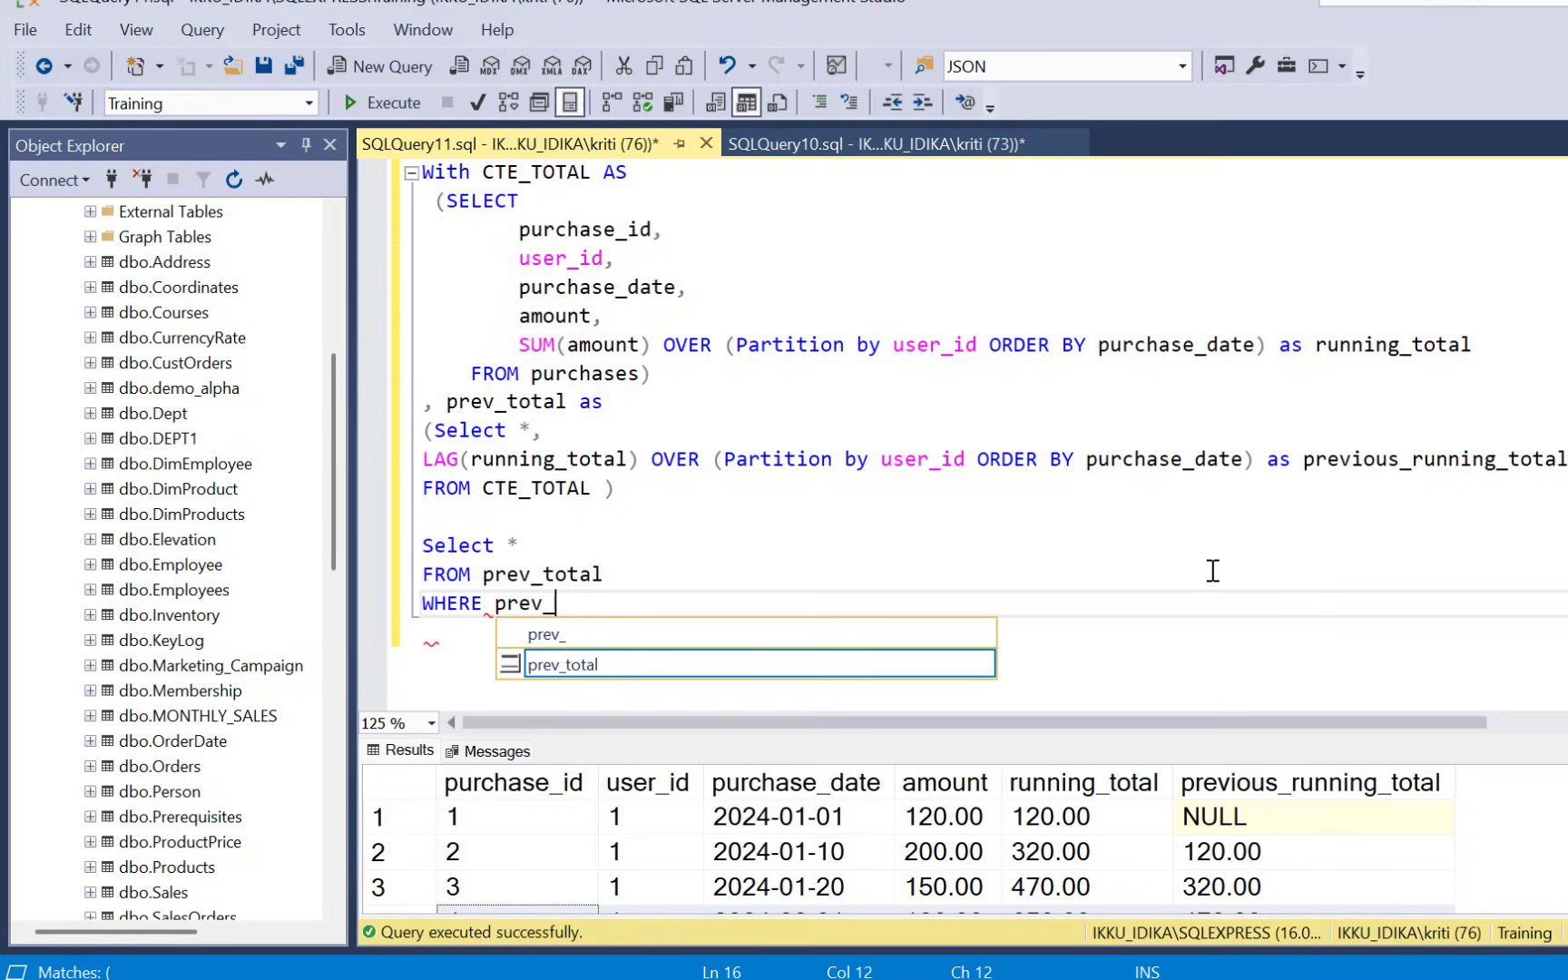
pyautogui.write('running_total <')
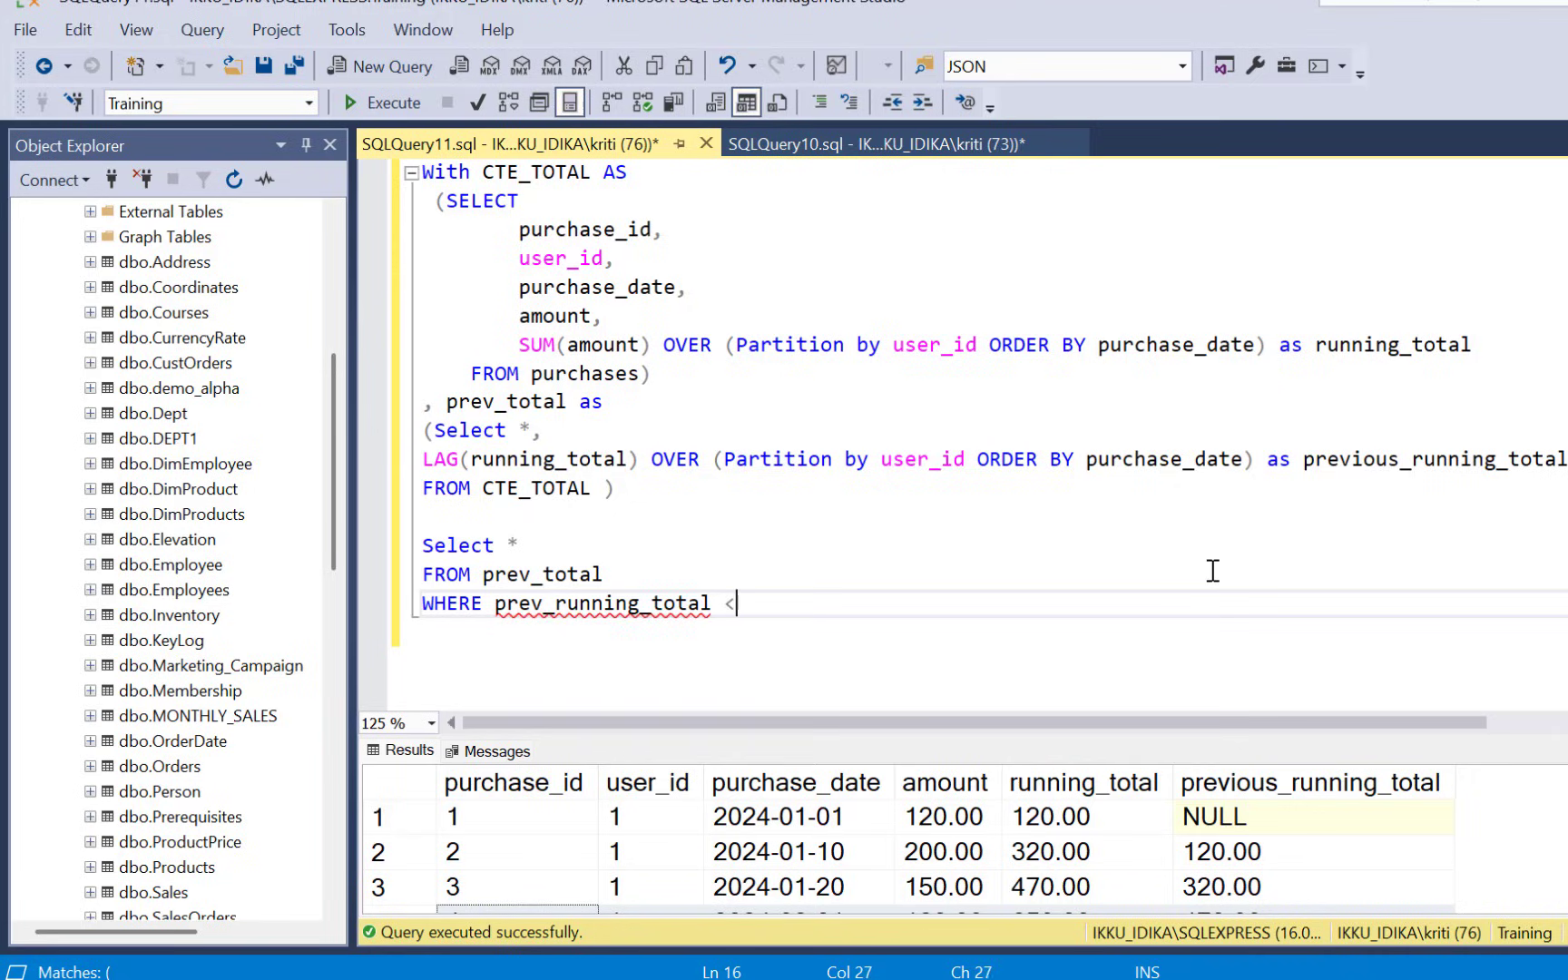
pyautogui.write('=')
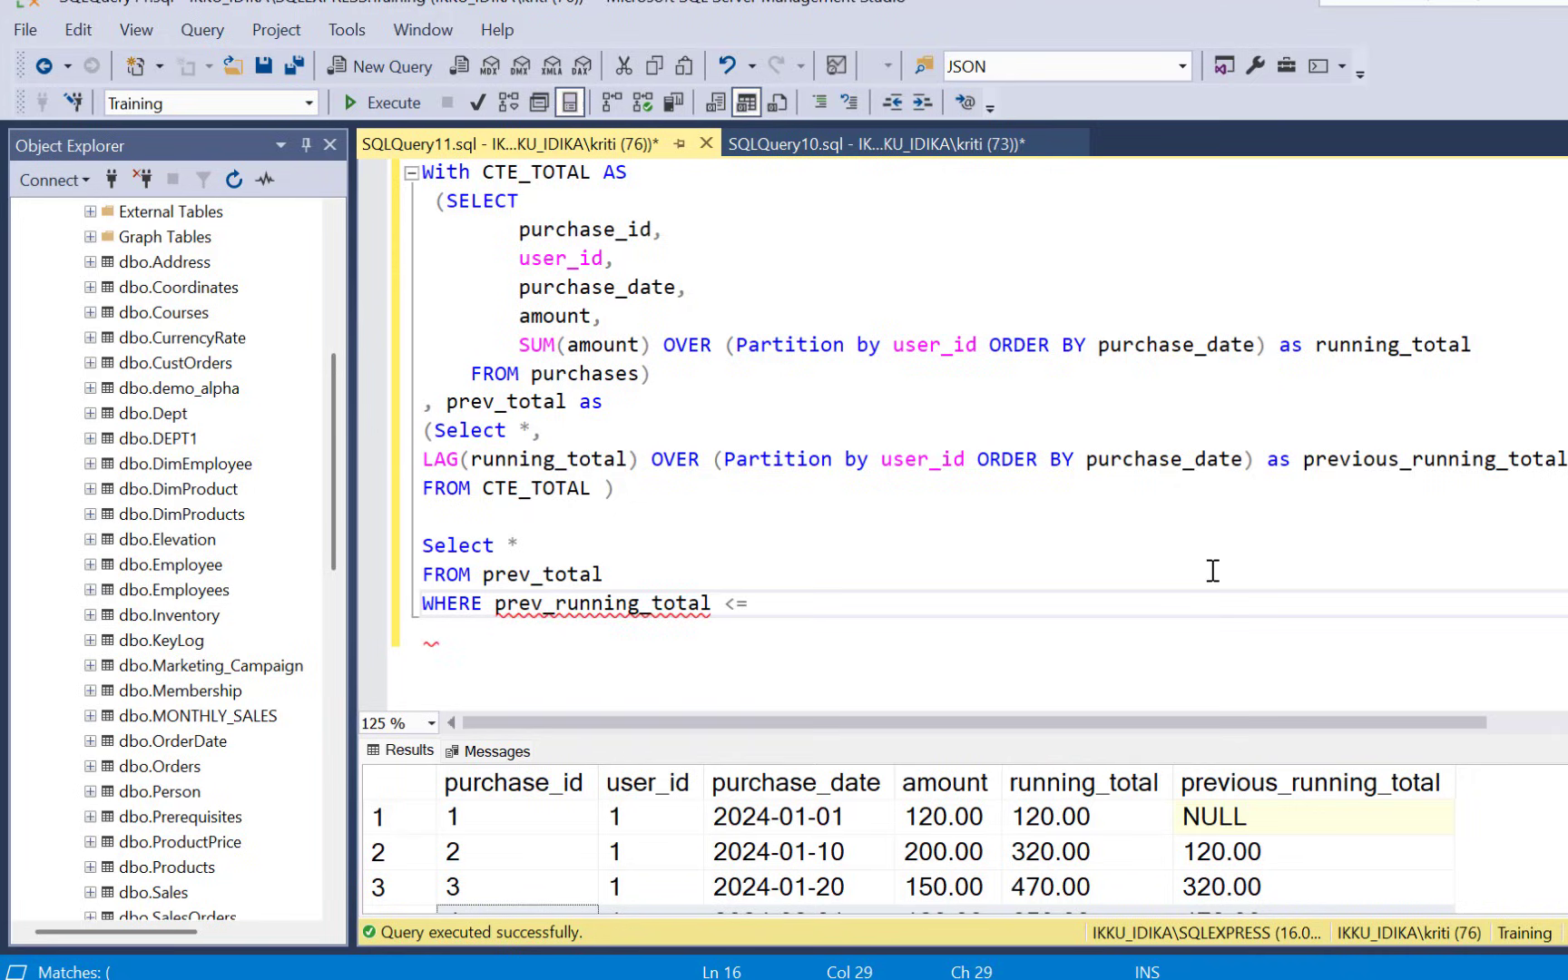
pyautogui.write('500')
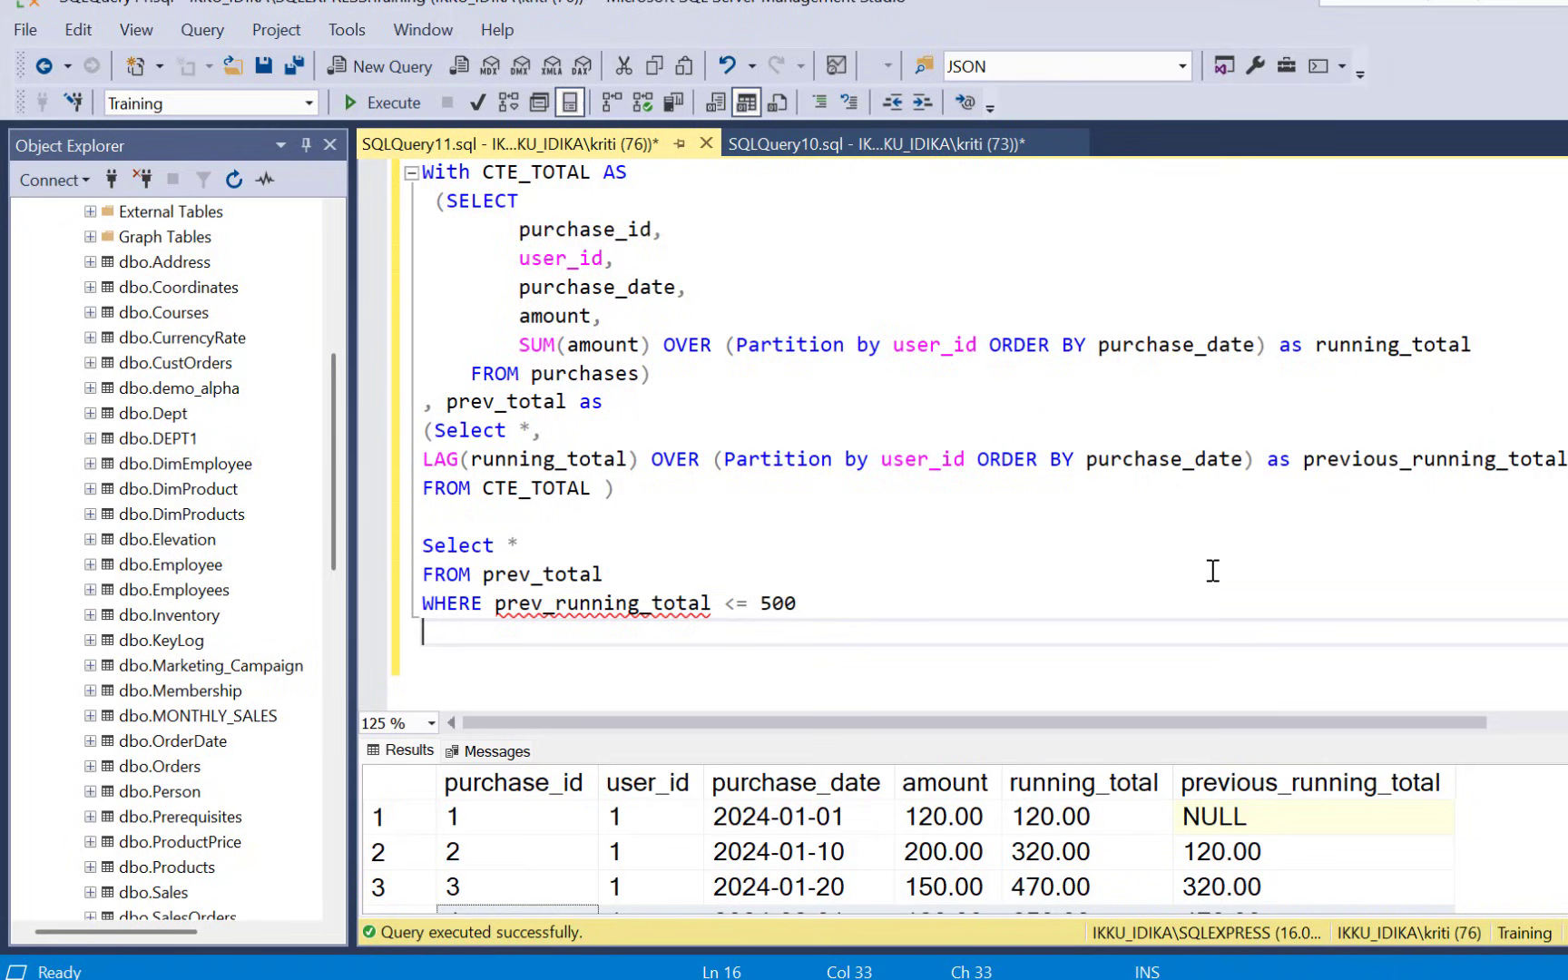
# - Add AND running_total > 500, correct the column to previous_running_total, returning ids 4 and 7
pyautogui.write('and')
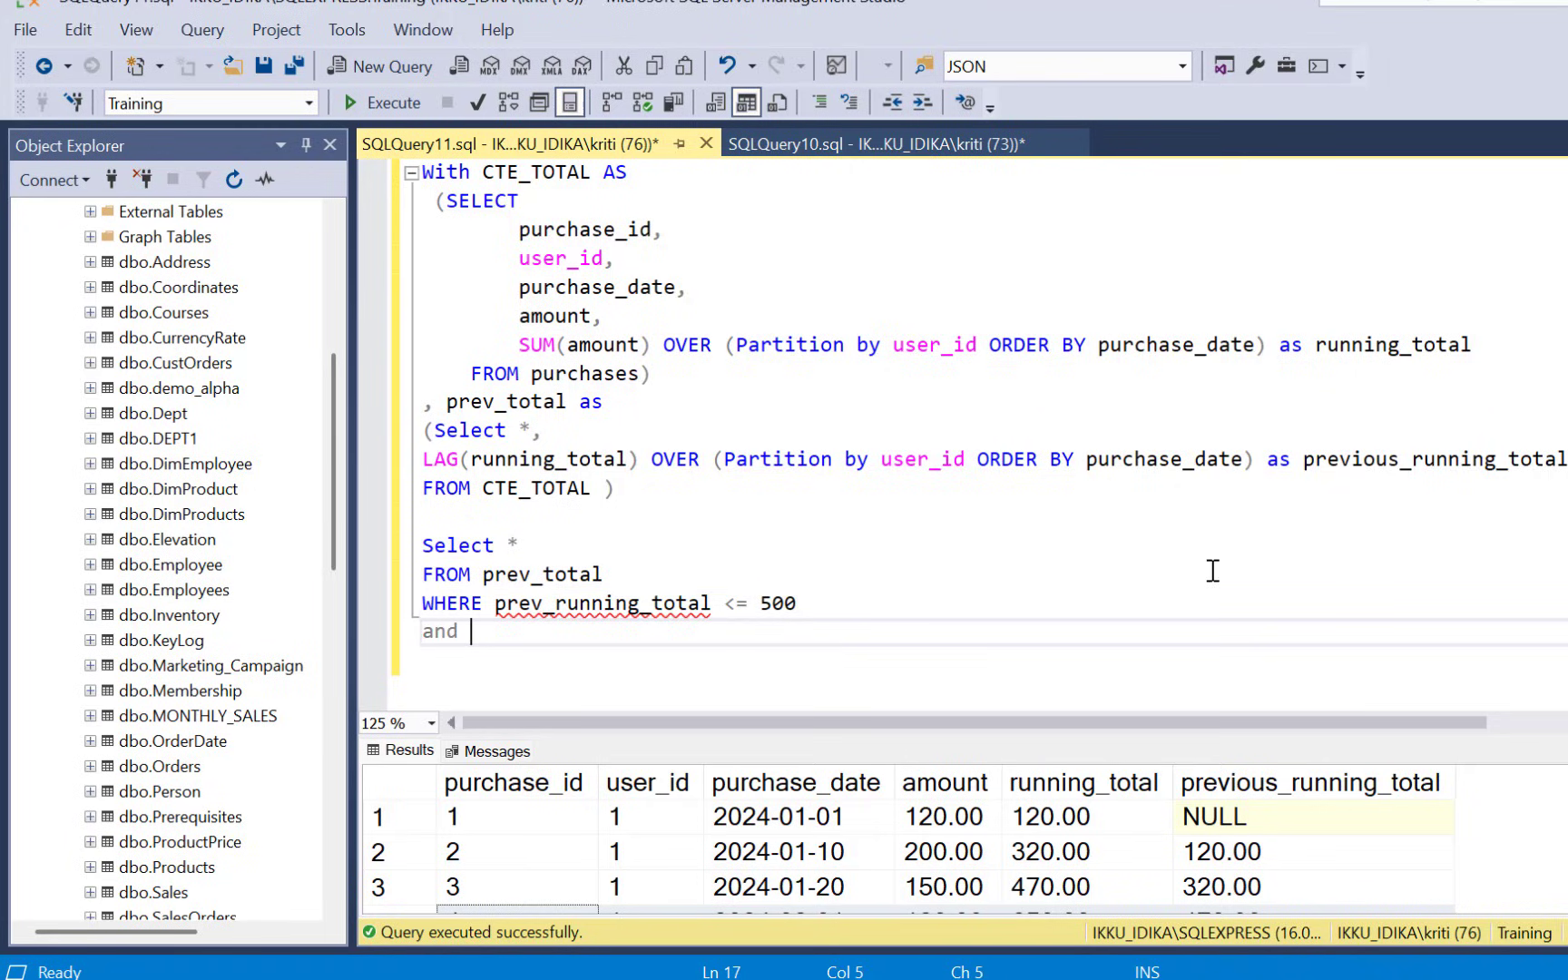
pyautogui.write('running')
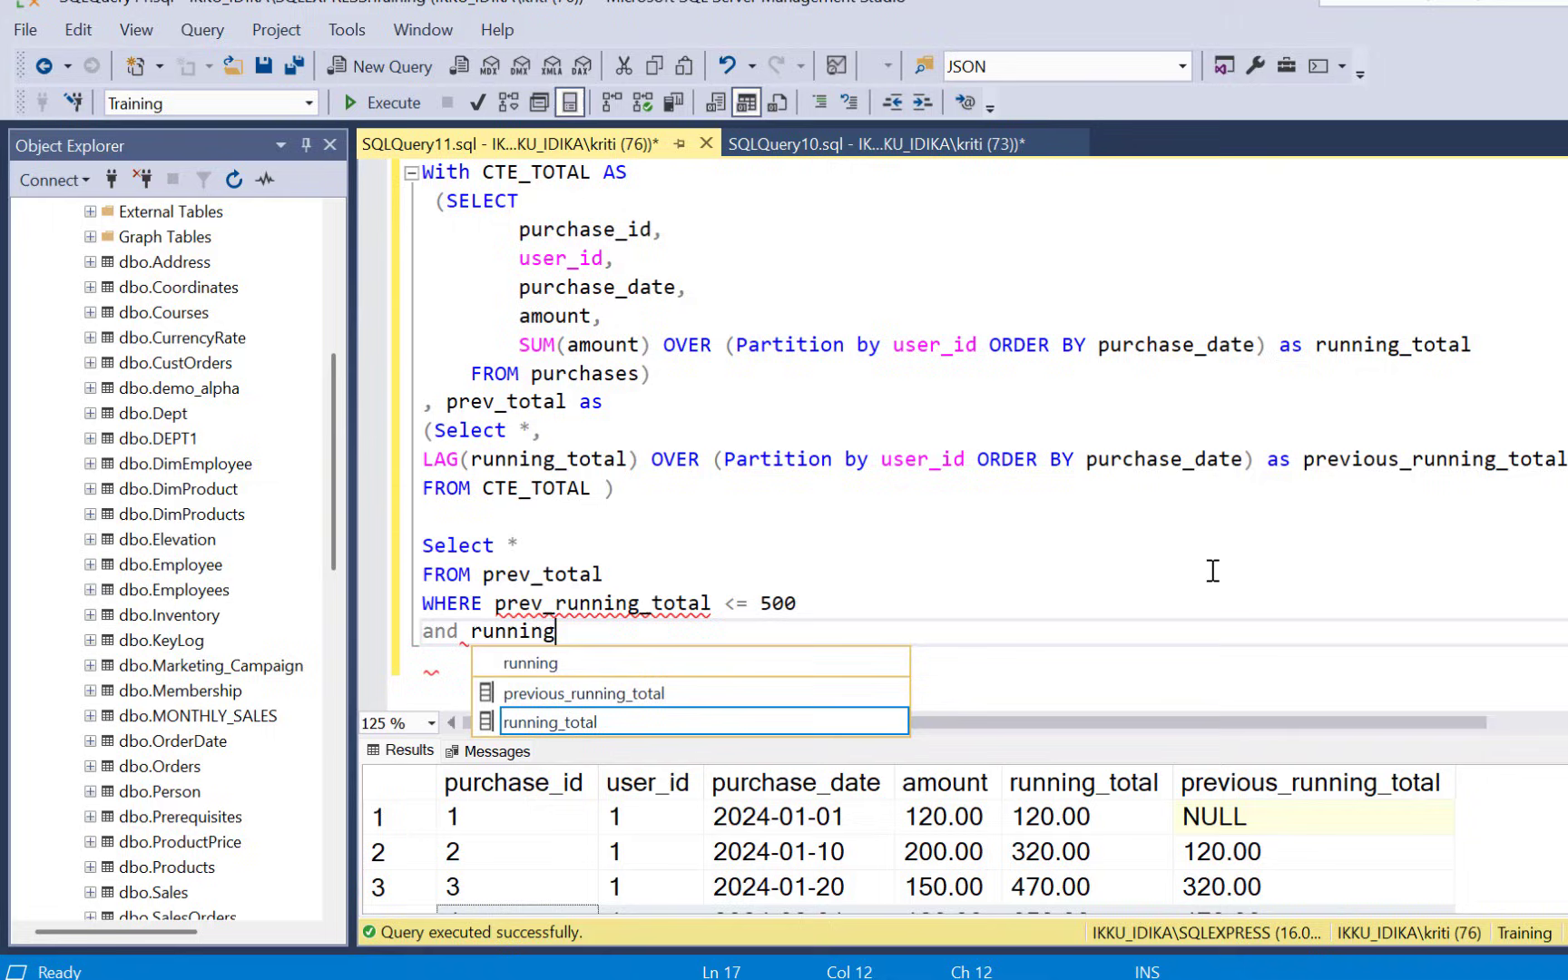
pyautogui.press('Tab')
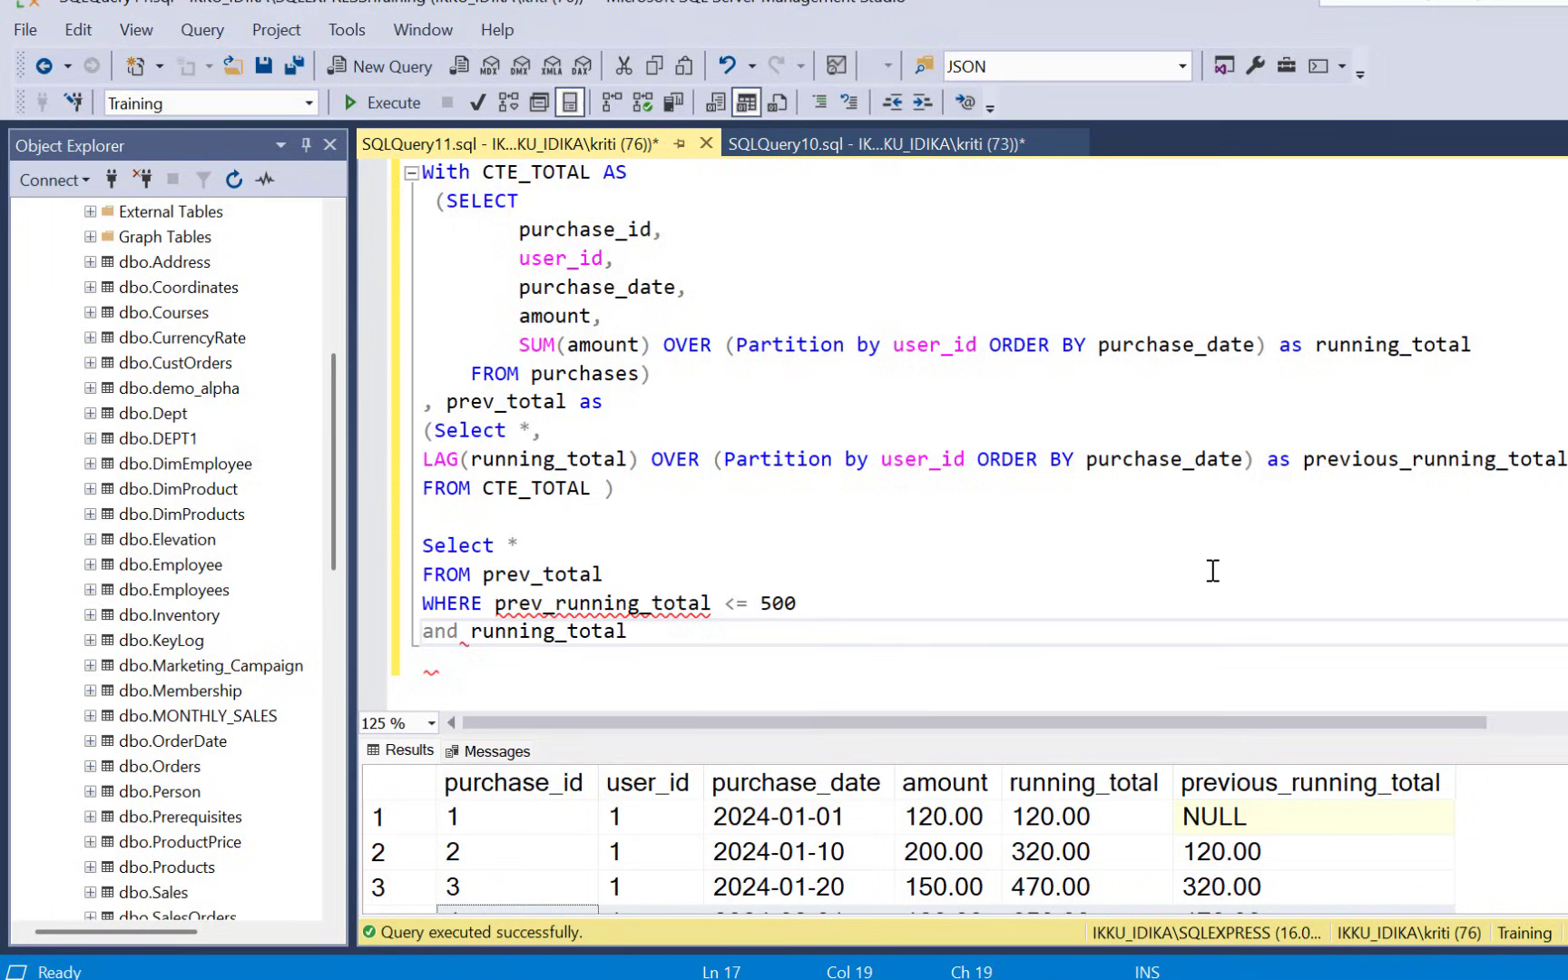
pyautogui.write('> 500')
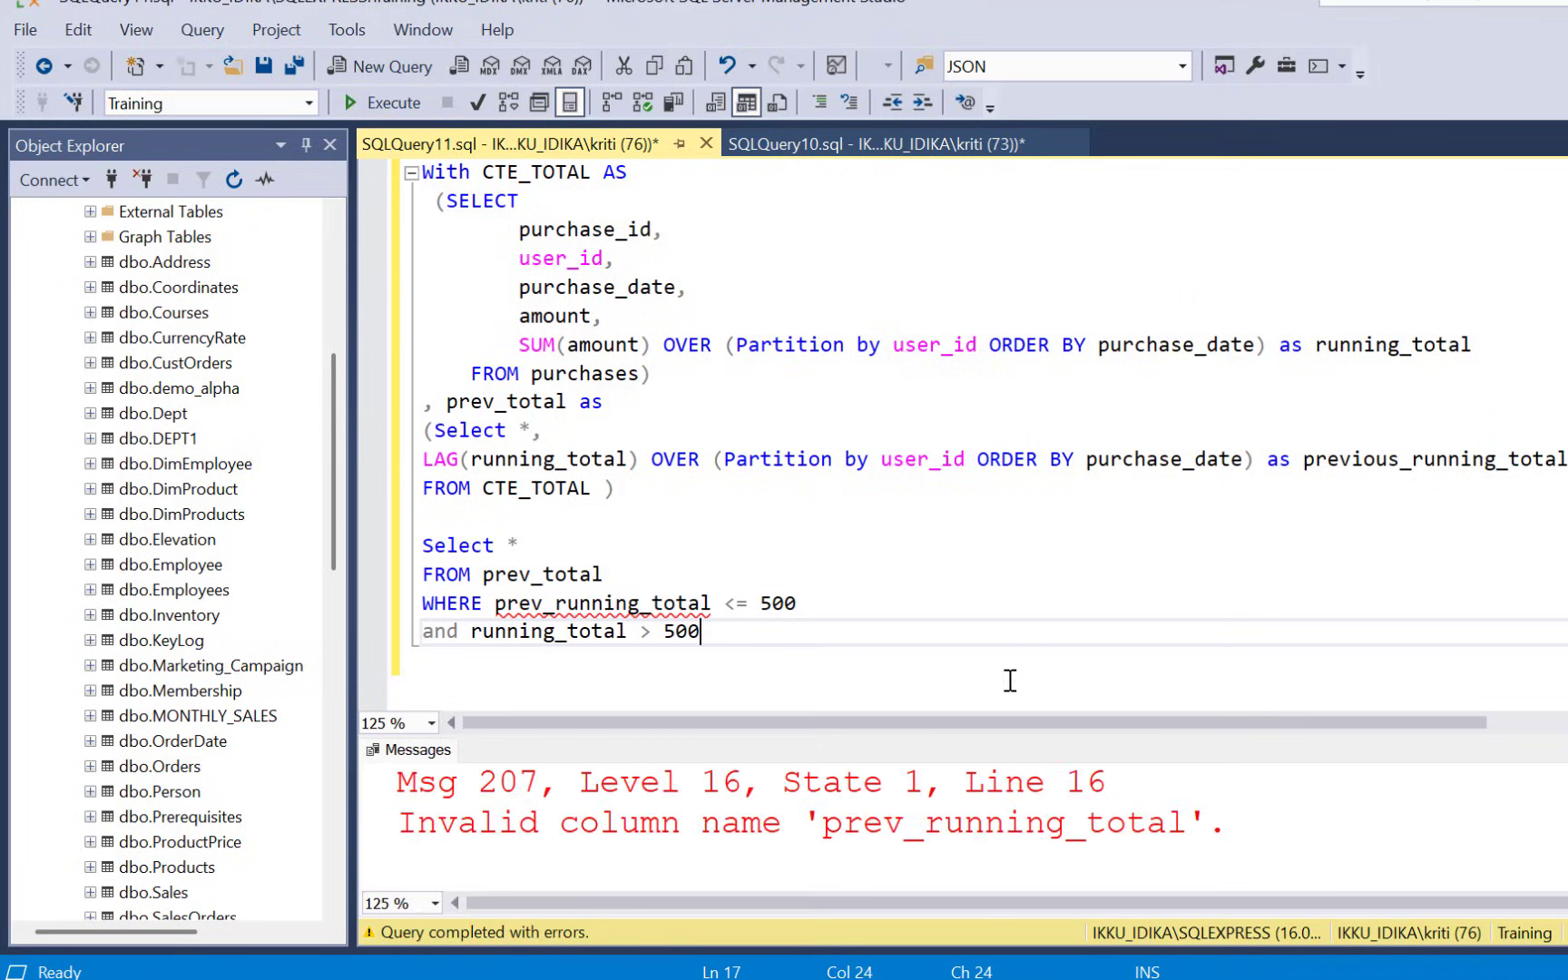
pyautogui.write('previous_running_total')
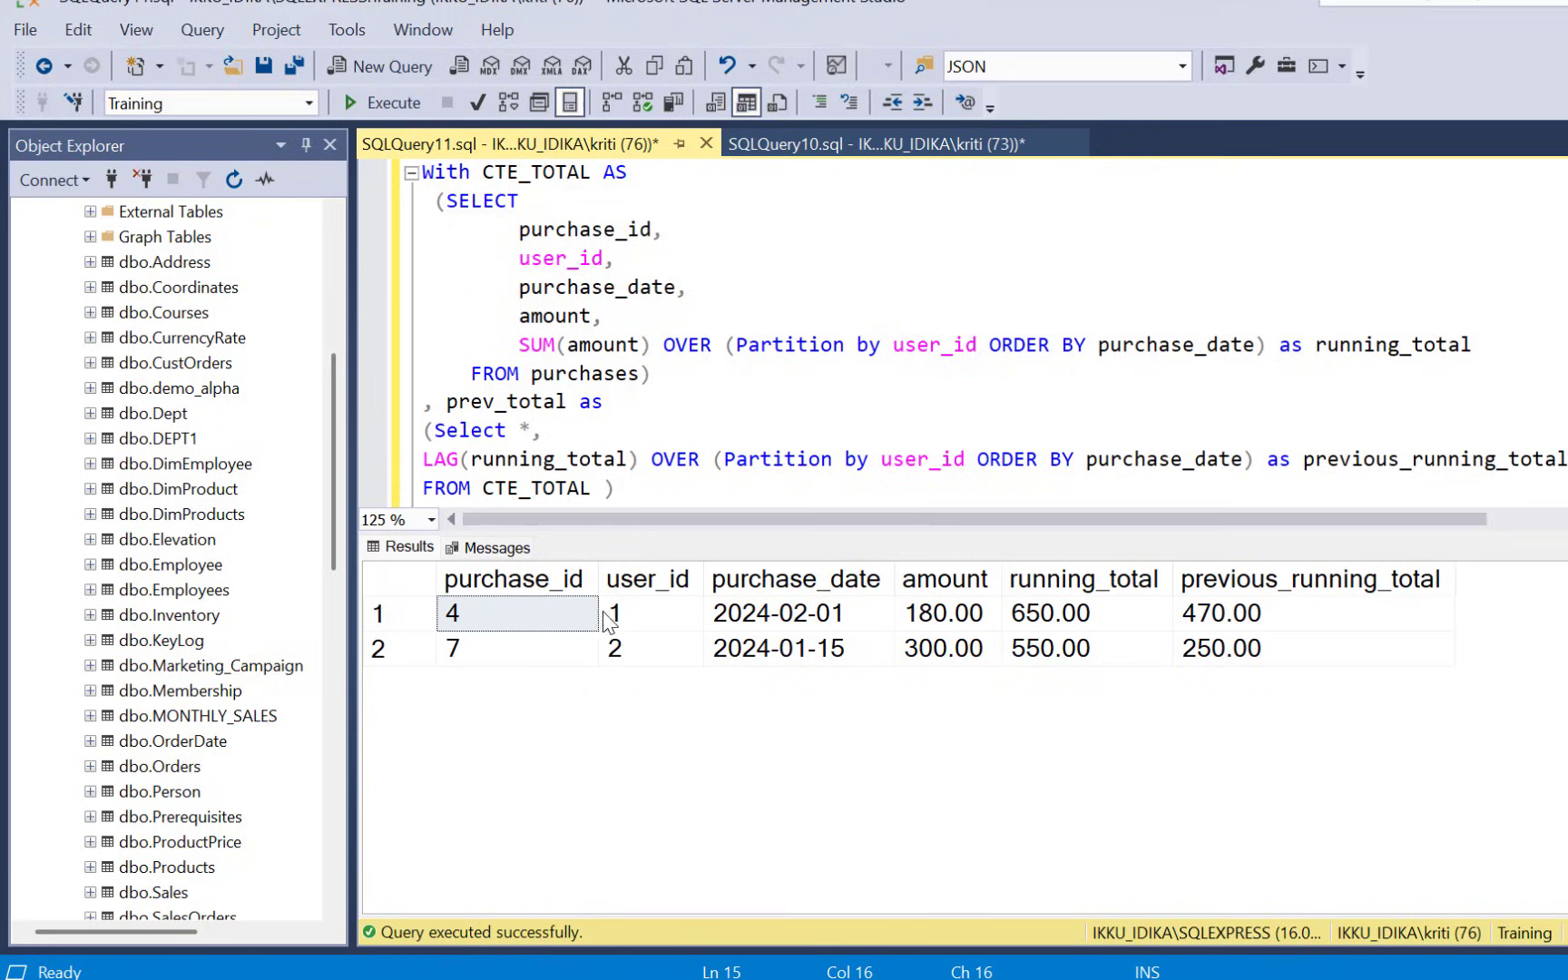
pyautogui.moveTo(1259, 624)
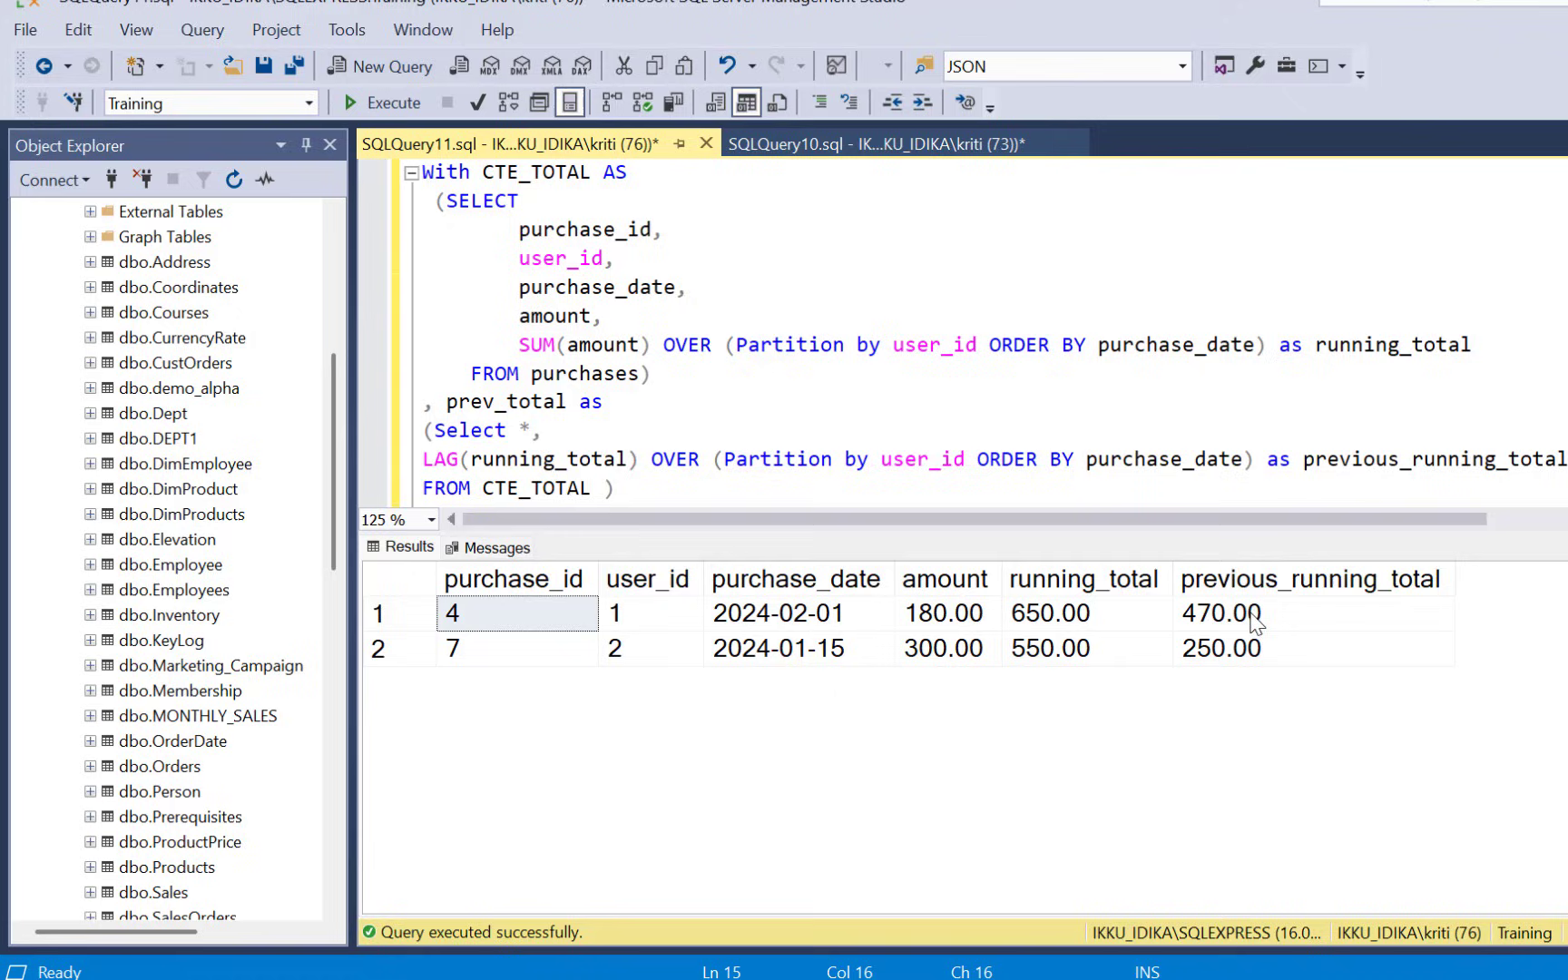
pyautogui.moveTo(497, 628)
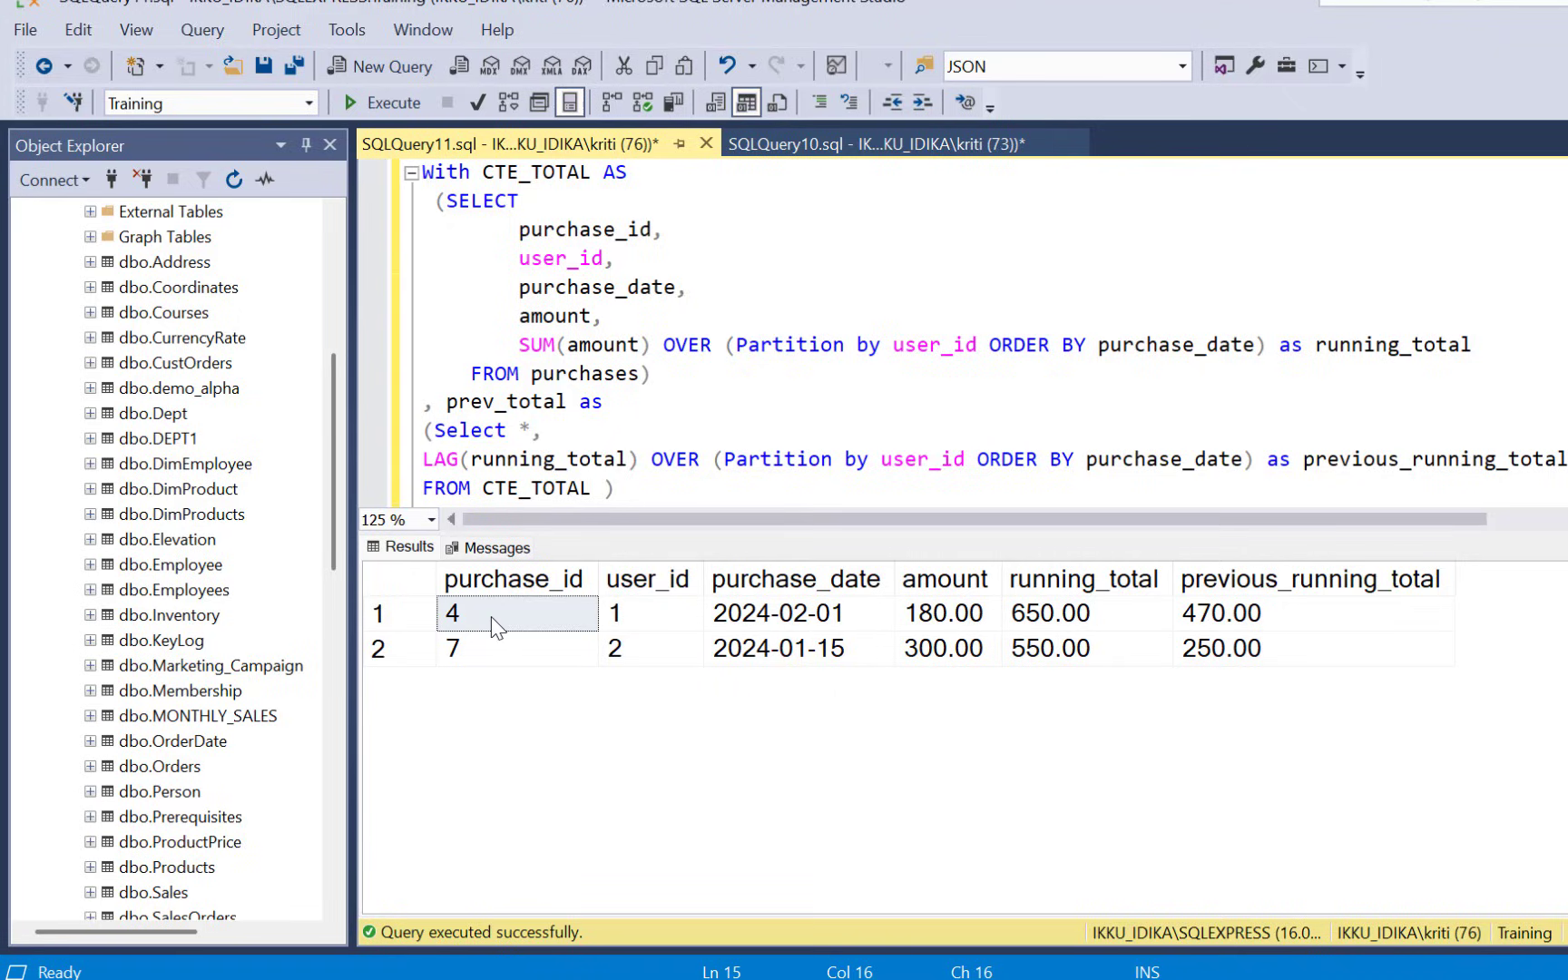
pyautogui.moveTo(569, 653)
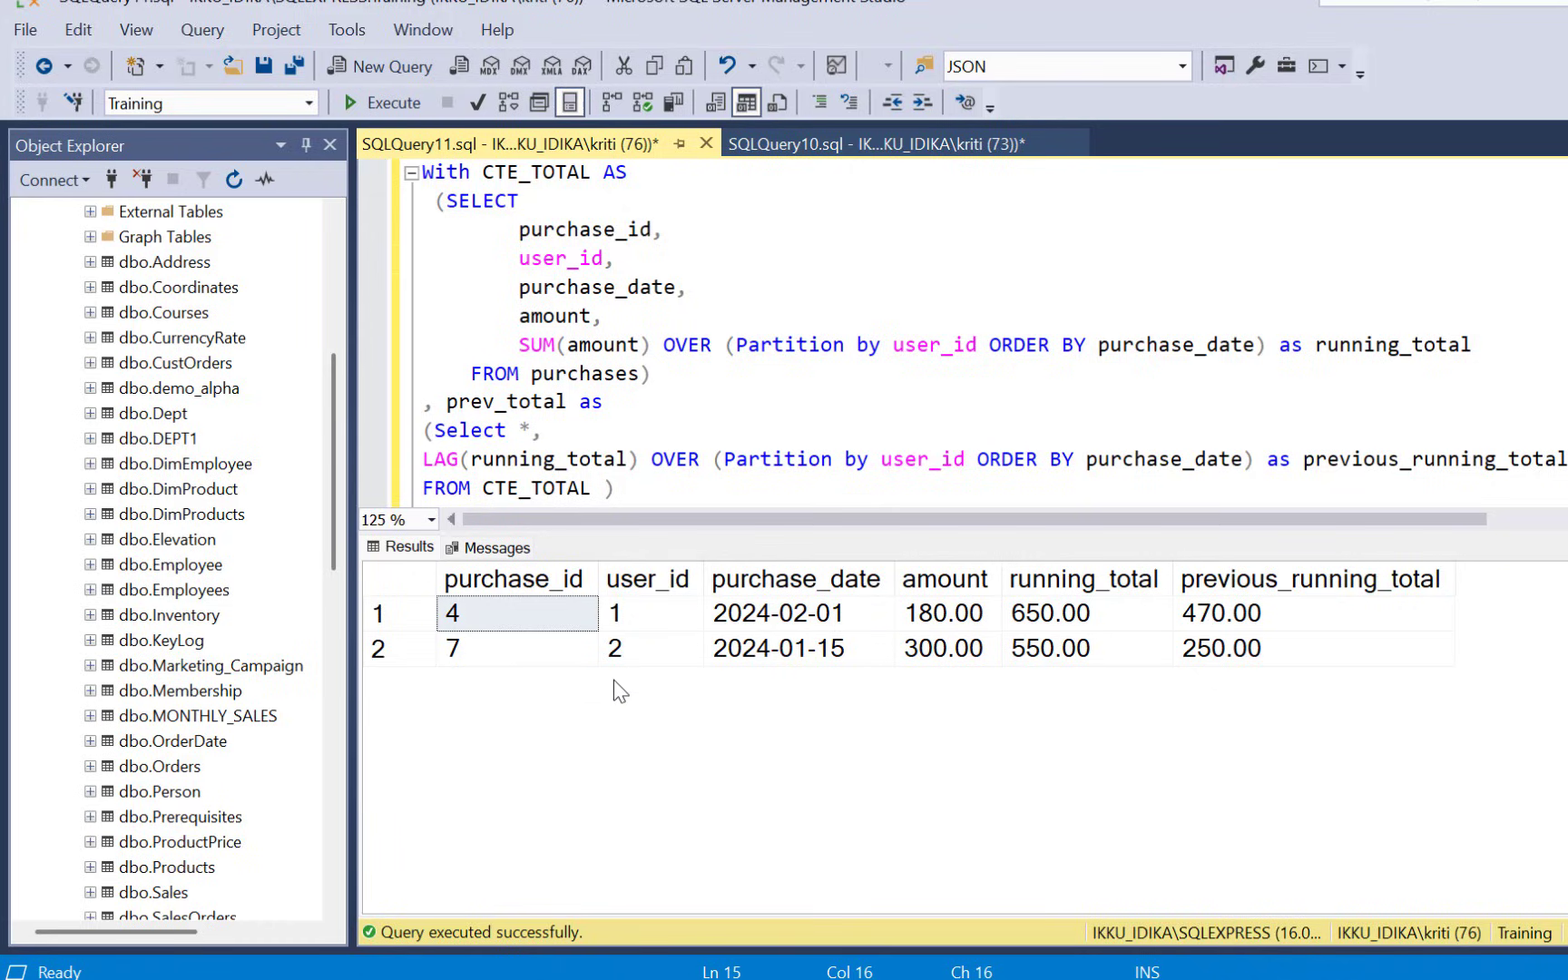
pyautogui.moveTo(615, 695)
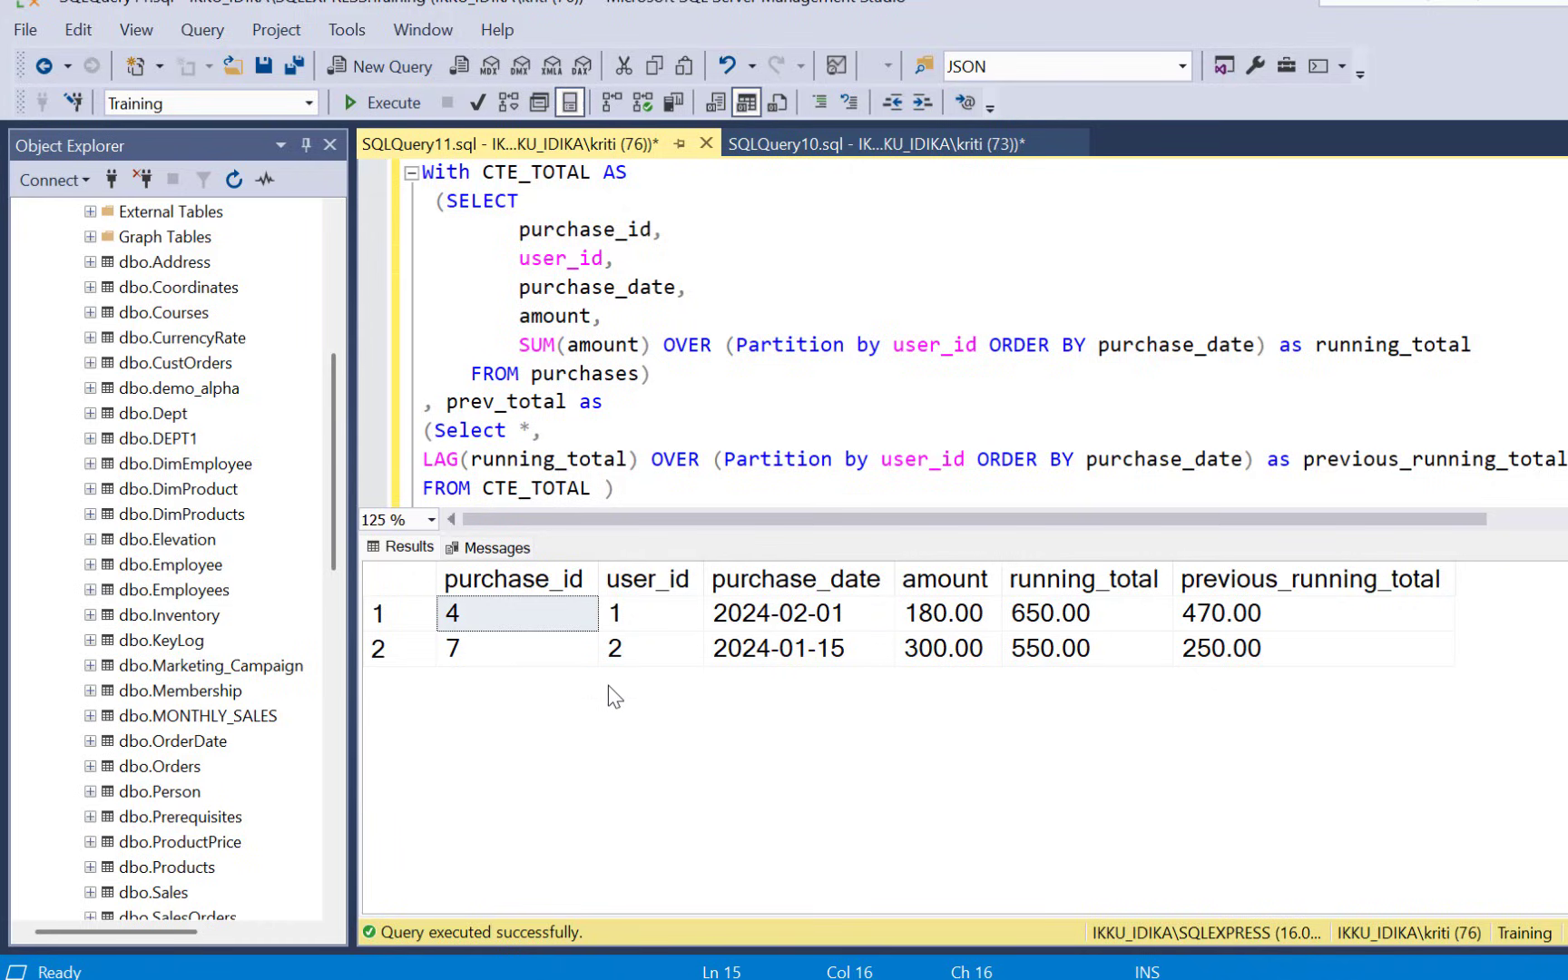